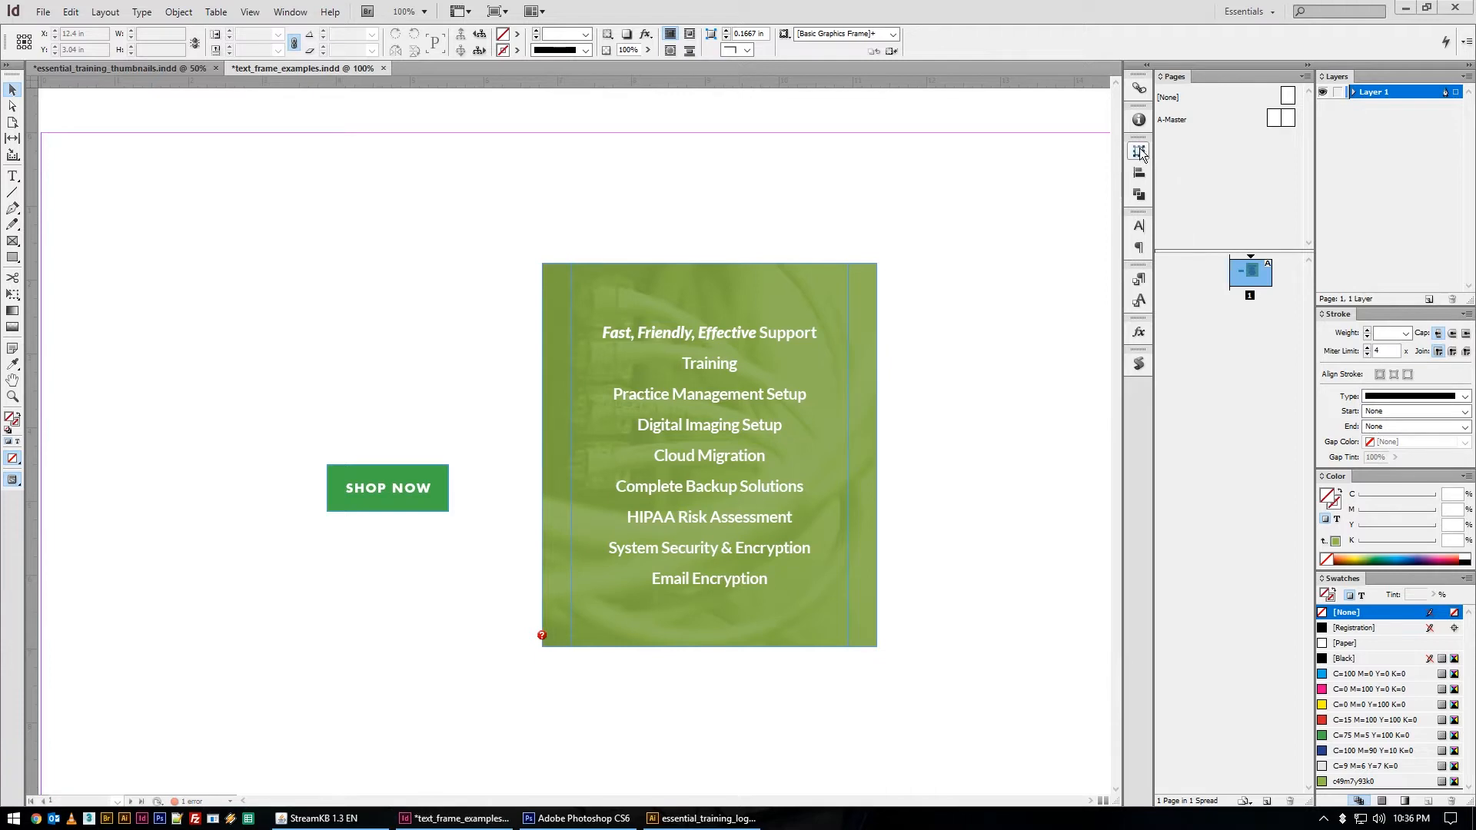
Show the Pathfinder panel from the dock and the Window > Object & Layout menu, landing on Transform
left_click(1137, 172)
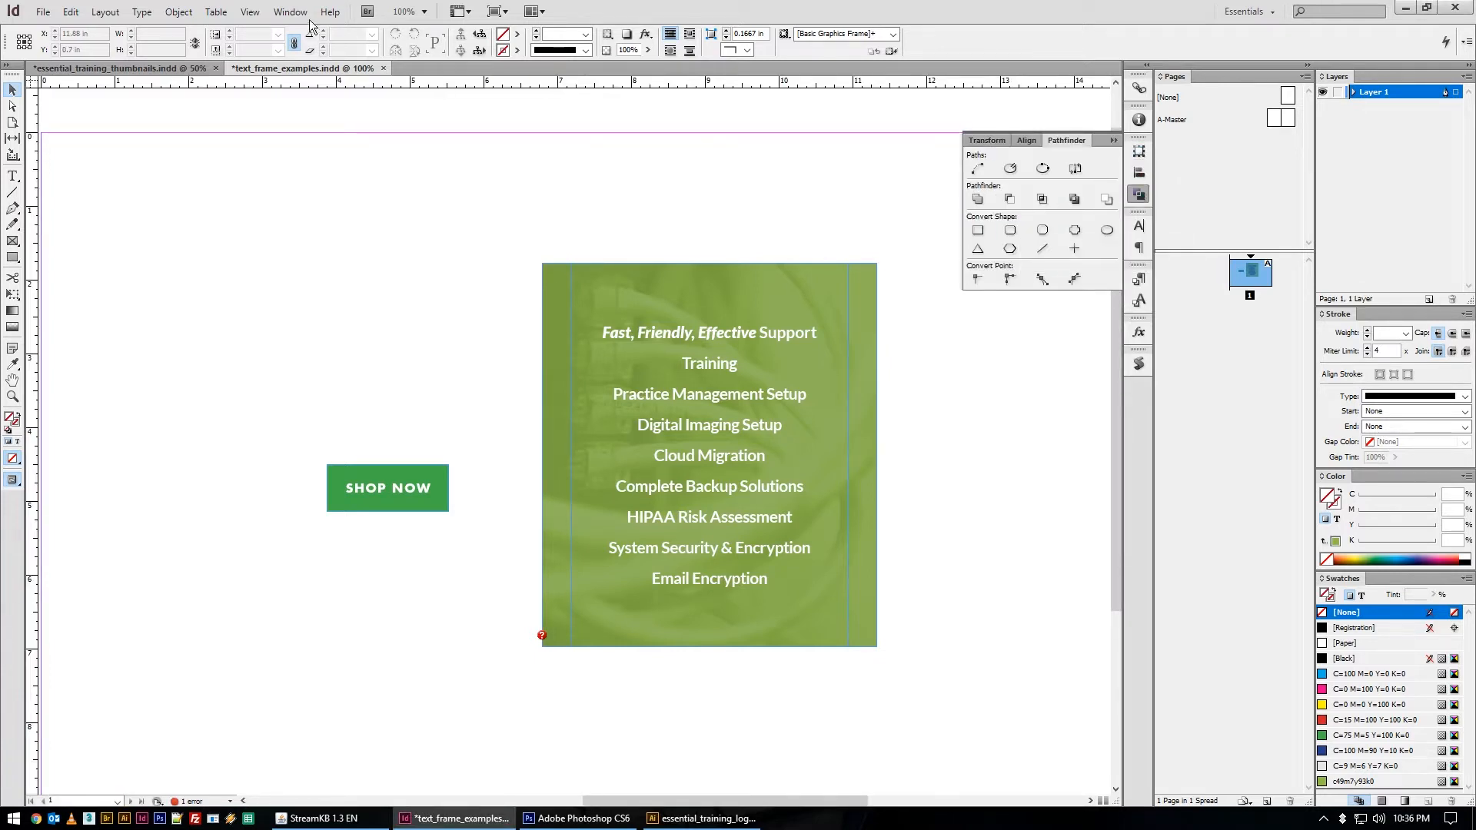
left_click(288, 11)
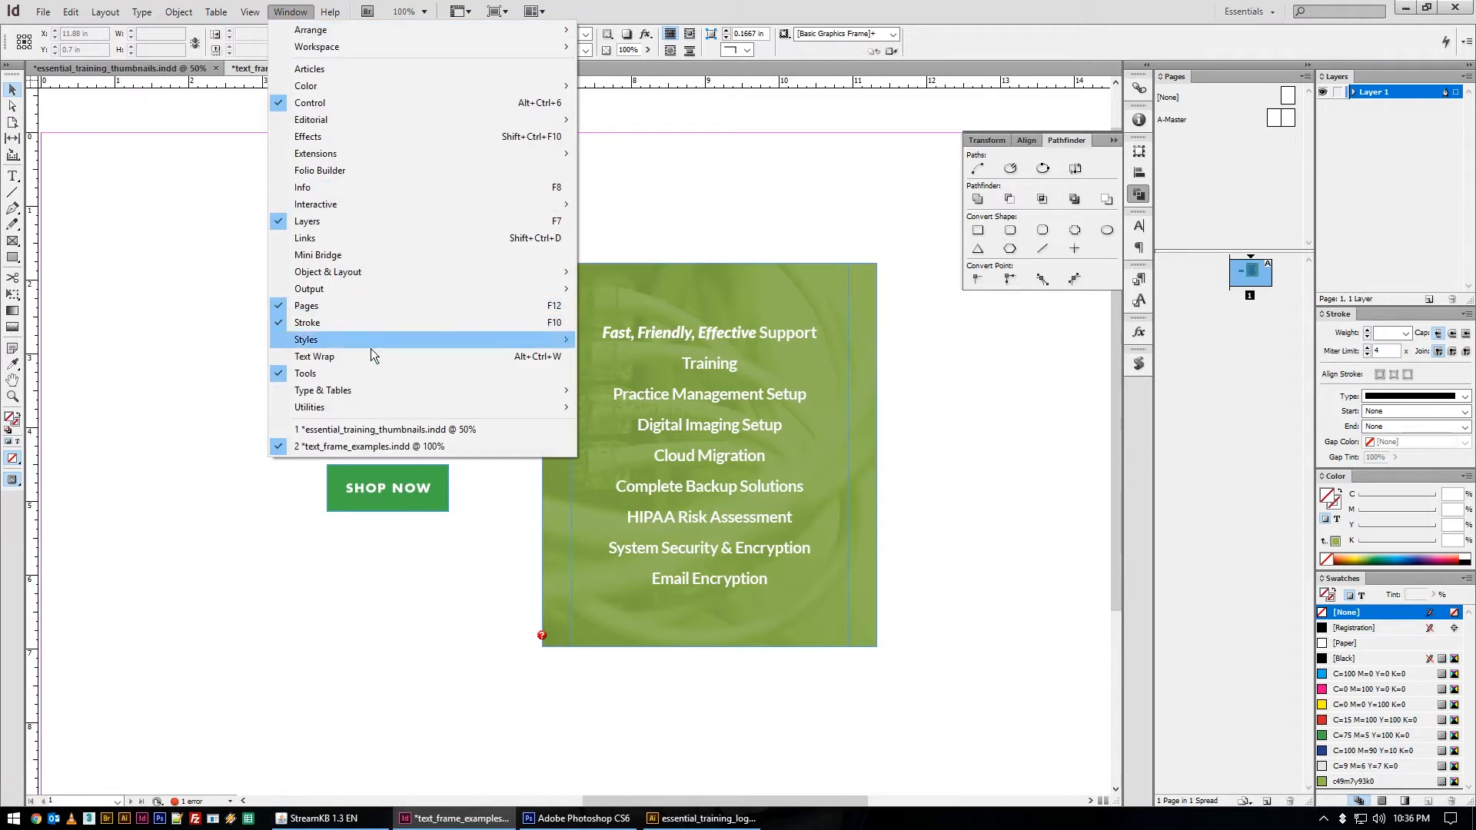
mouse_move(376, 278)
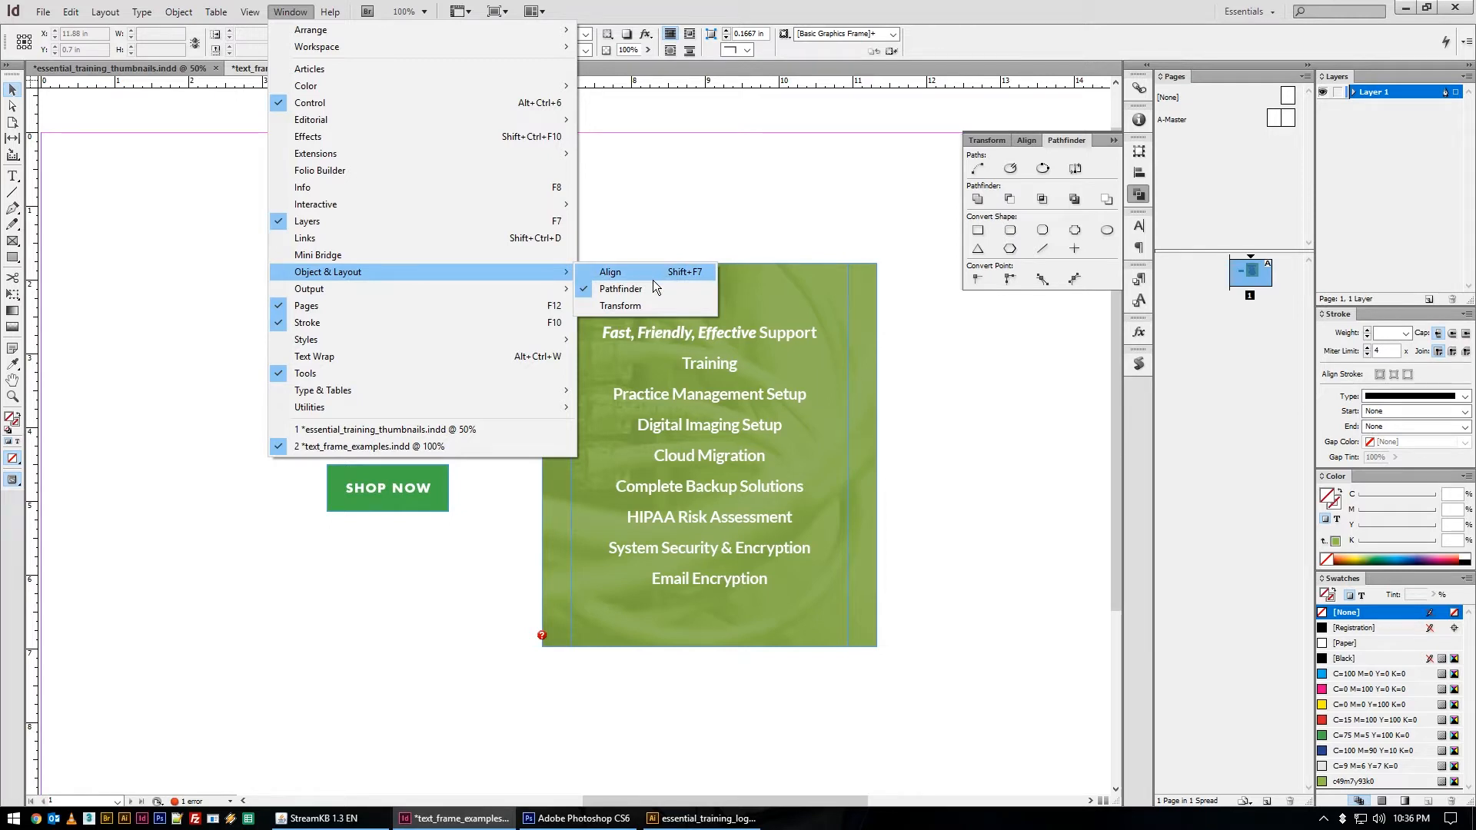
mouse_move(698, 274)
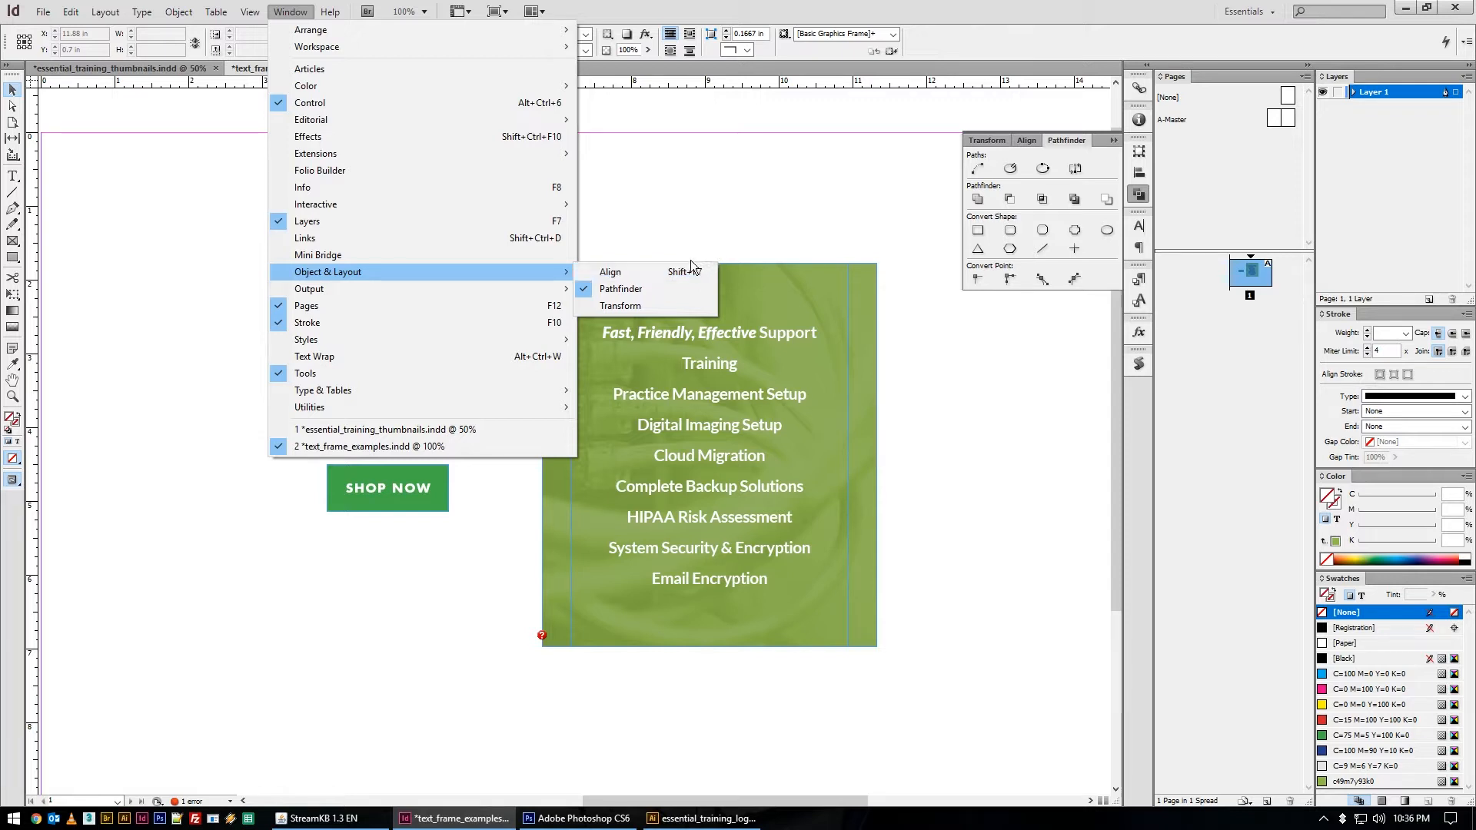
mouse_move(762, 246)
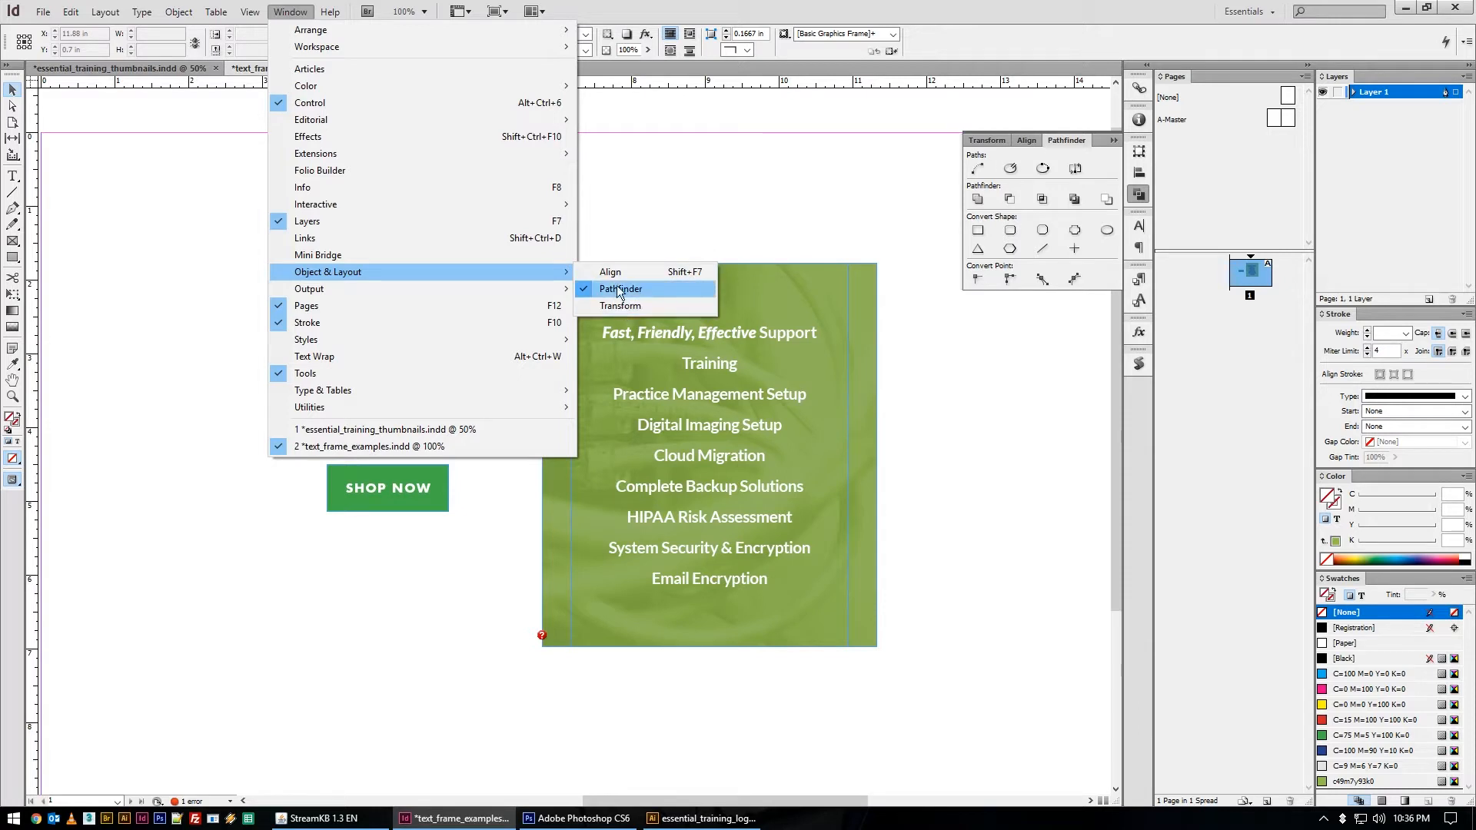
mouse_move(676, 298)
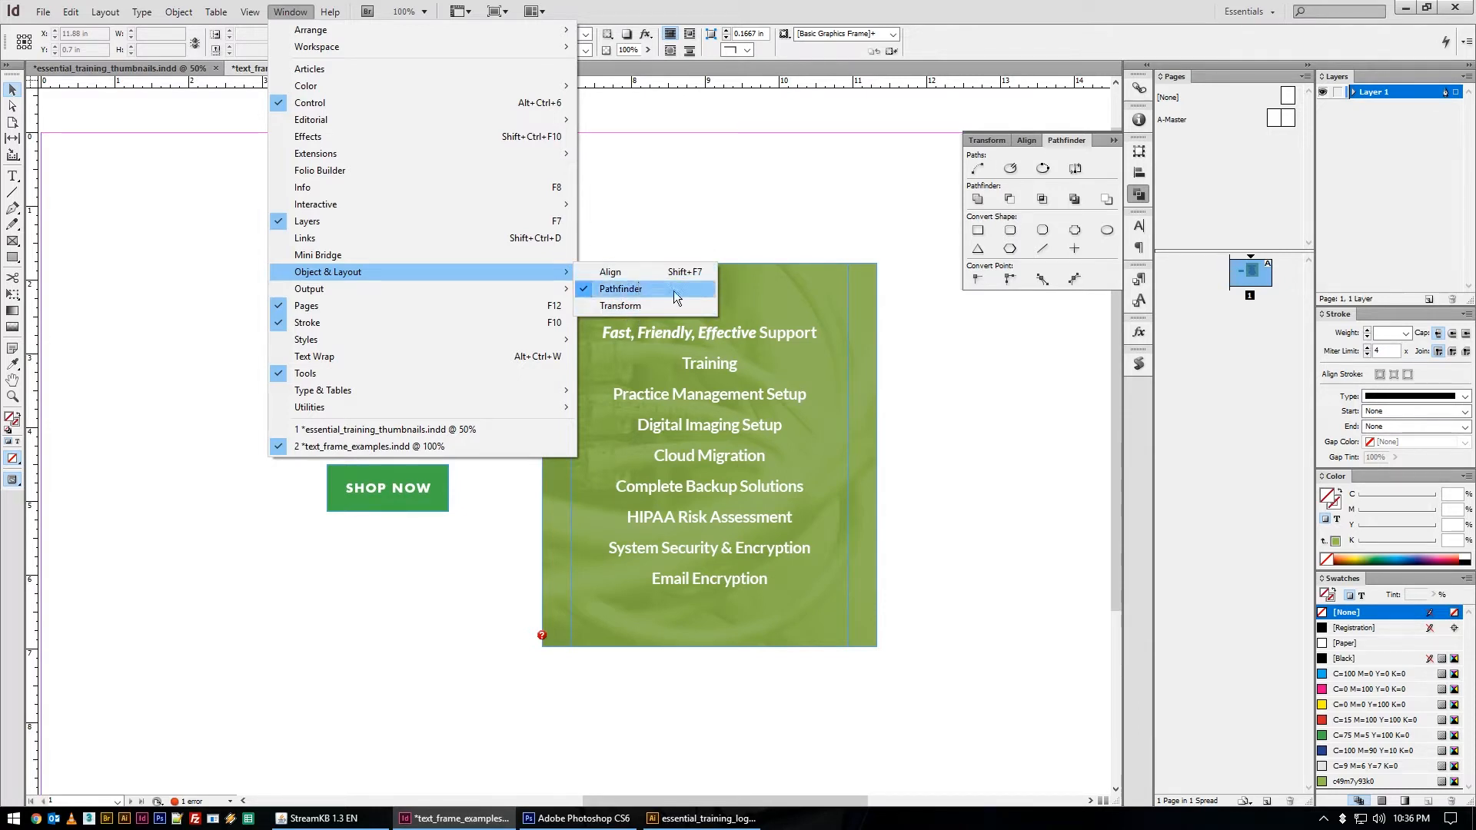
left_click(619, 289)
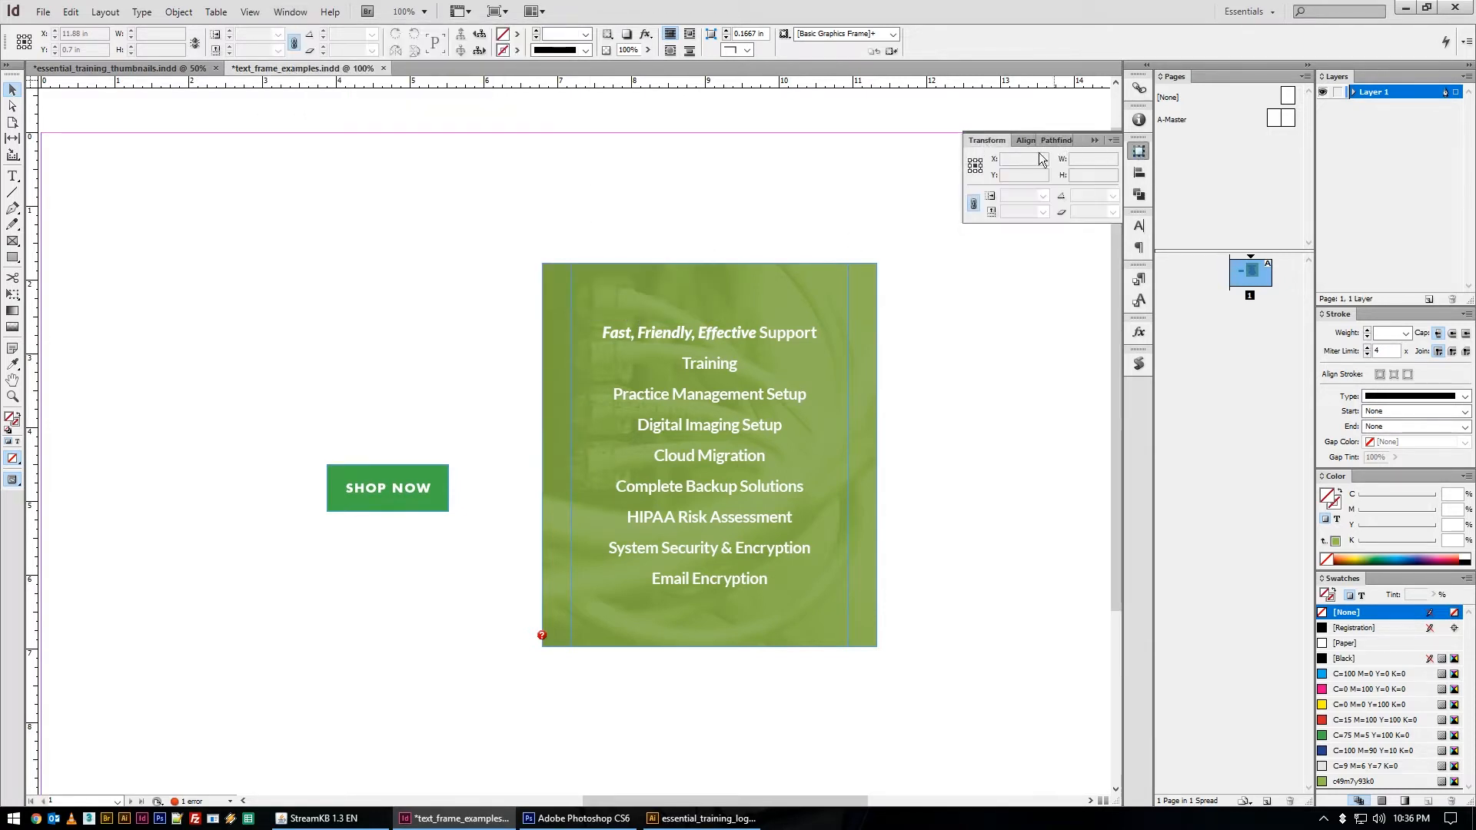
Select the green frame to rotate 90° and enlarge behind the SHOP NOW button
left_click(709, 455)
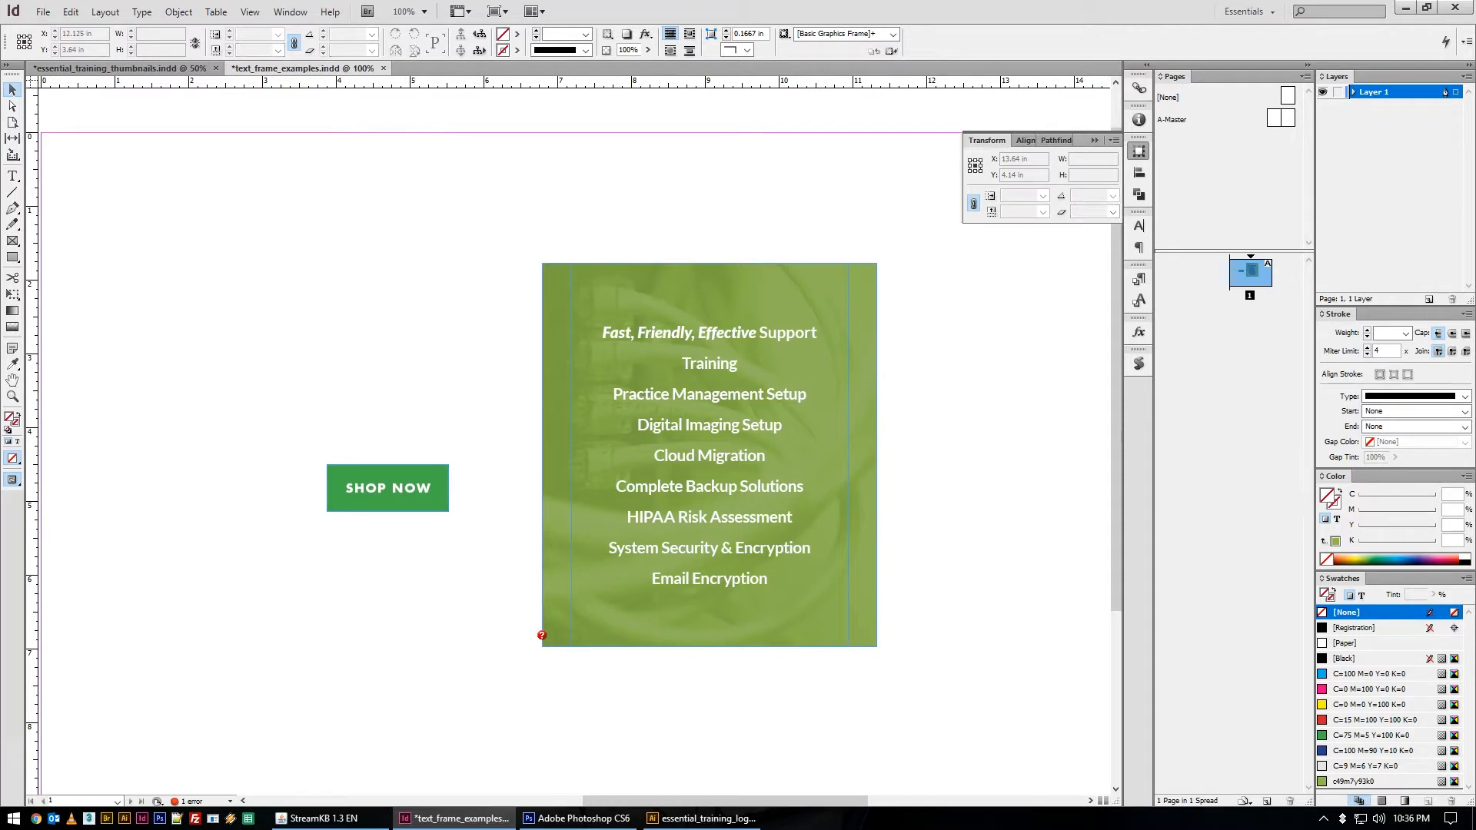
mouse_move(902, 379)
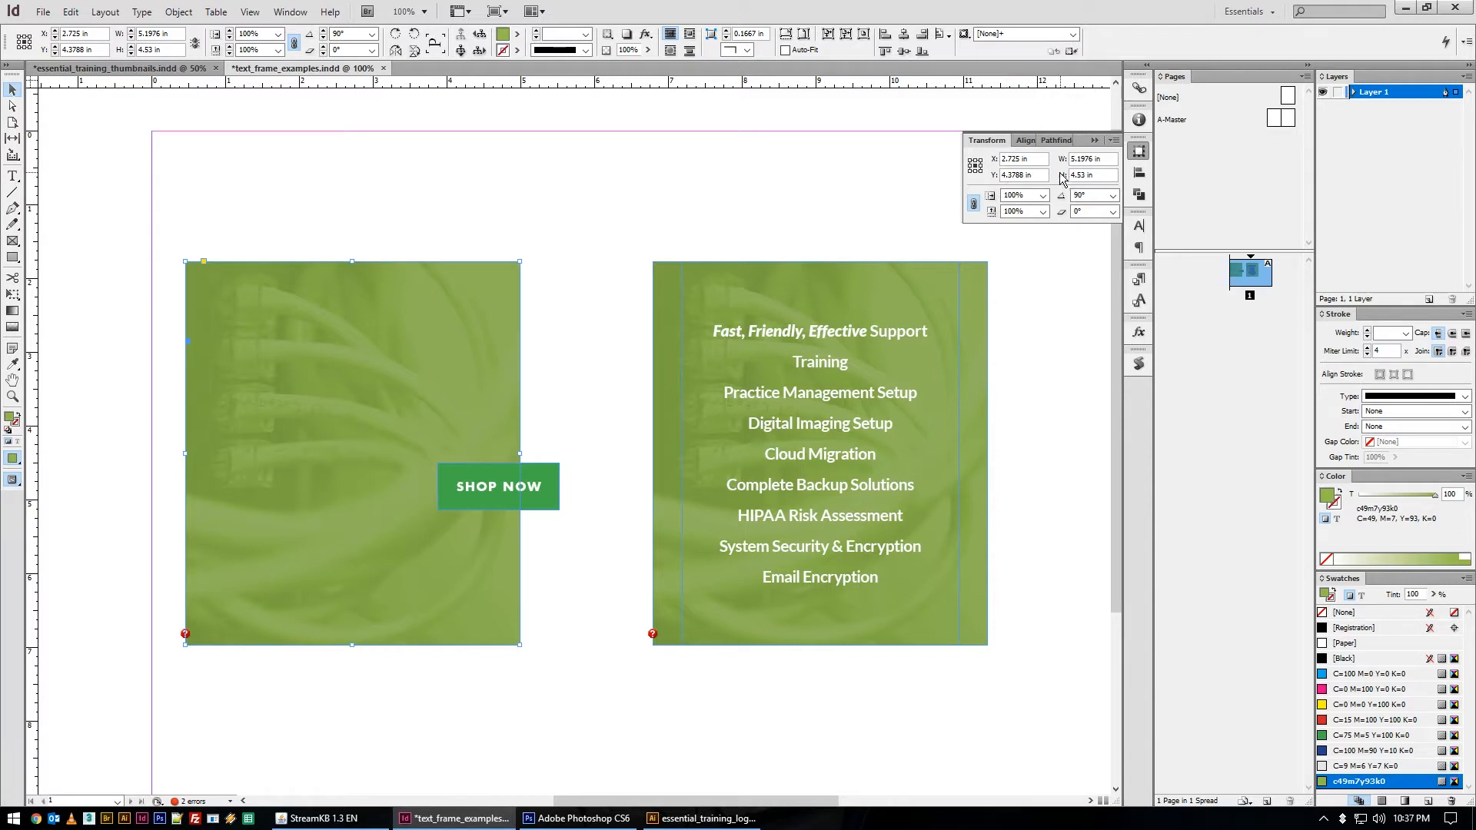
mouse_move(1093, 173)
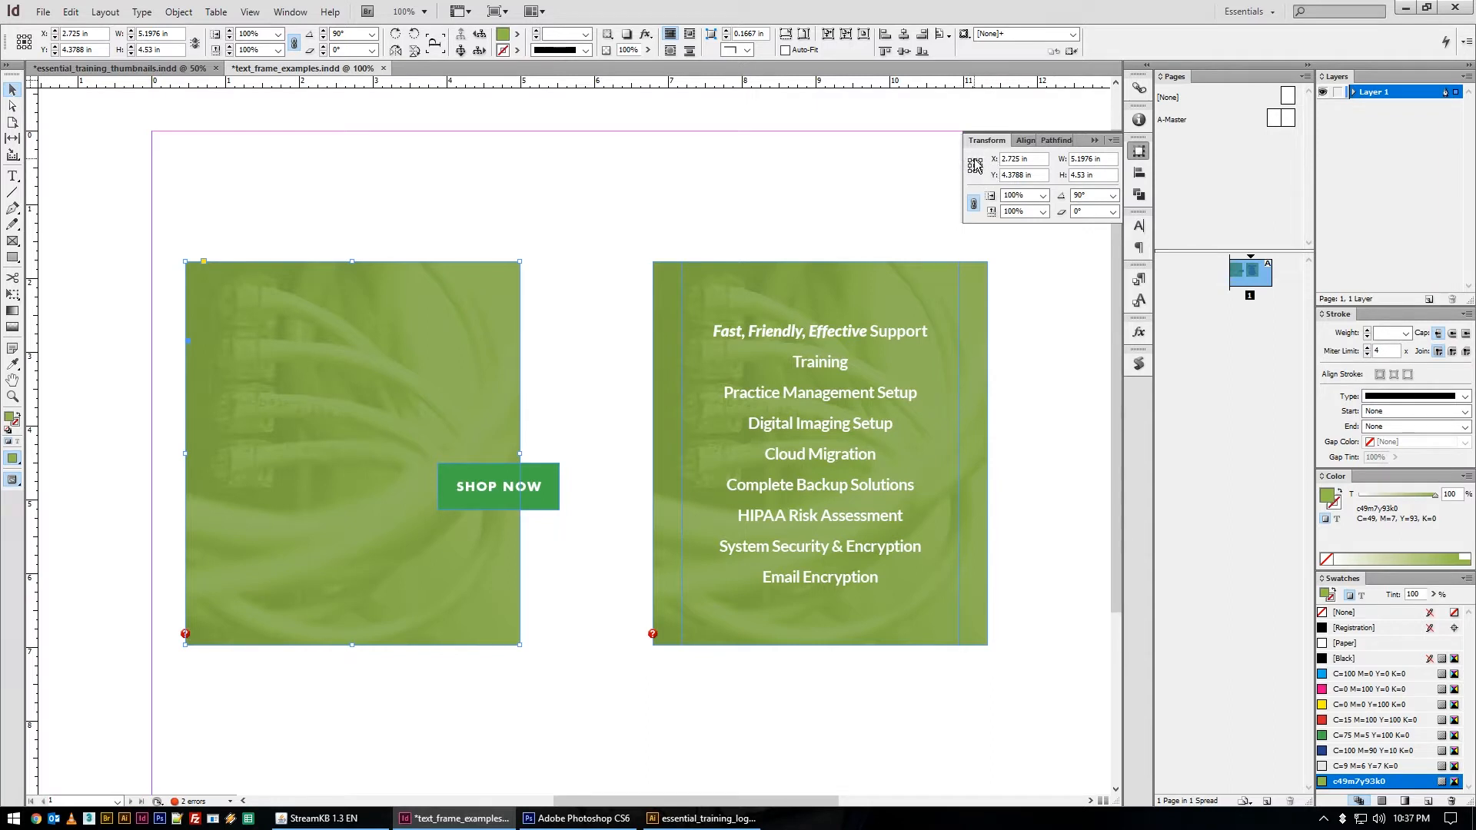
mouse_move(974, 165)
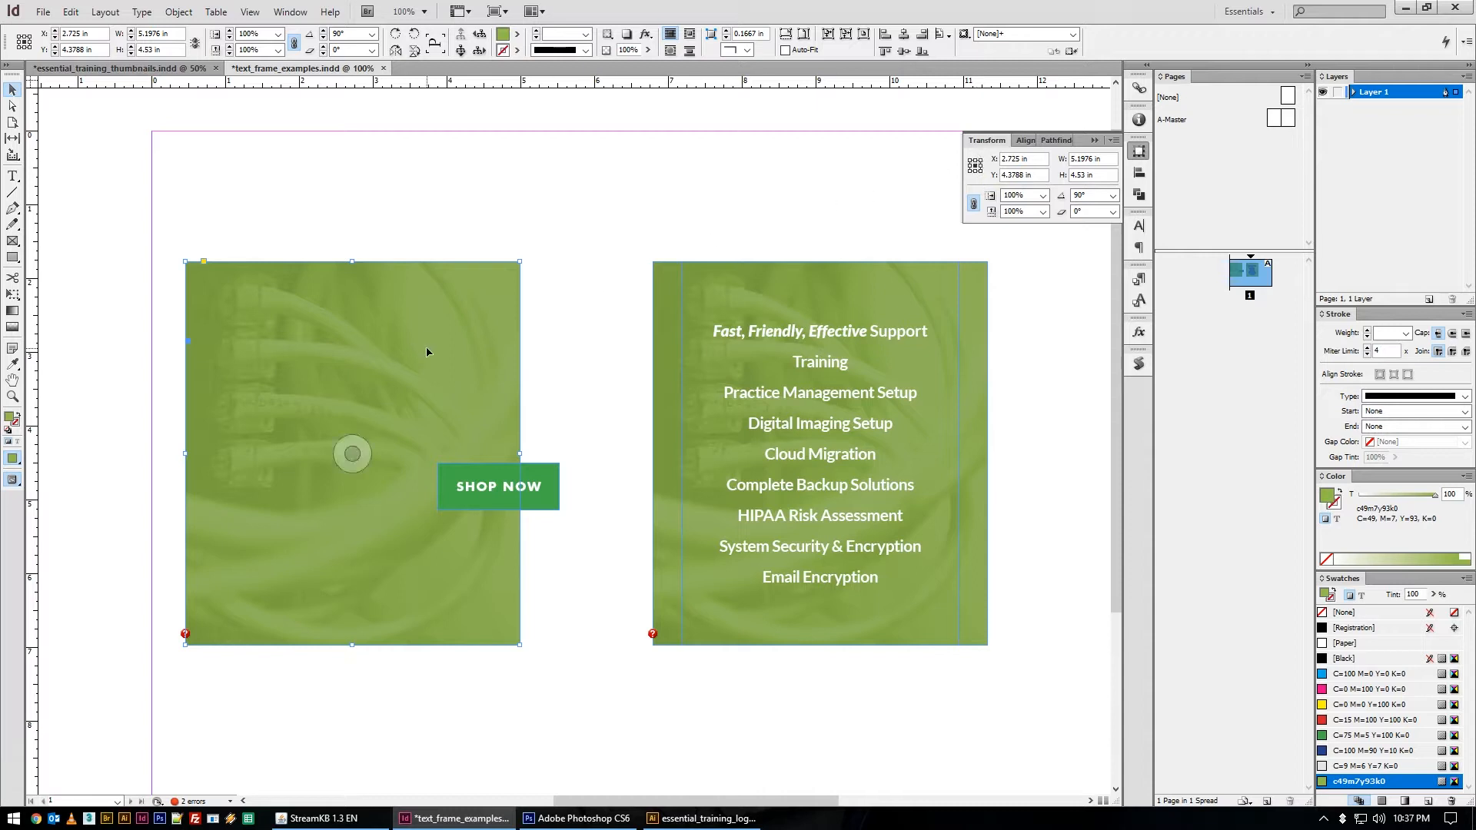
mouse_move(452, 378)
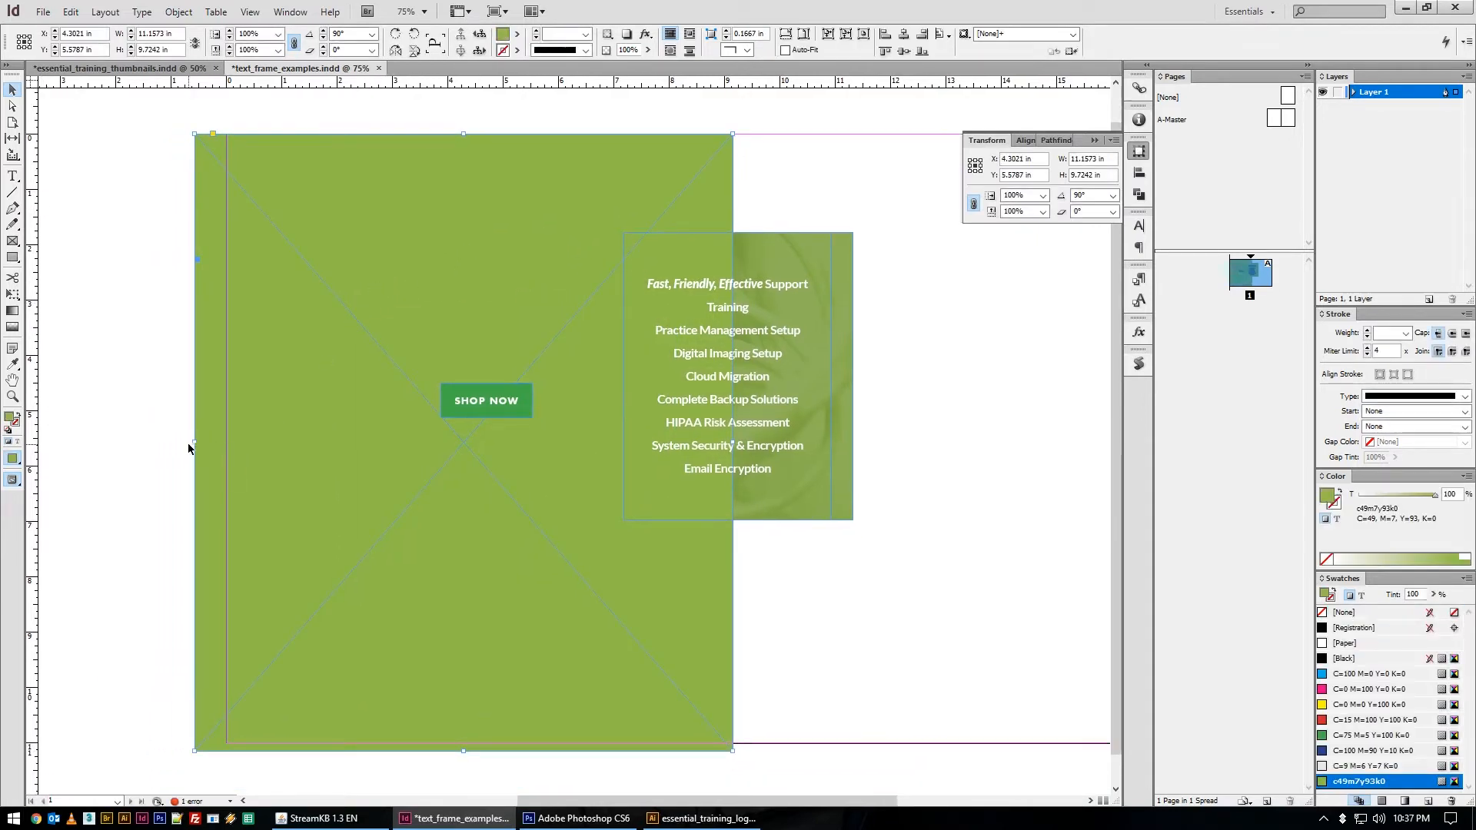
Move the services text right and set the green frame to X 7.625 in, 8.125 × 11 in, unrotated
left_click_drag(195, 258, 228, 258)
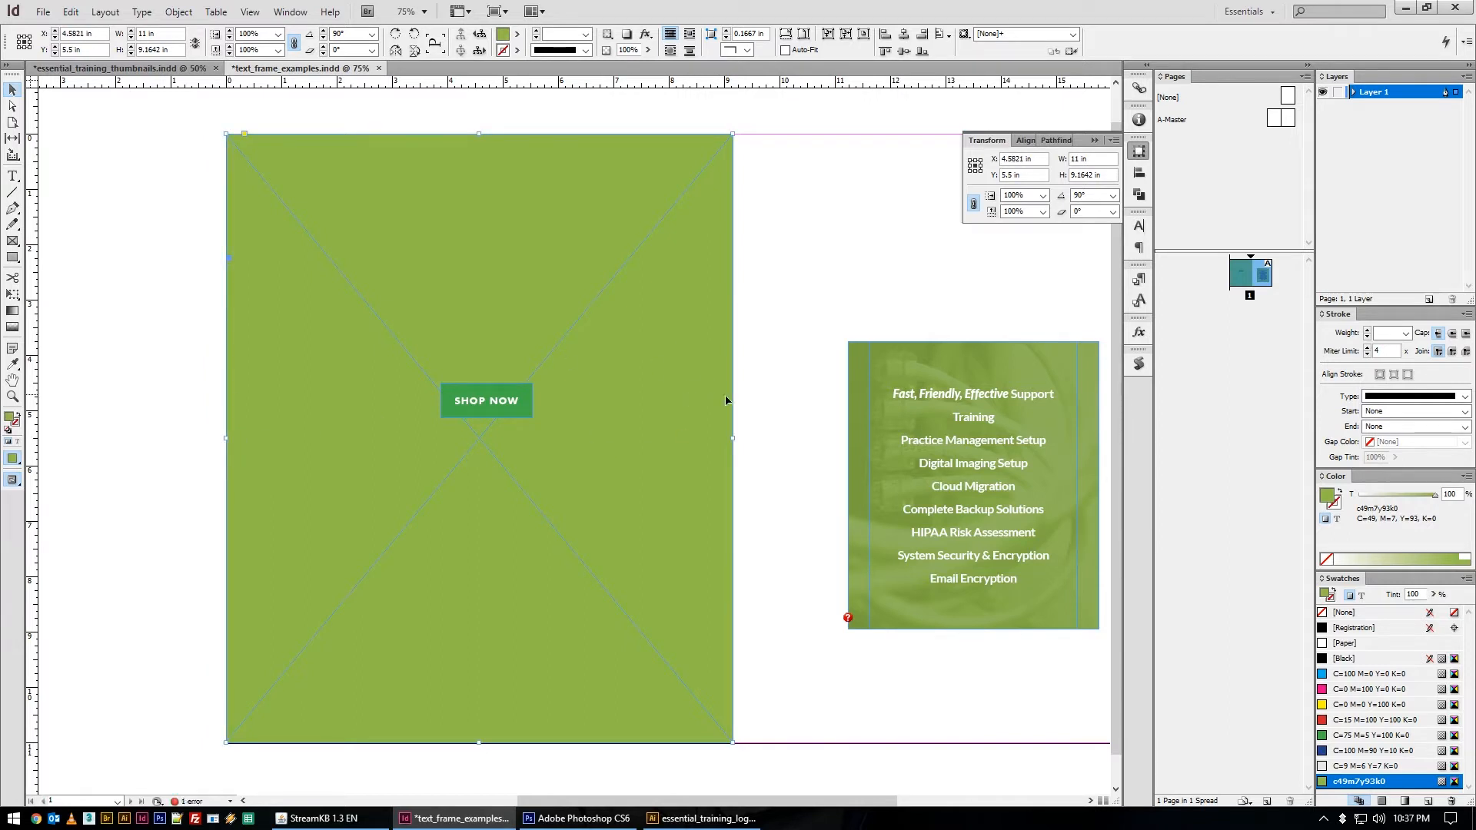
left_click_drag(731, 438, 647, 438)
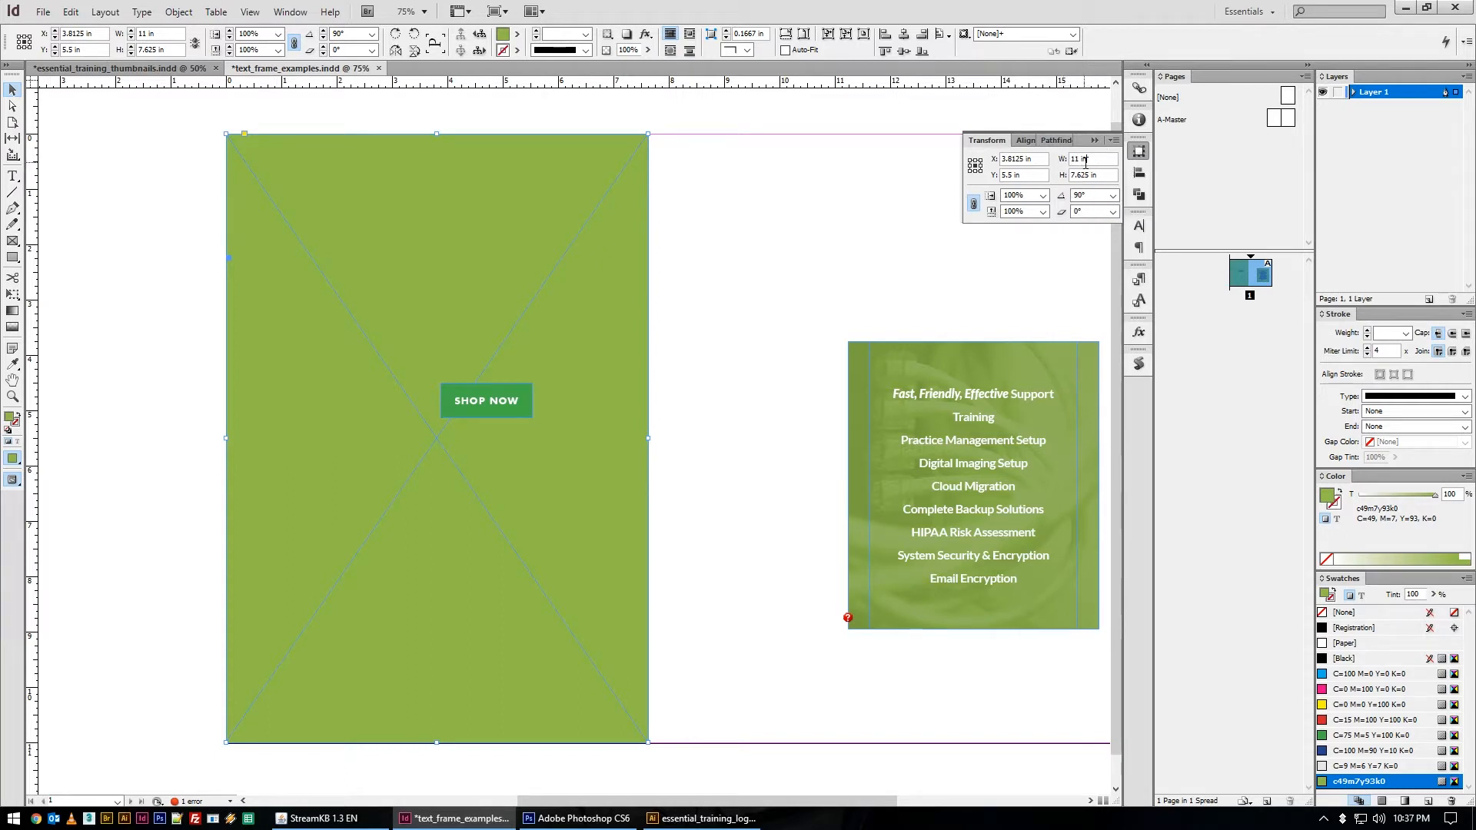
mouse_move(1138, 151)
type("8.125")
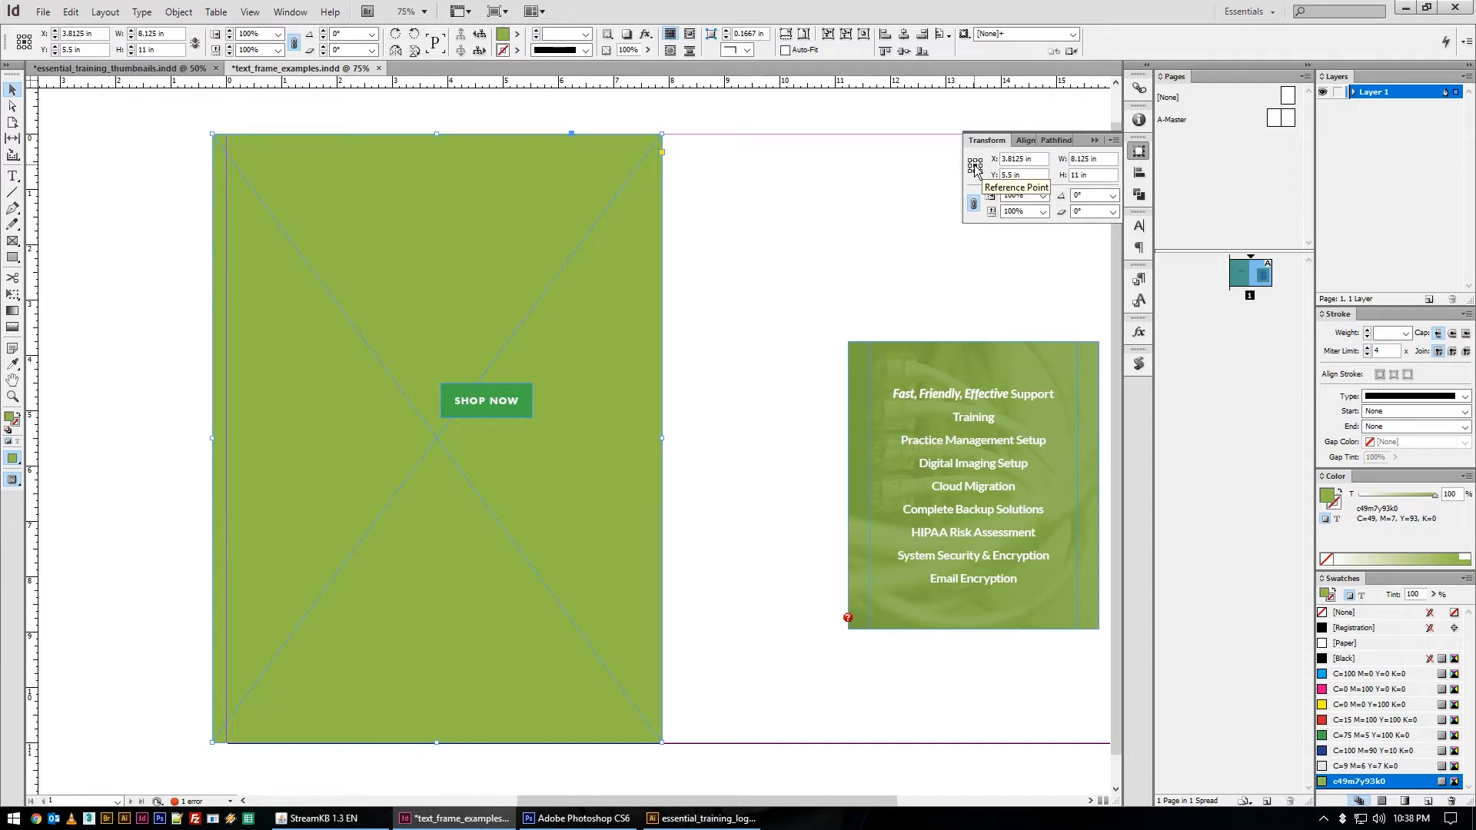
mouse_move(770, 373)
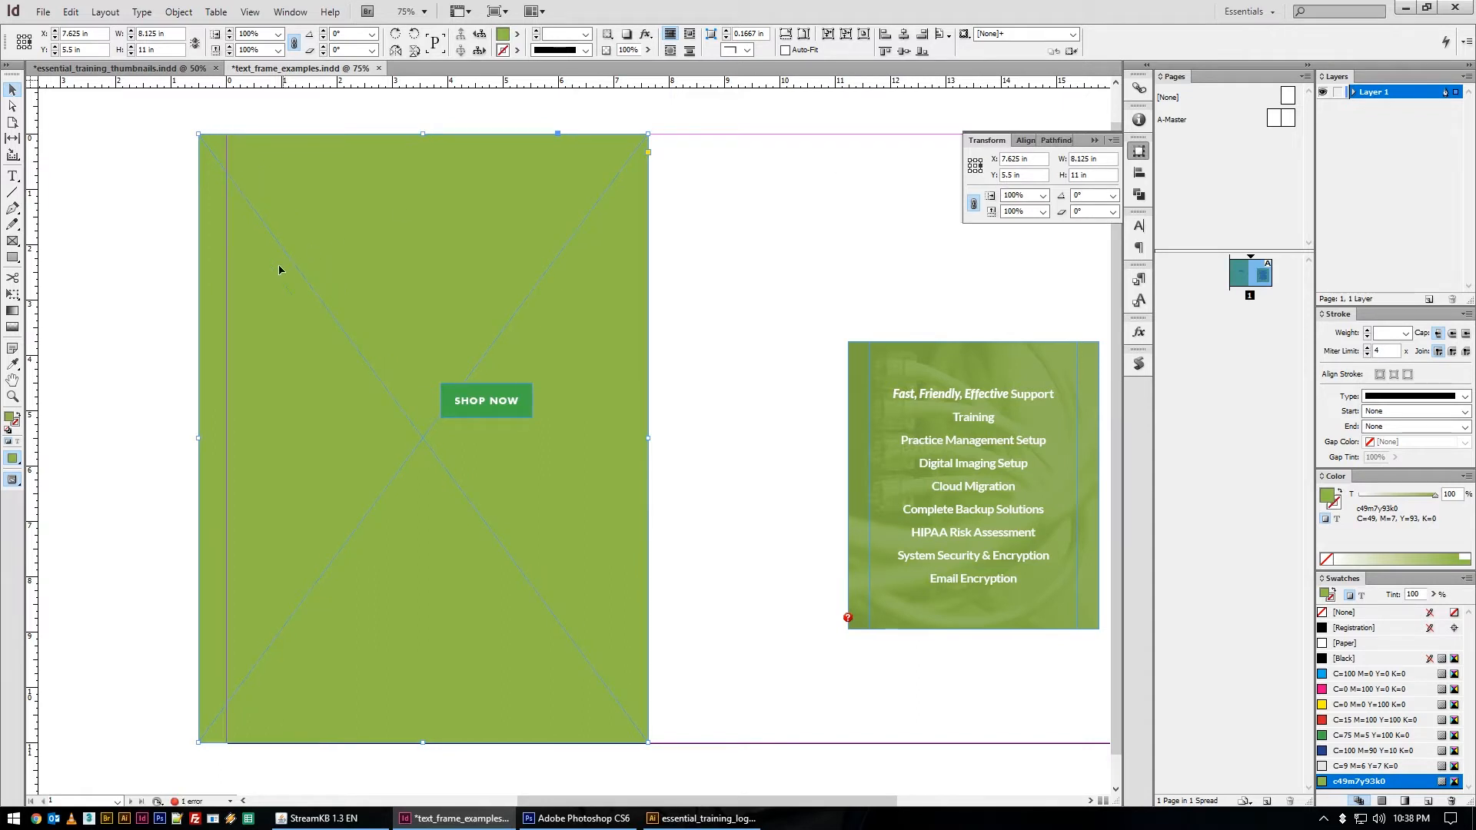
type("7.625 in")
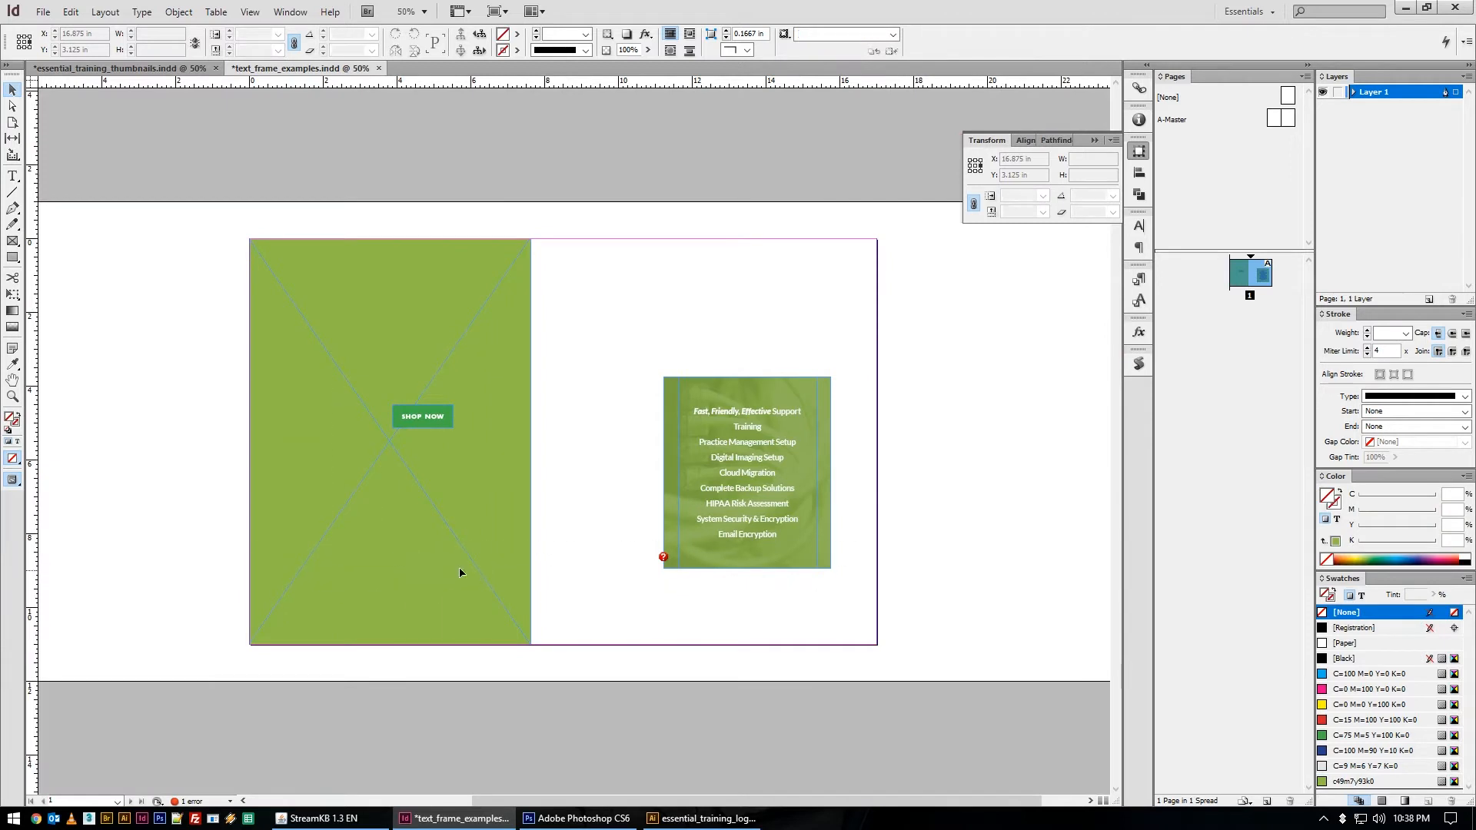
Move SHOP NOW to the pasteboard and fill three spread-wide column frames with Paper
left_click_drag(423, 416, 931, 404)
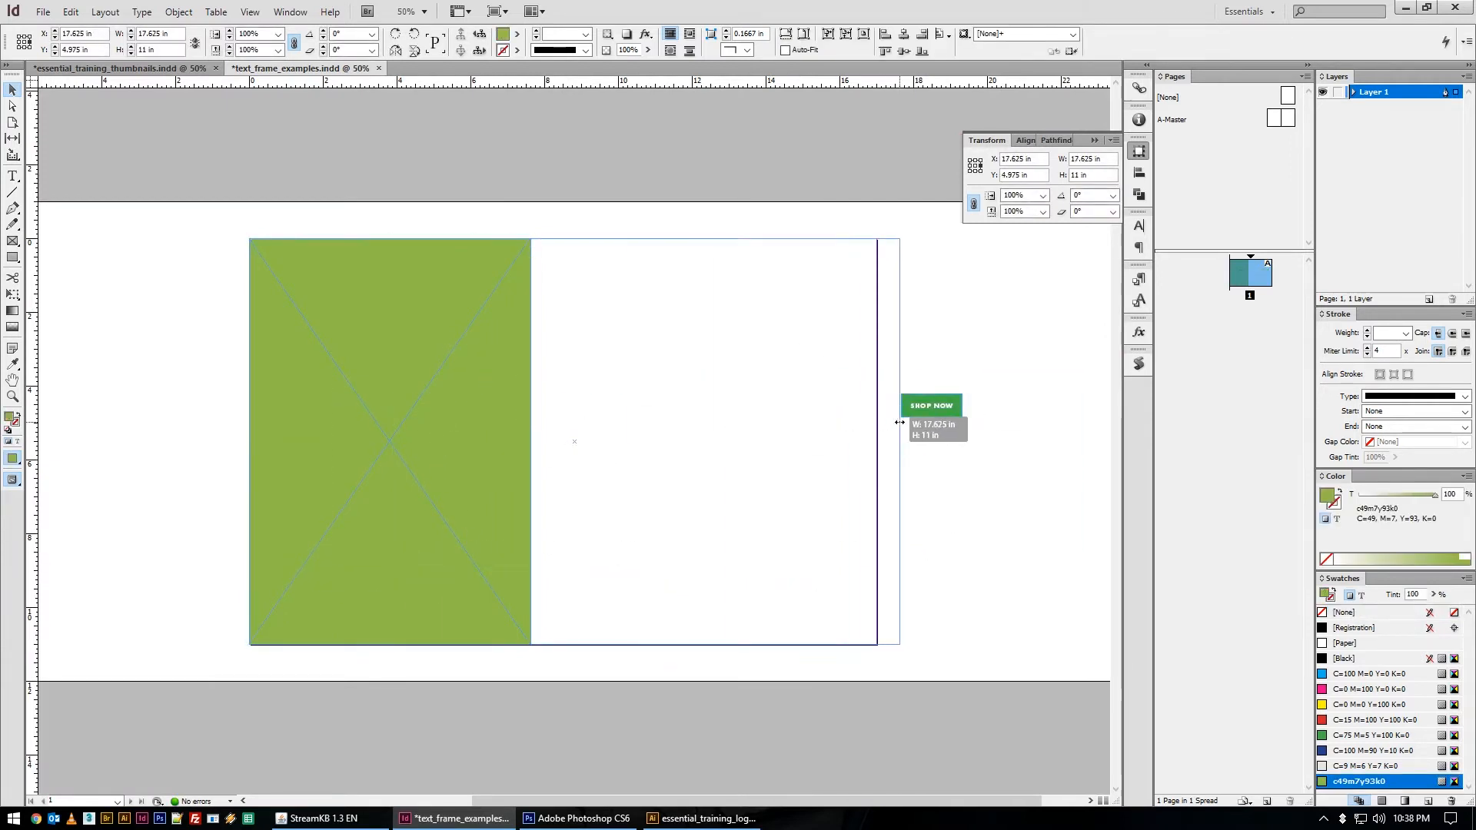
left_click_drag(899, 441, 875, 441)
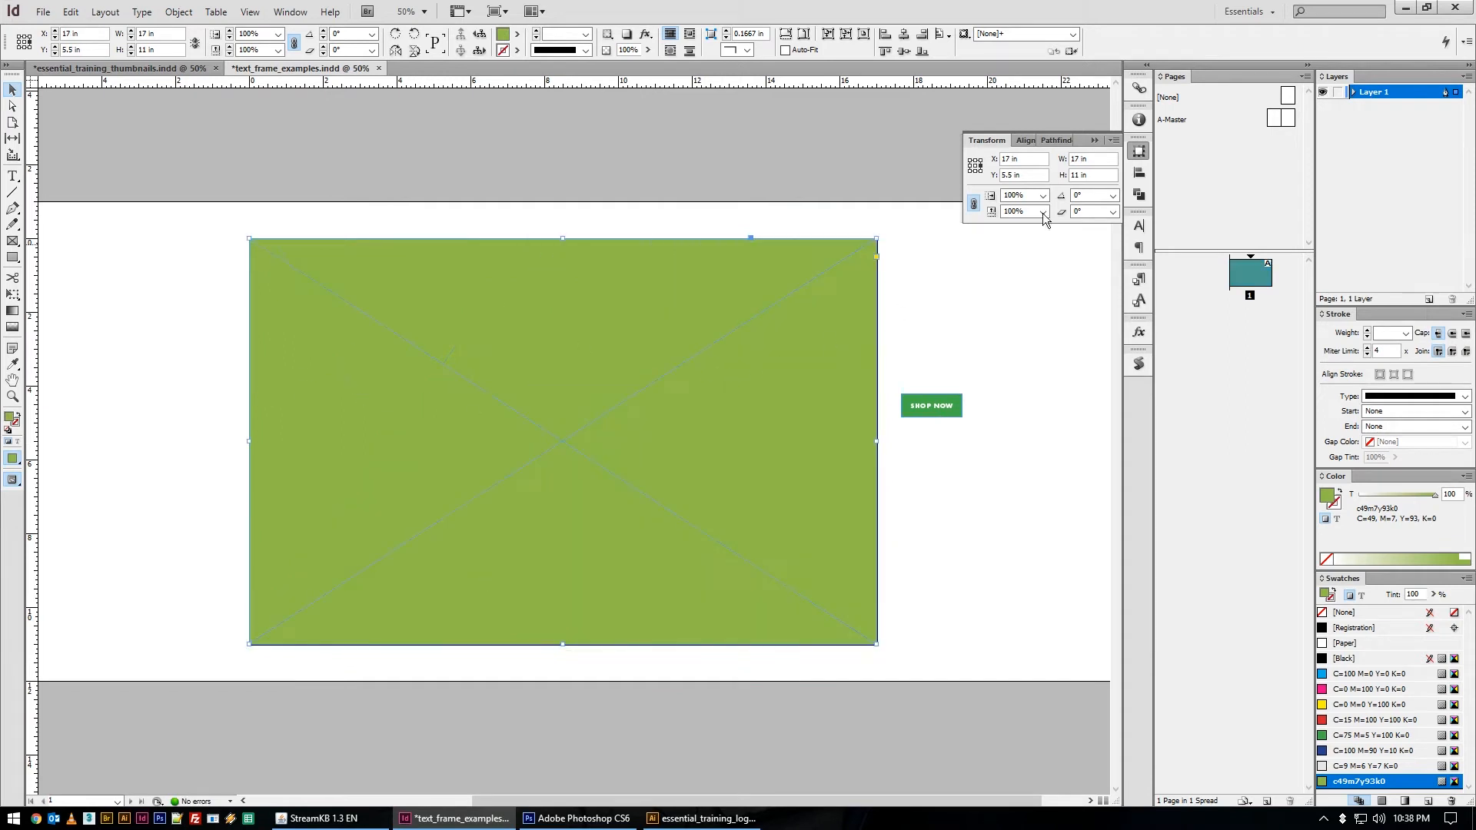
left_click(1087, 158)
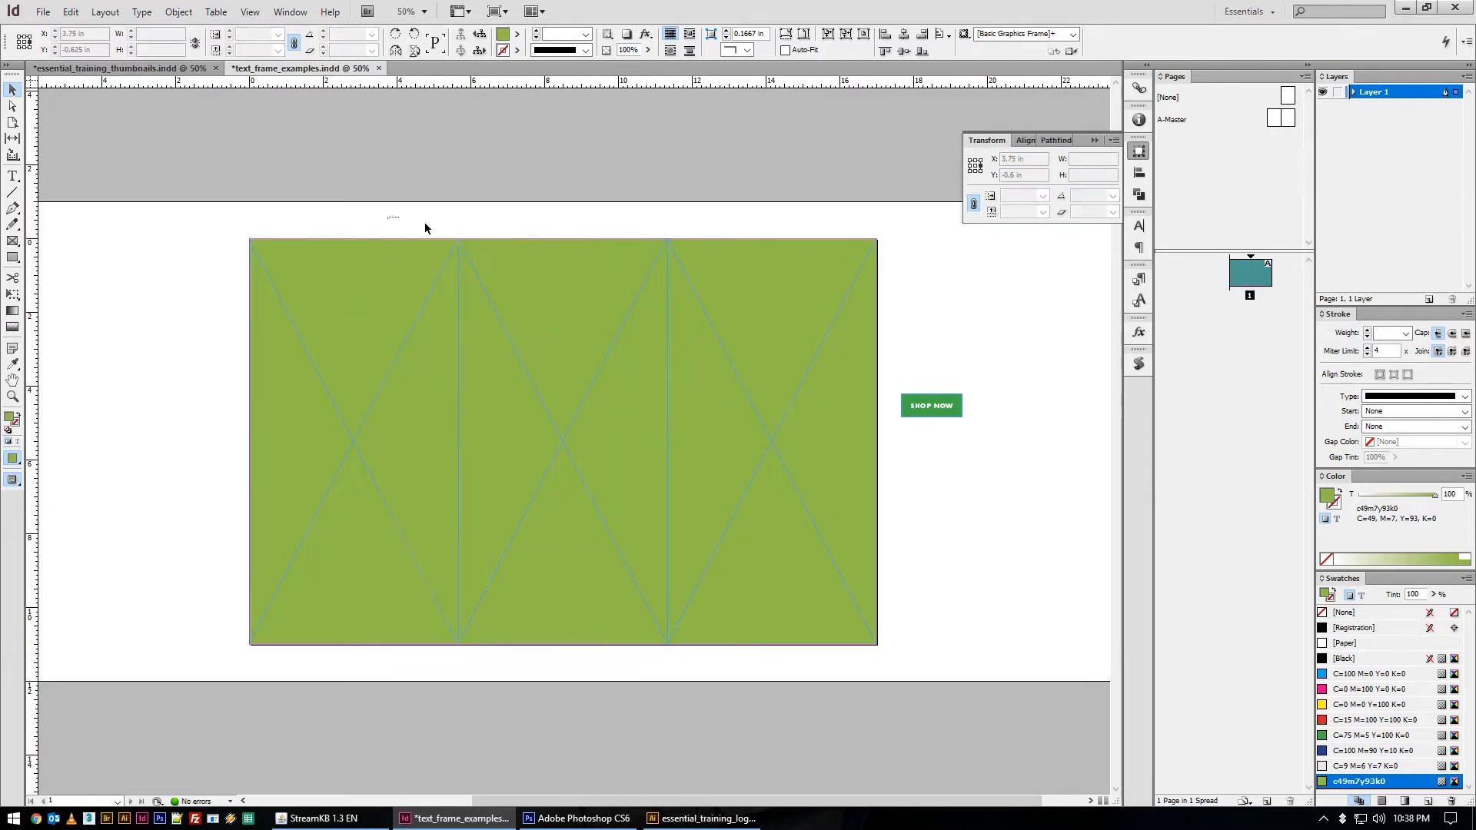
left_click(1345, 642)
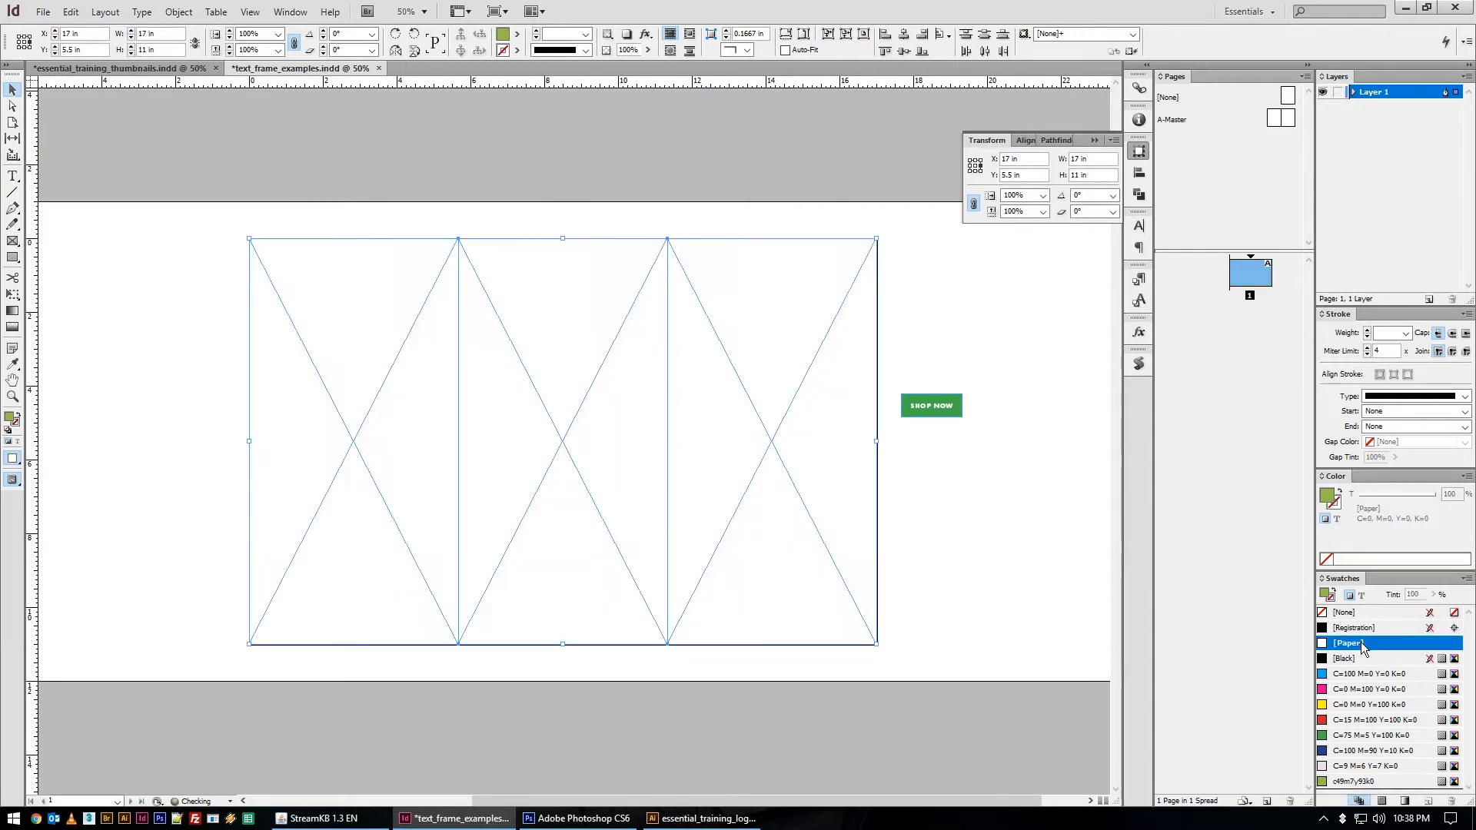
left_click(1374, 674)
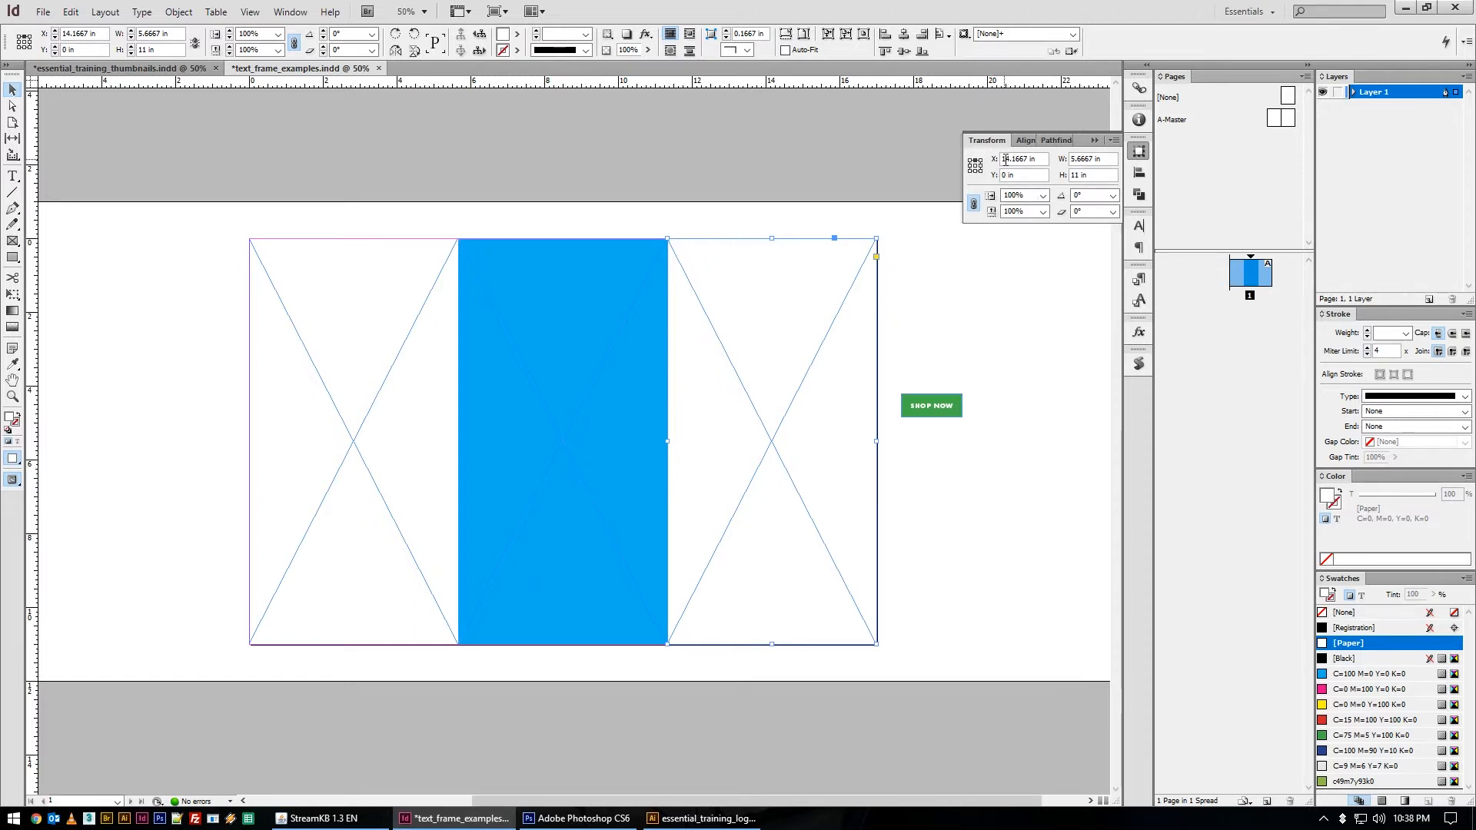
right_click(772, 440)
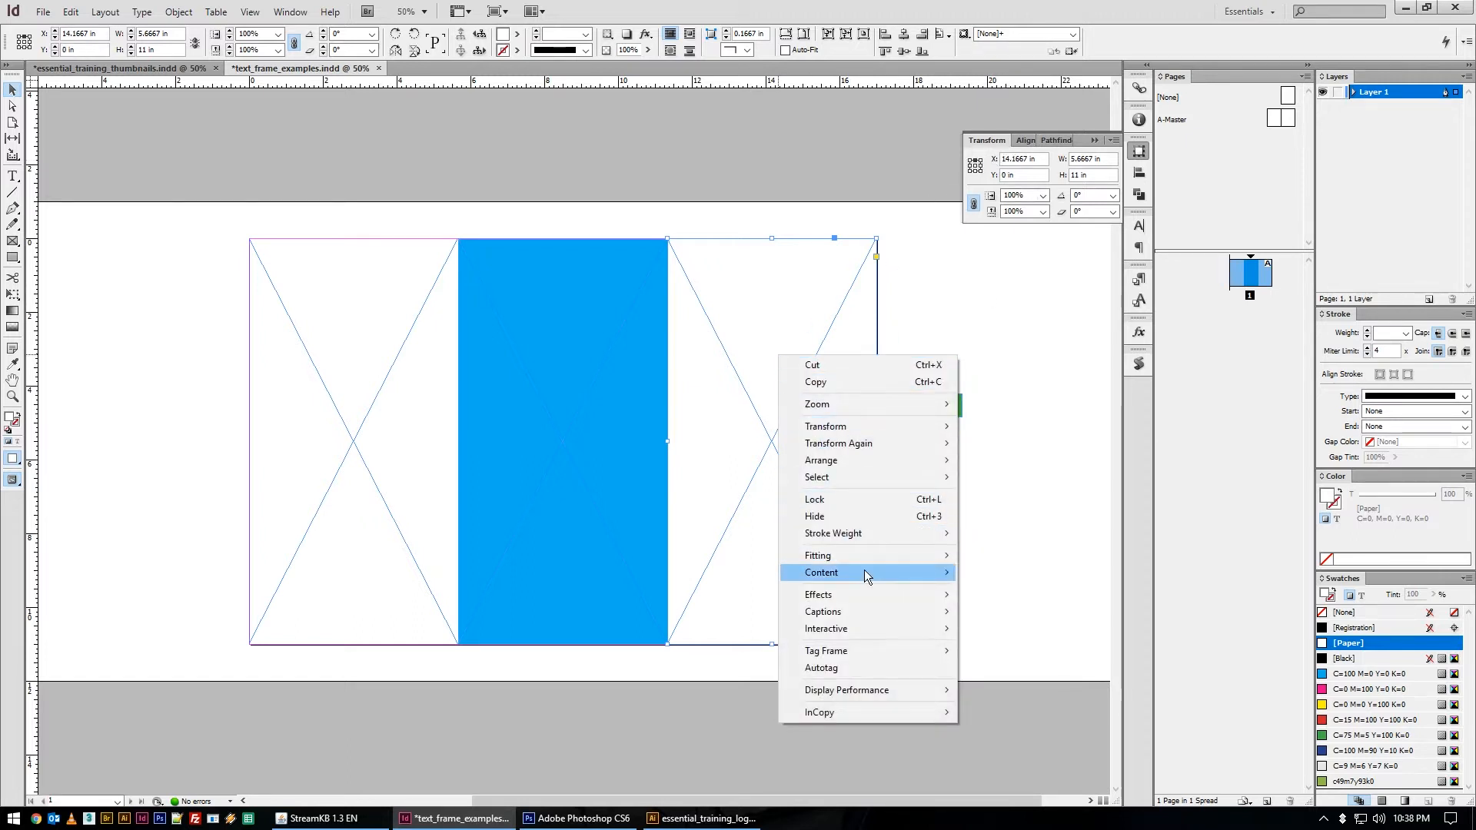
mouse_move(825, 426)
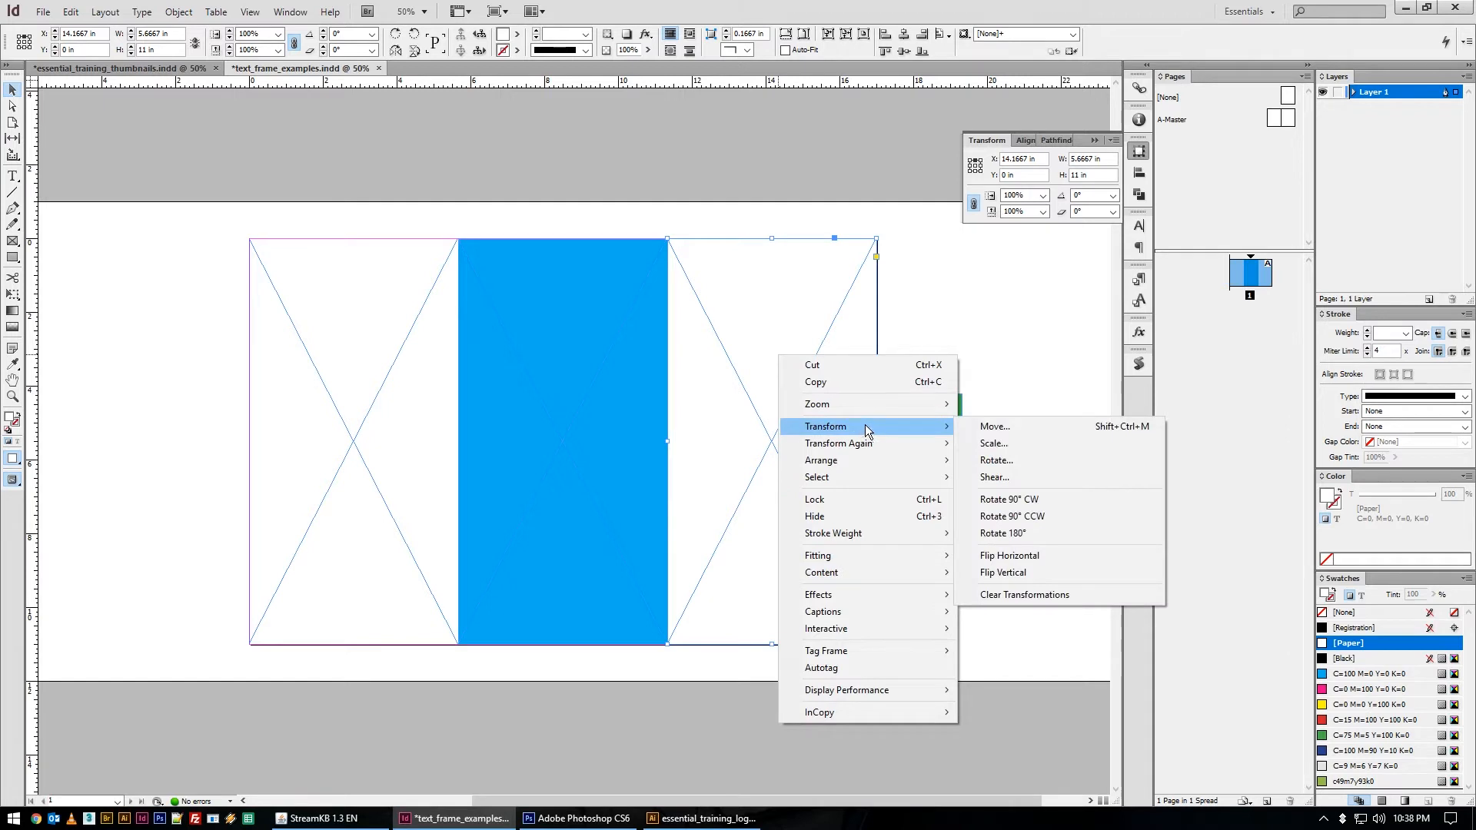
left_click(994, 460)
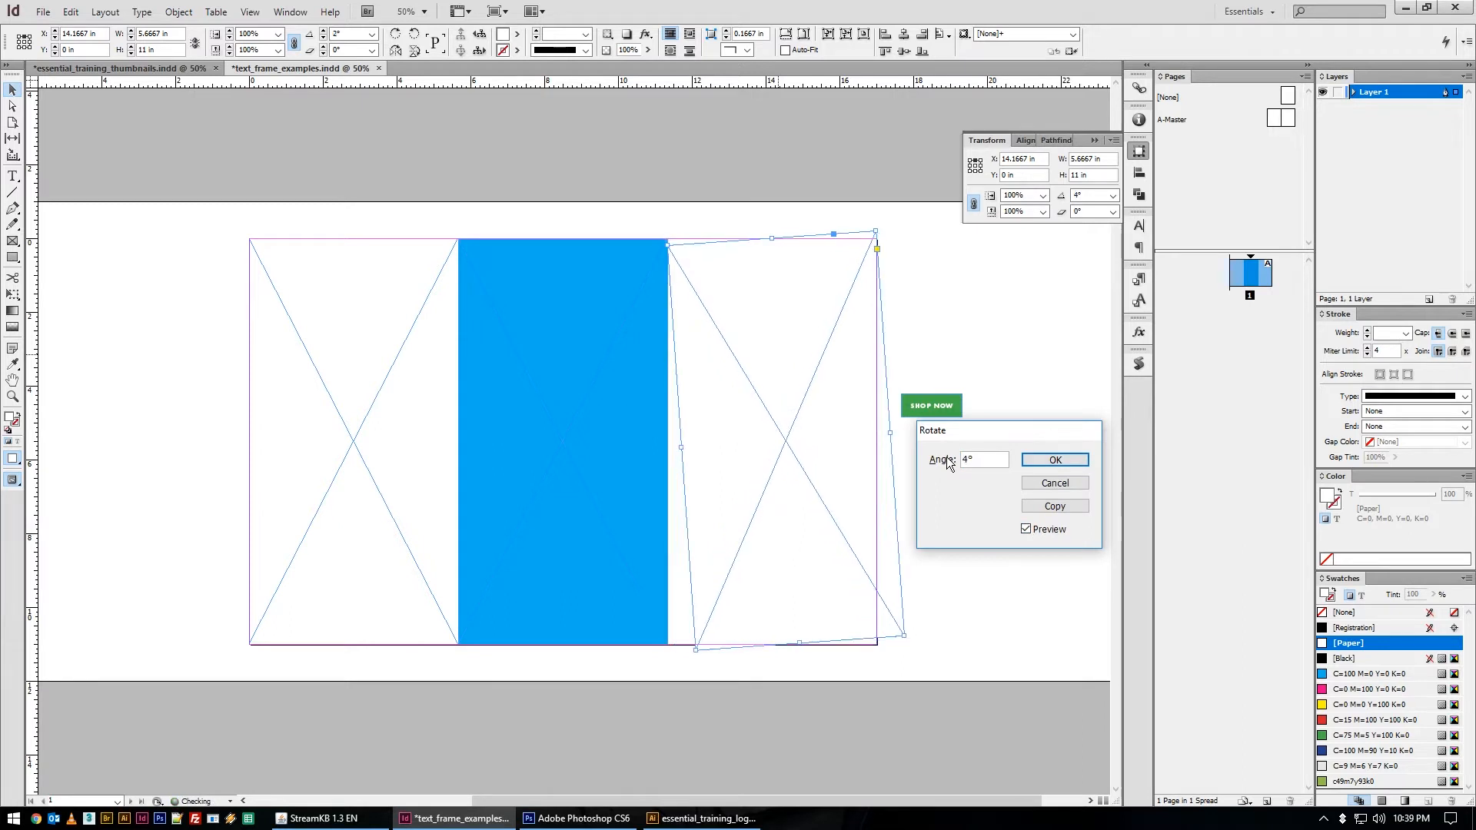
type("19")
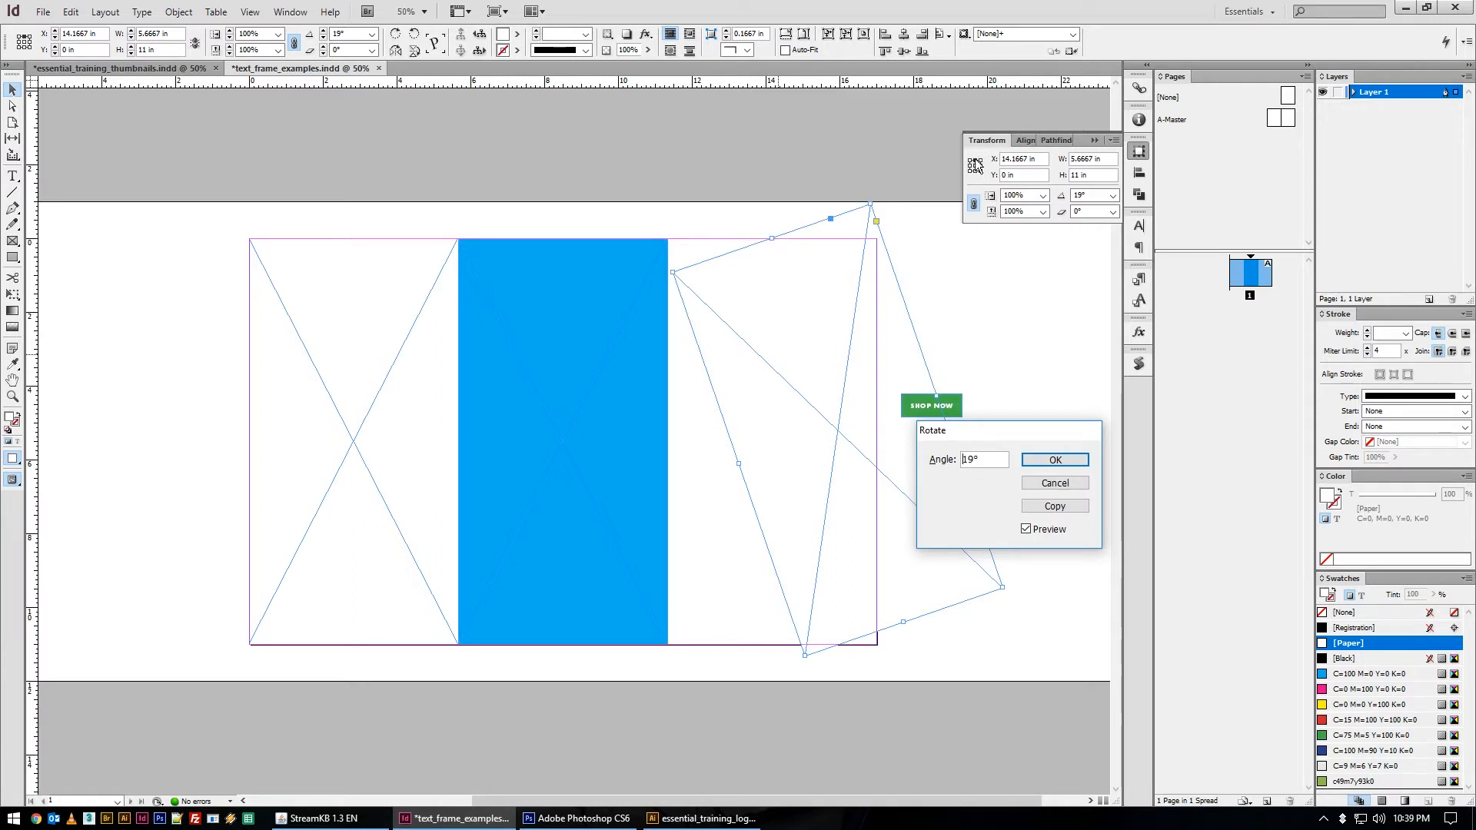
left_click(1053, 459)
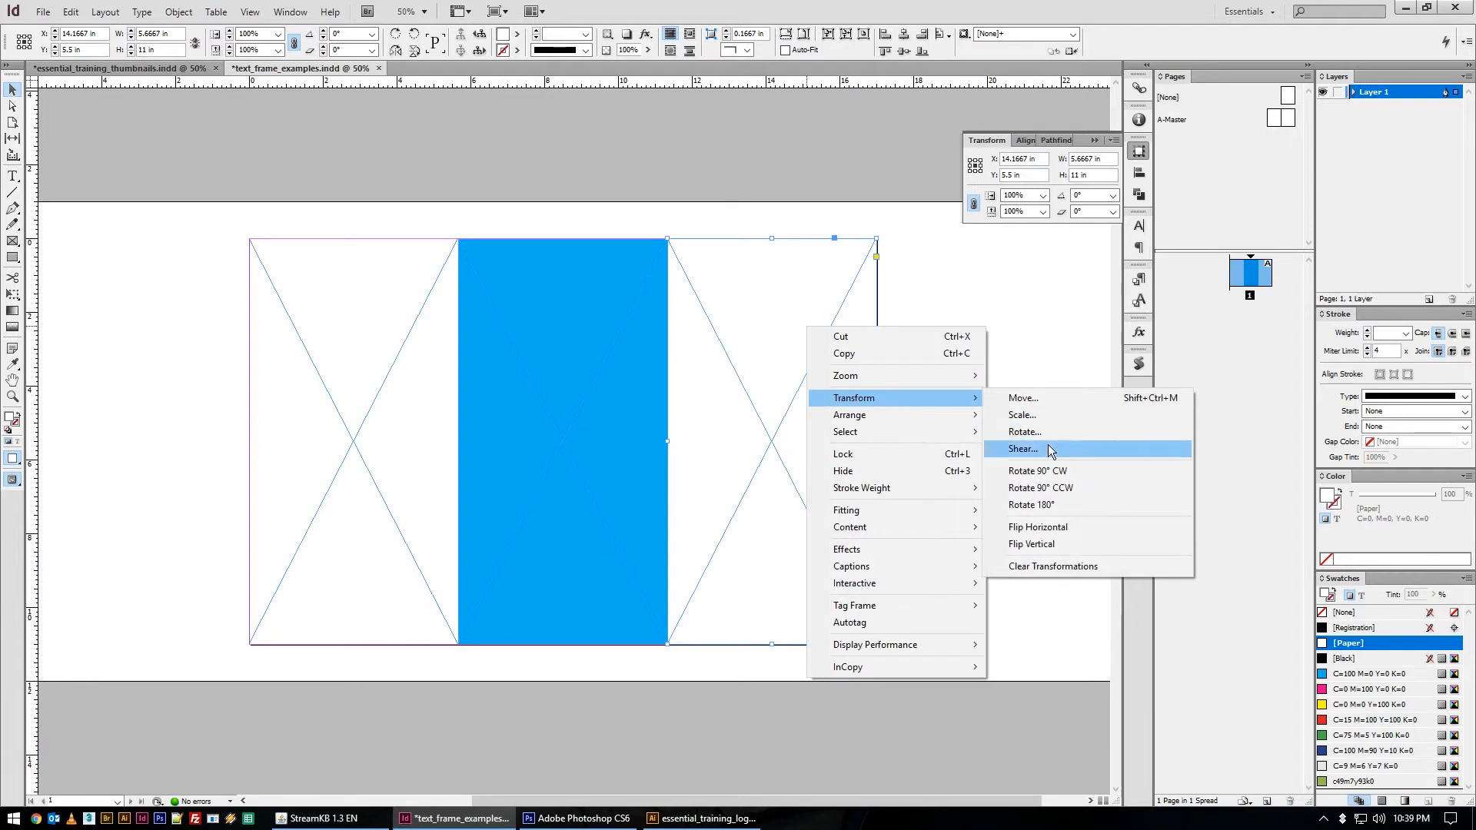
left_click(1025, 430)
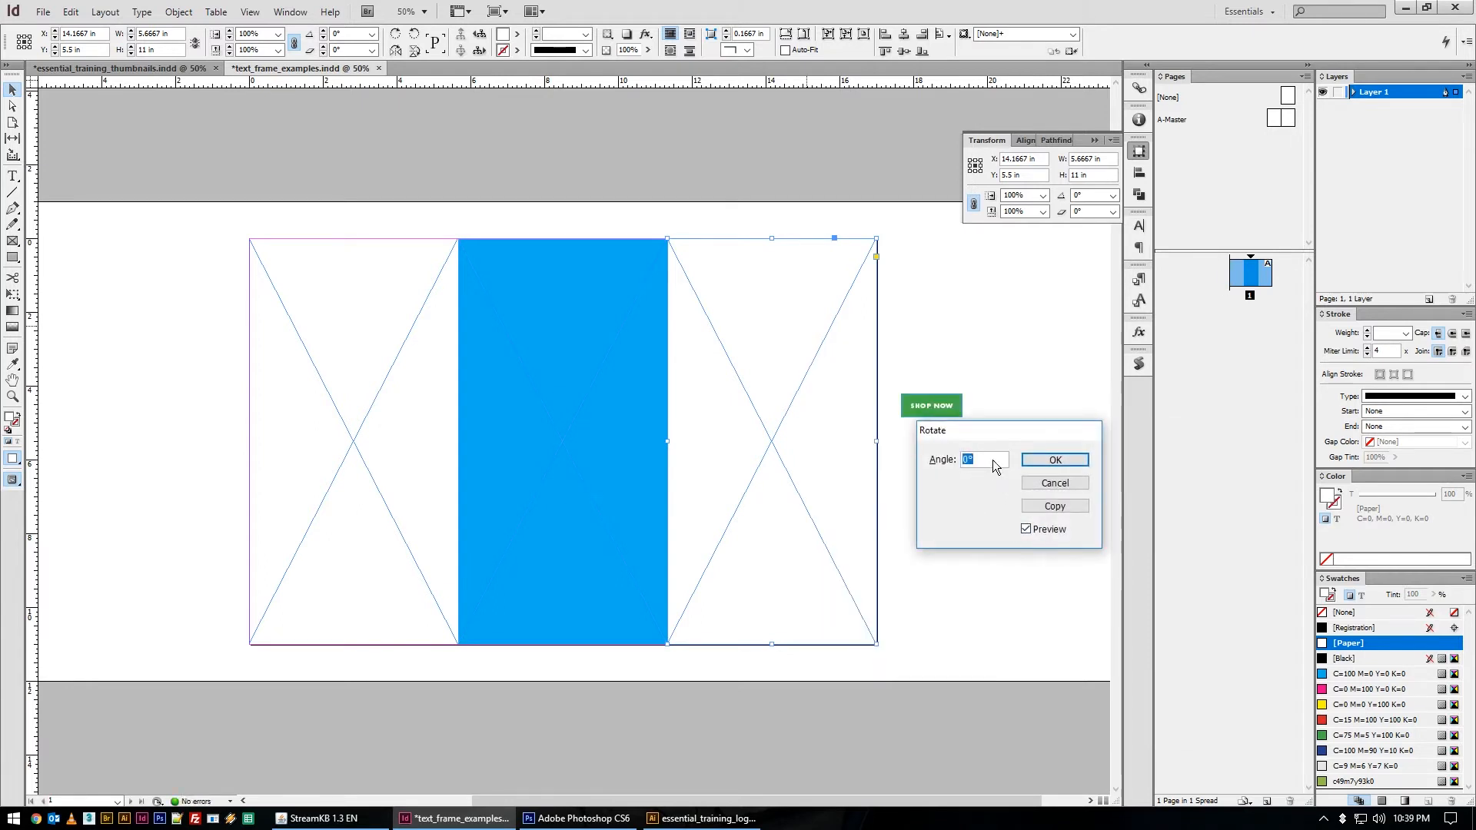
type("32")
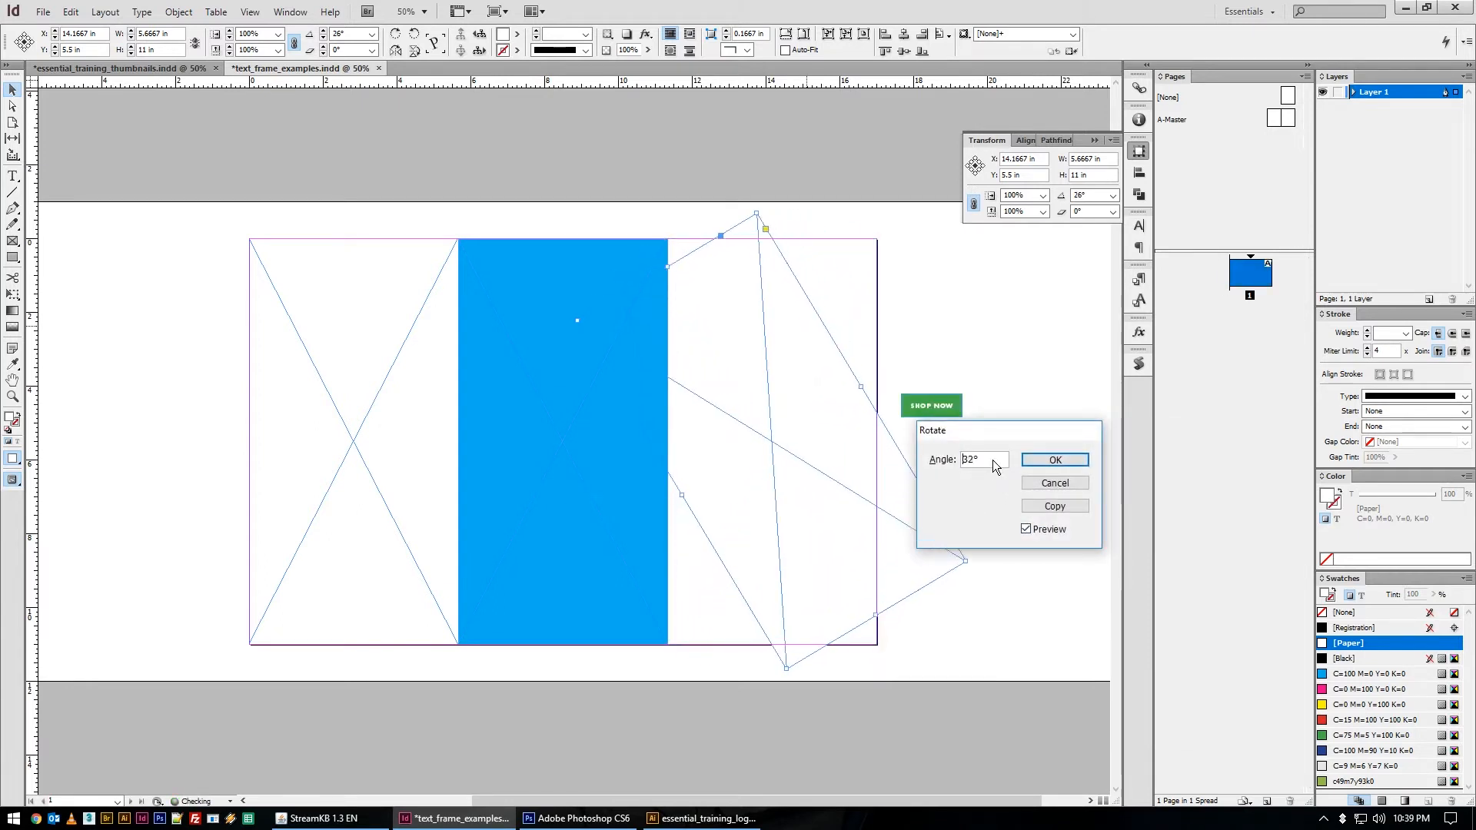
type("68°")
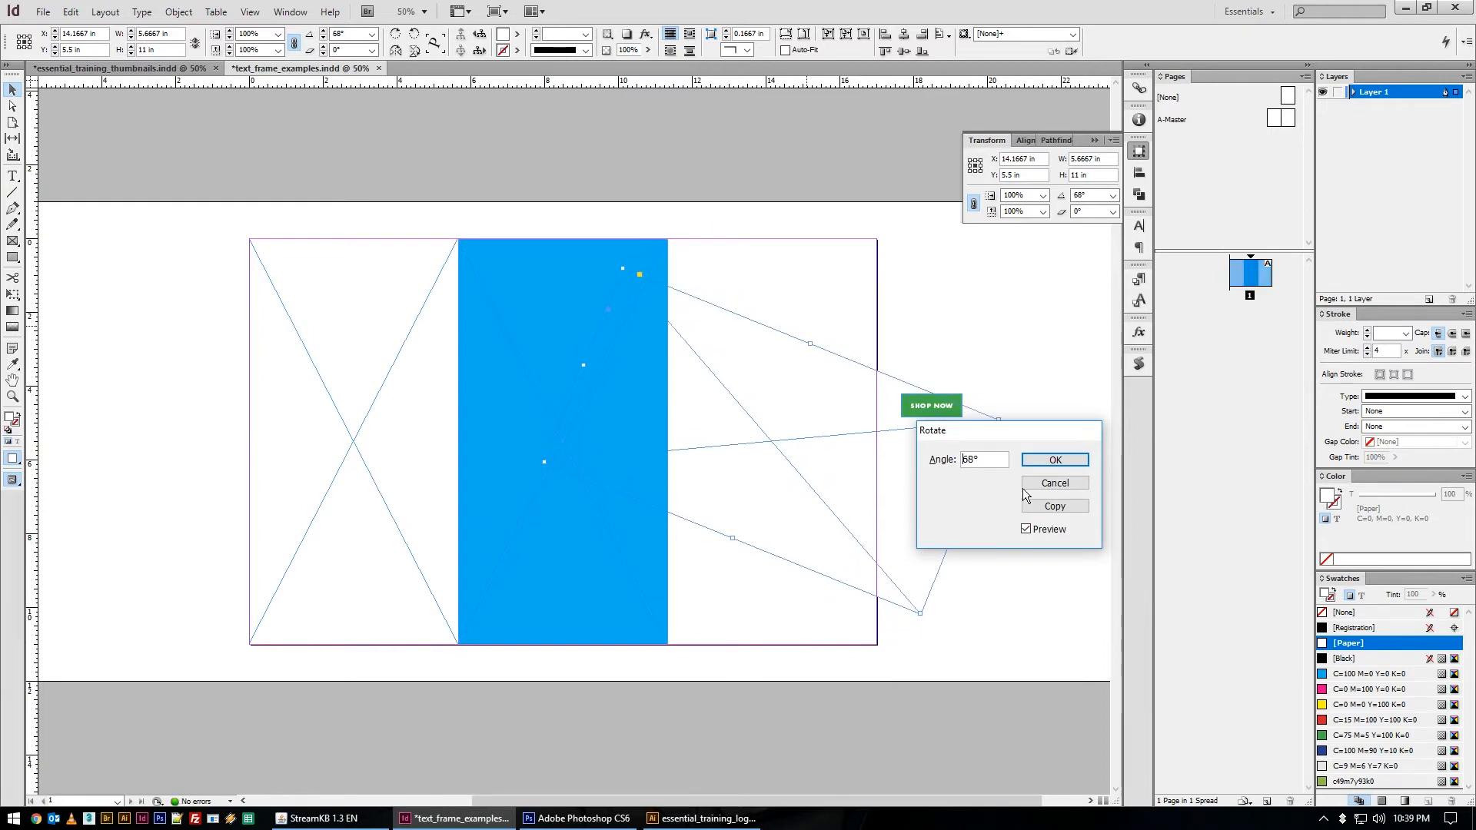
left_click(1054, 481)
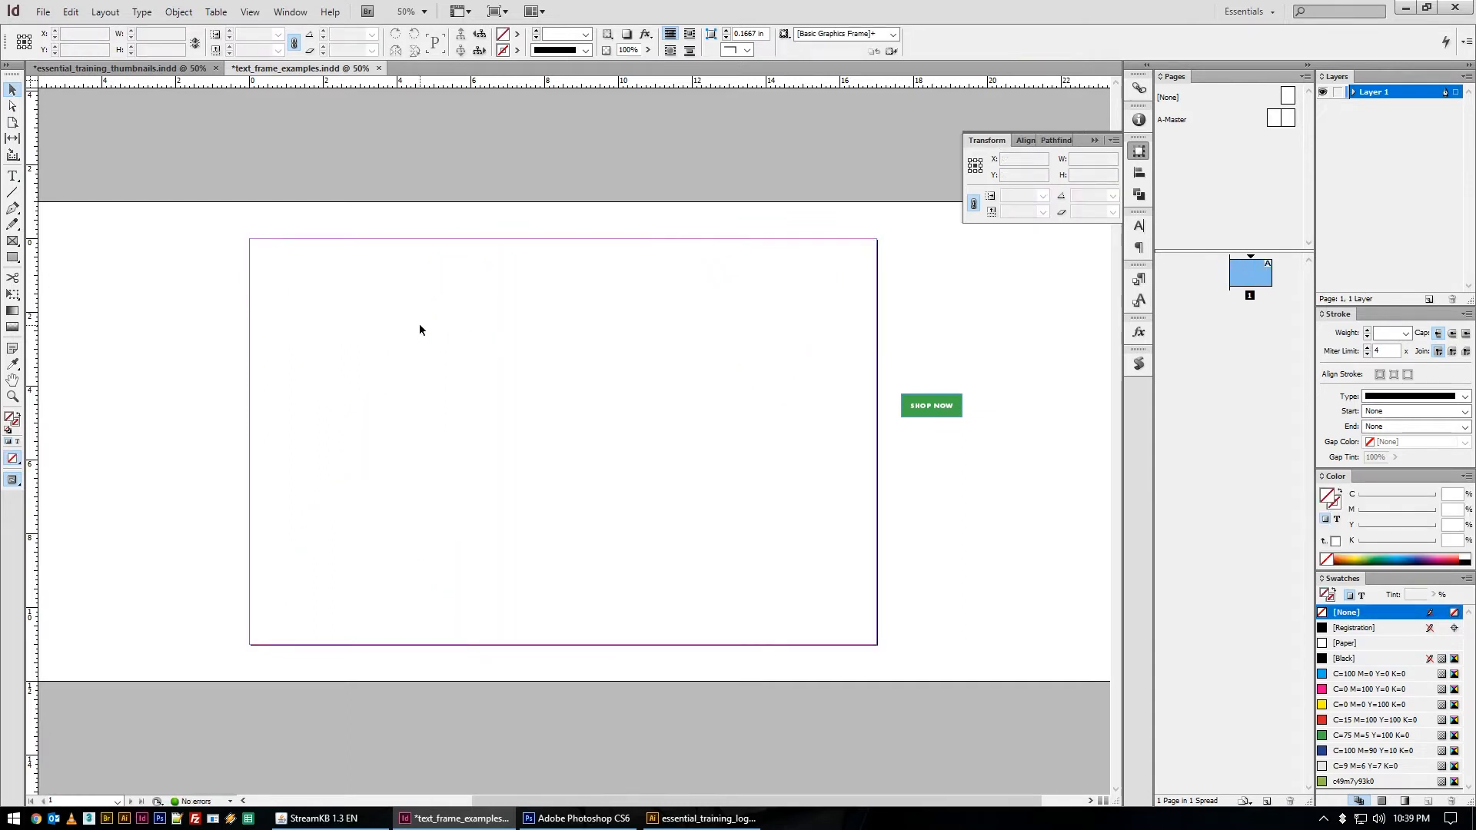
mouse_move(499, 338)
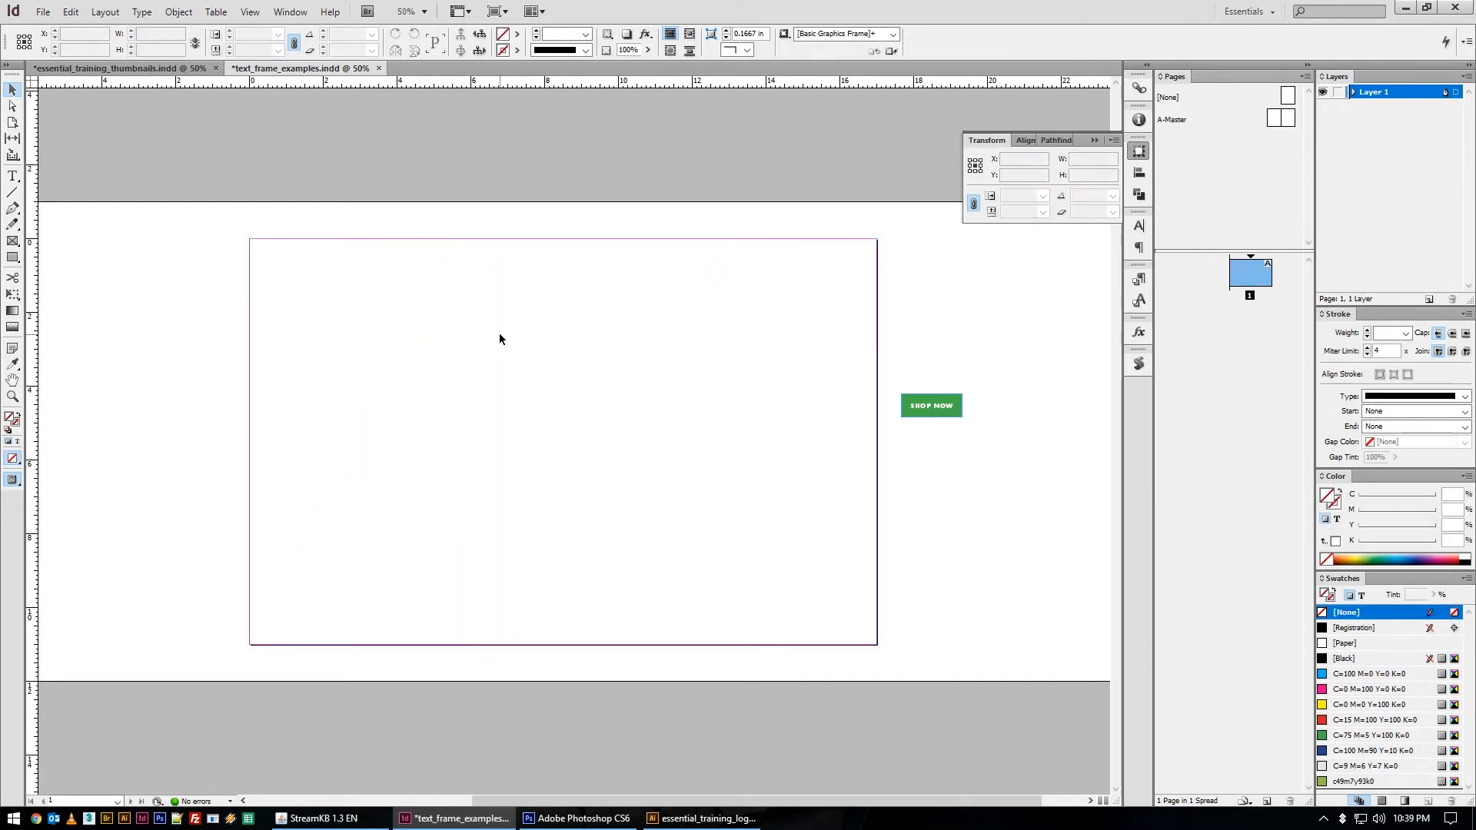
mouse_move(13, 194)
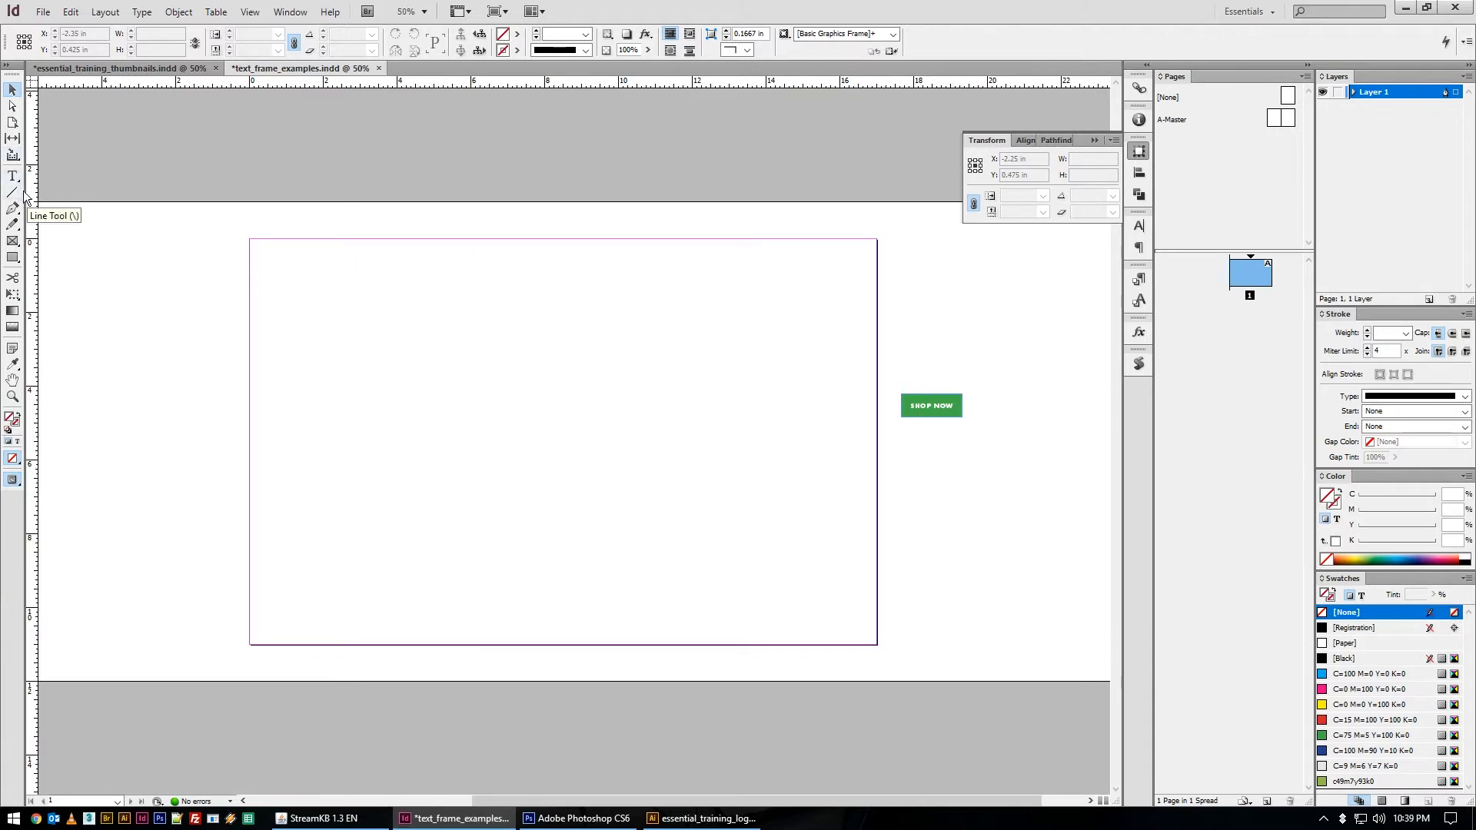
mouse_move(413, 312)
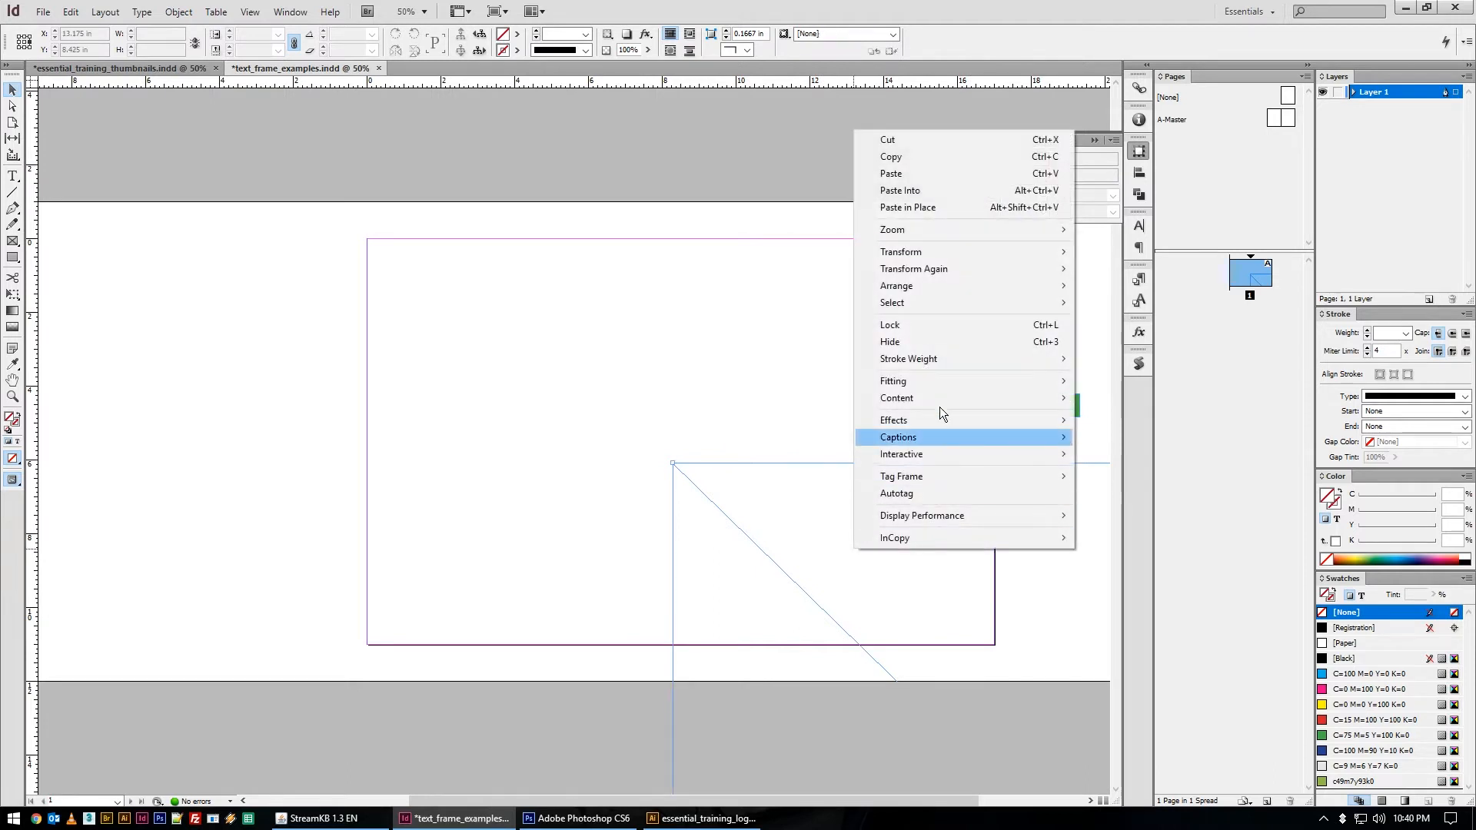
mouse_move(900, 250)
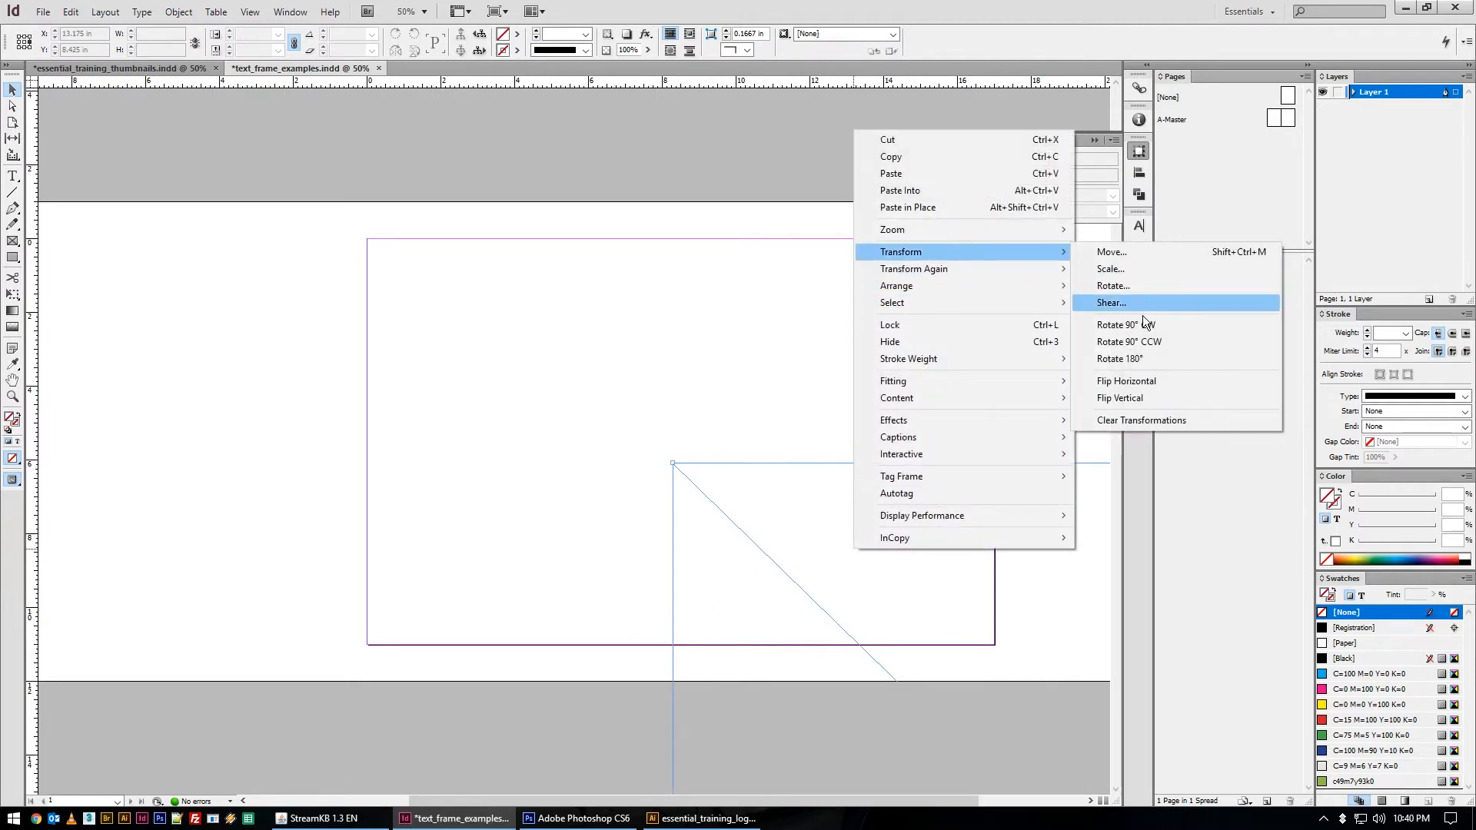
After the 90° CW rotation is refused, set X 8.3 and flip the oversized frame horizontally
left_click(1110, 303)
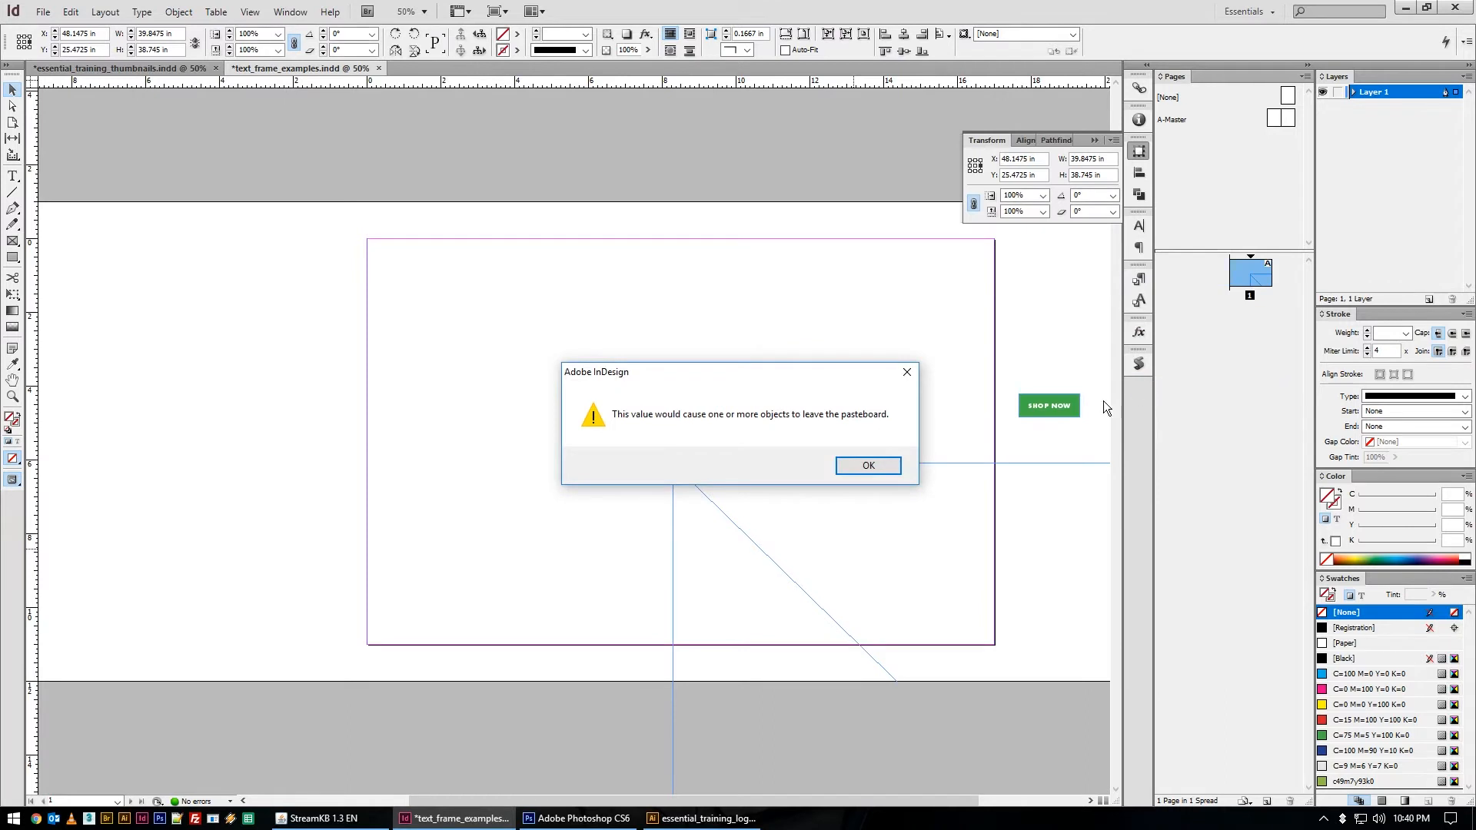
mouse_move(815, 421)
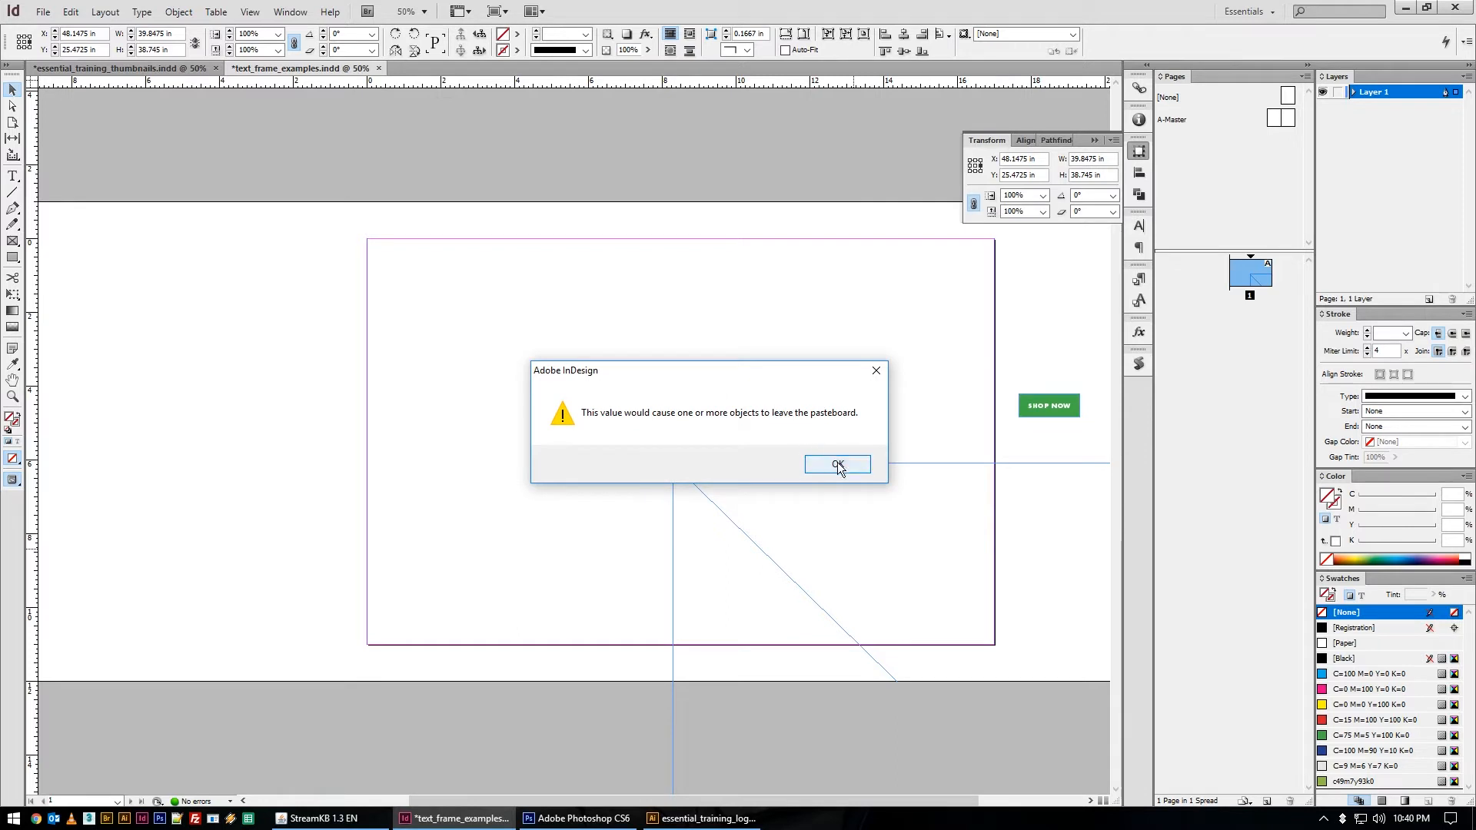
left_click(836, 464)
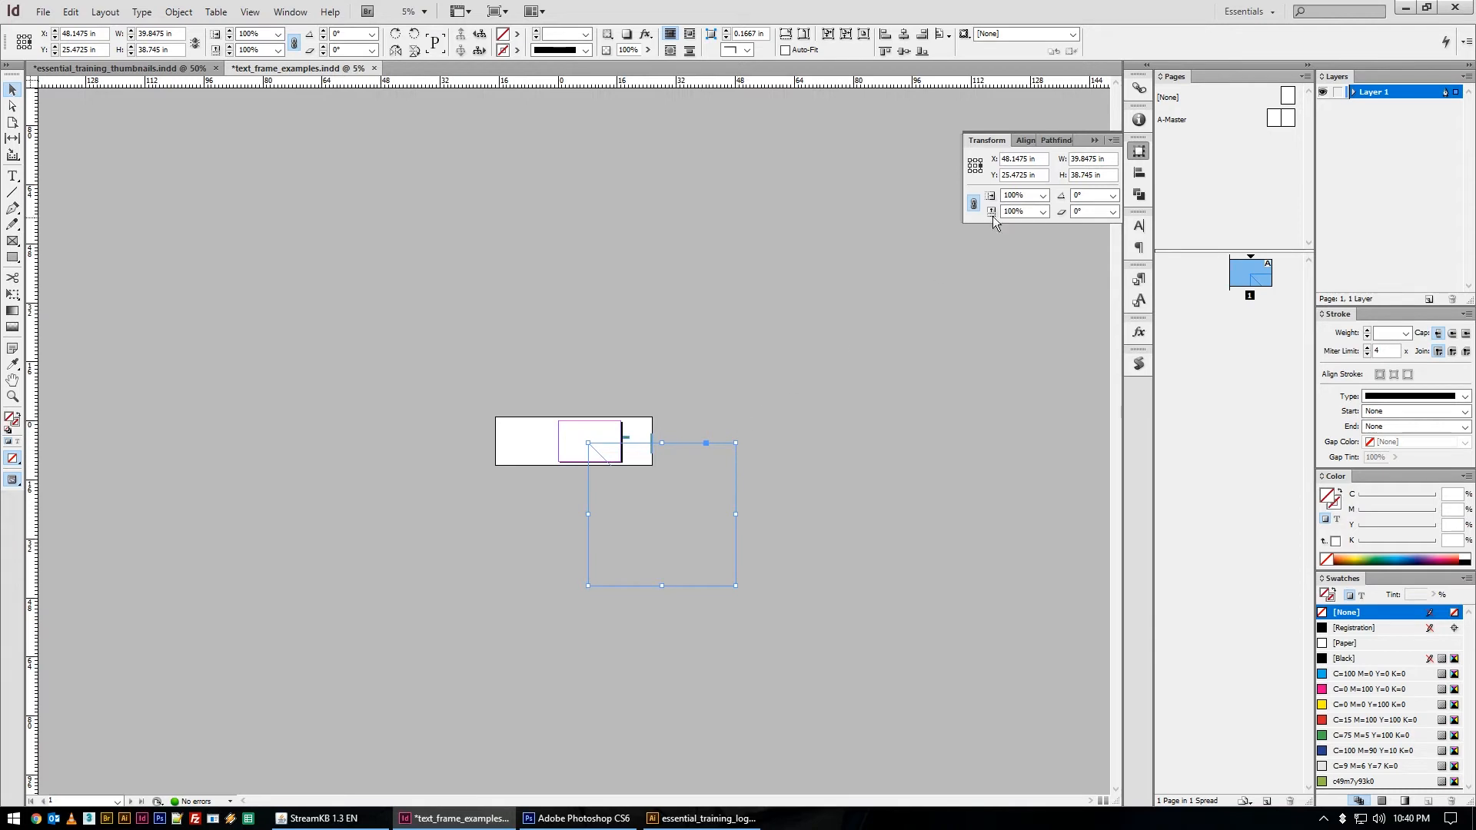
mouse_move(589, 513)
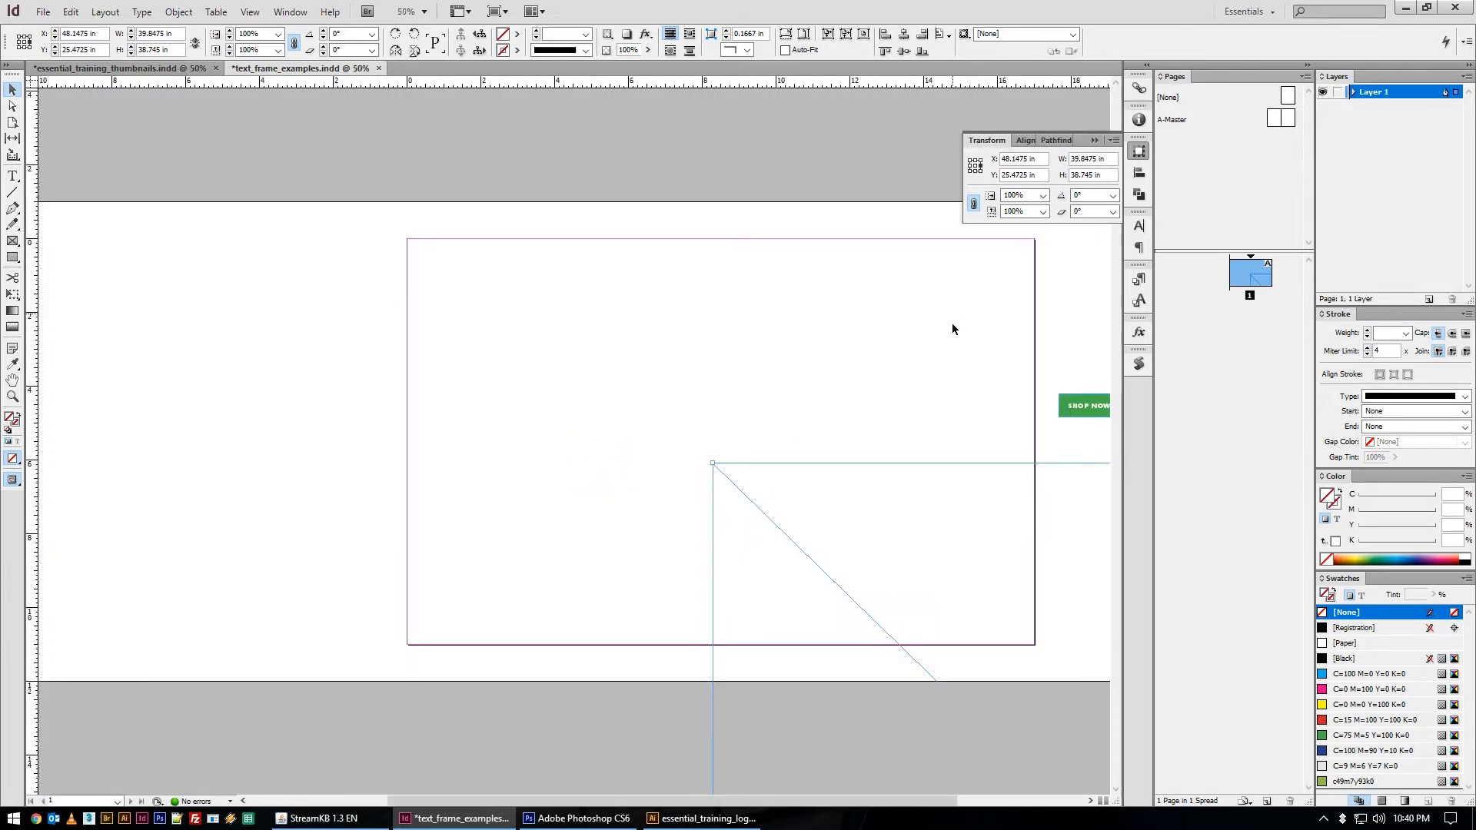
mouse_move(970, 186)
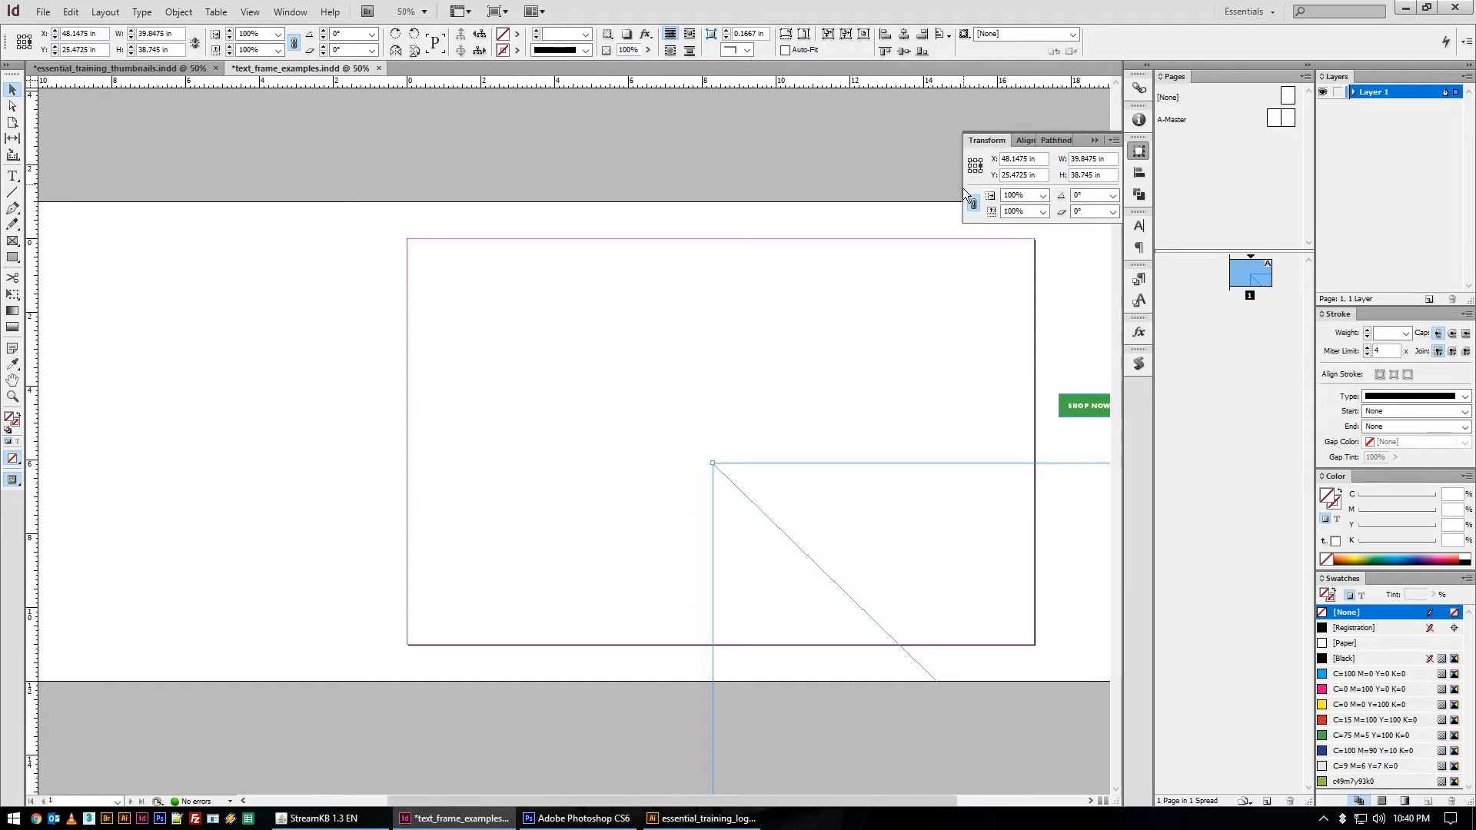
type("8.3")
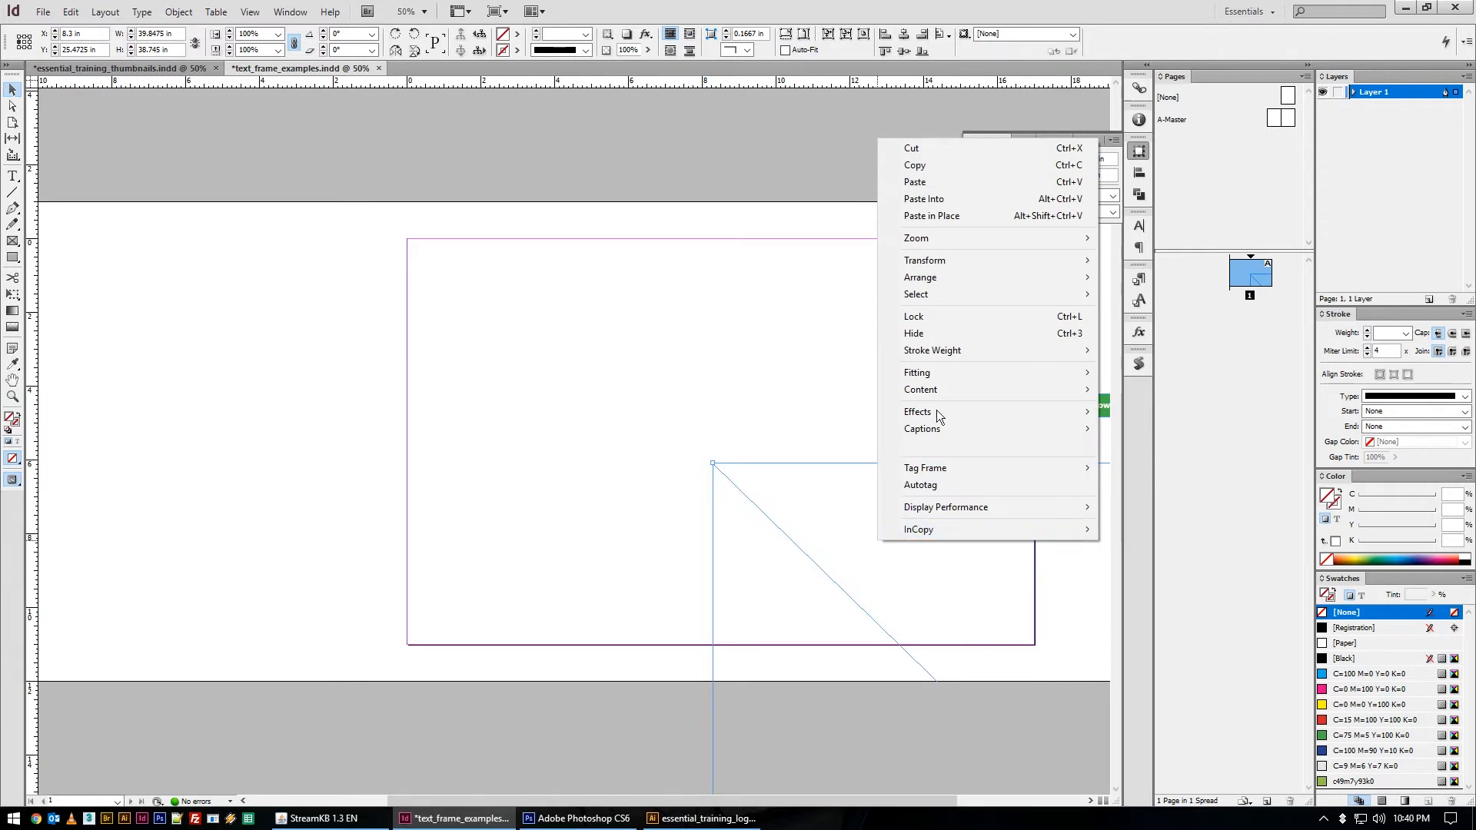
mouse_move(924, 259)
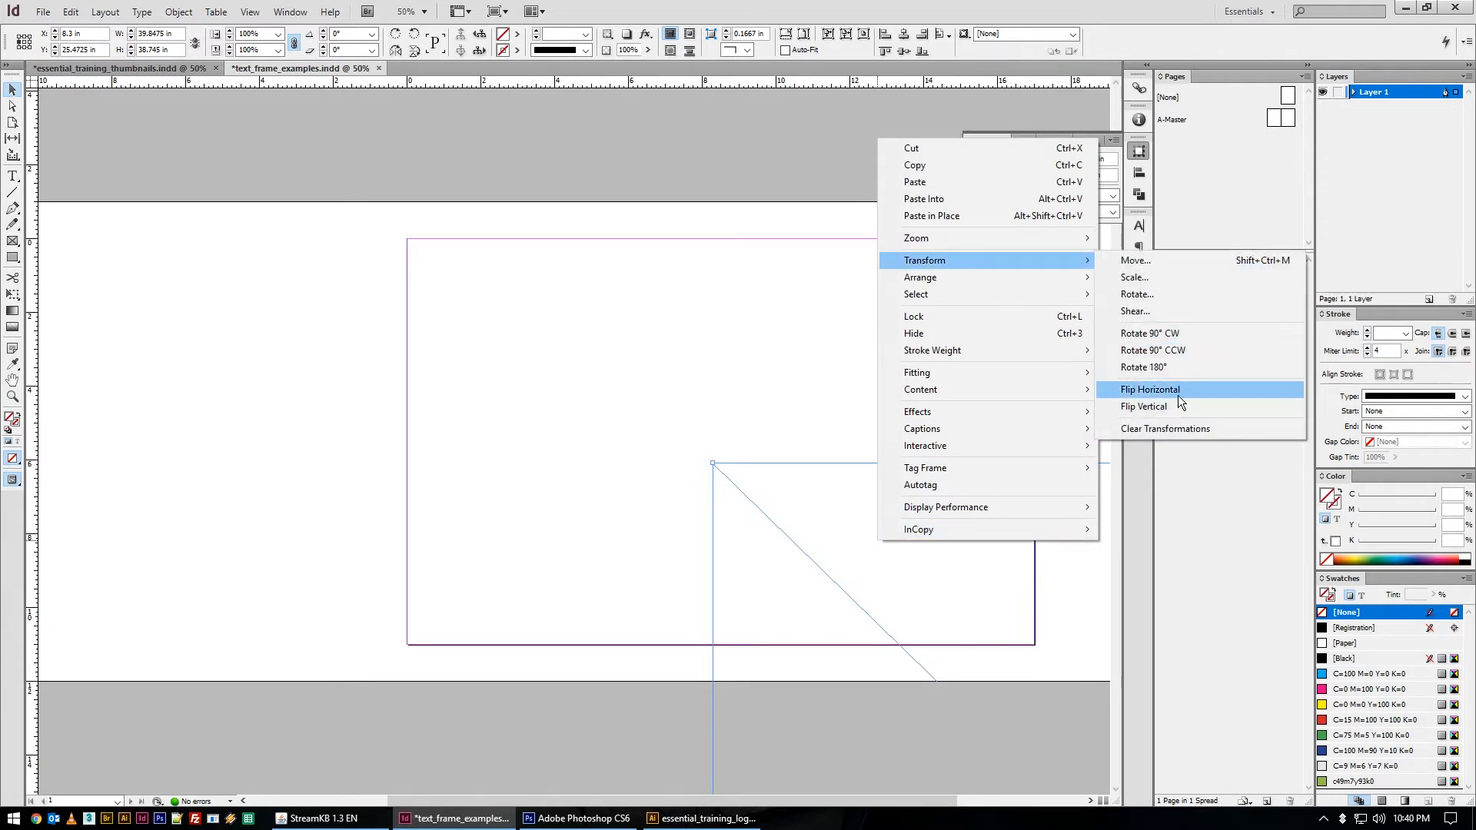
left_click(1150, 389)
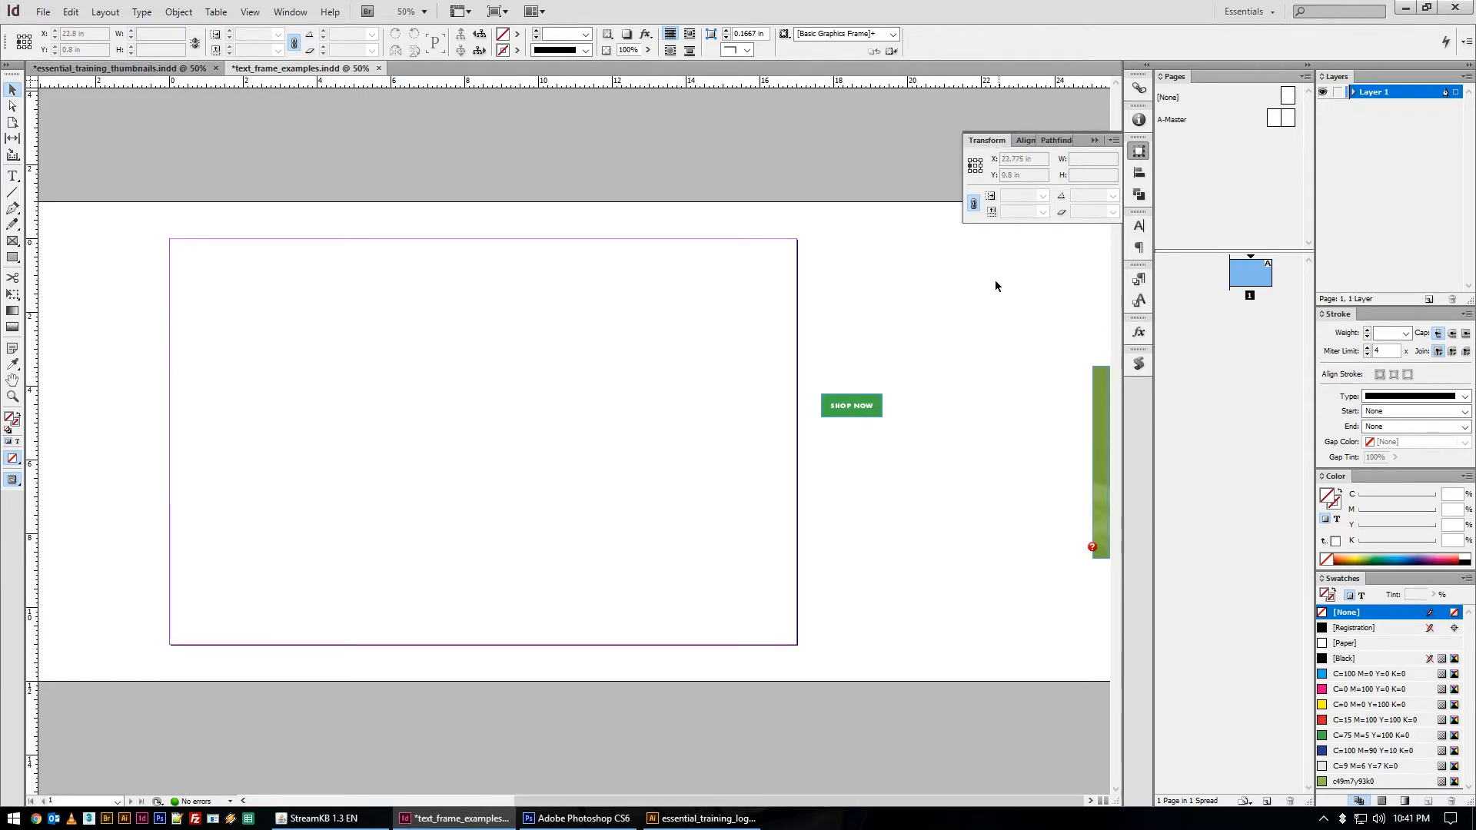
Move SHOP NOW onto the page, centre it horizontally and duplicate it into four buttons
left_click(850, 404)
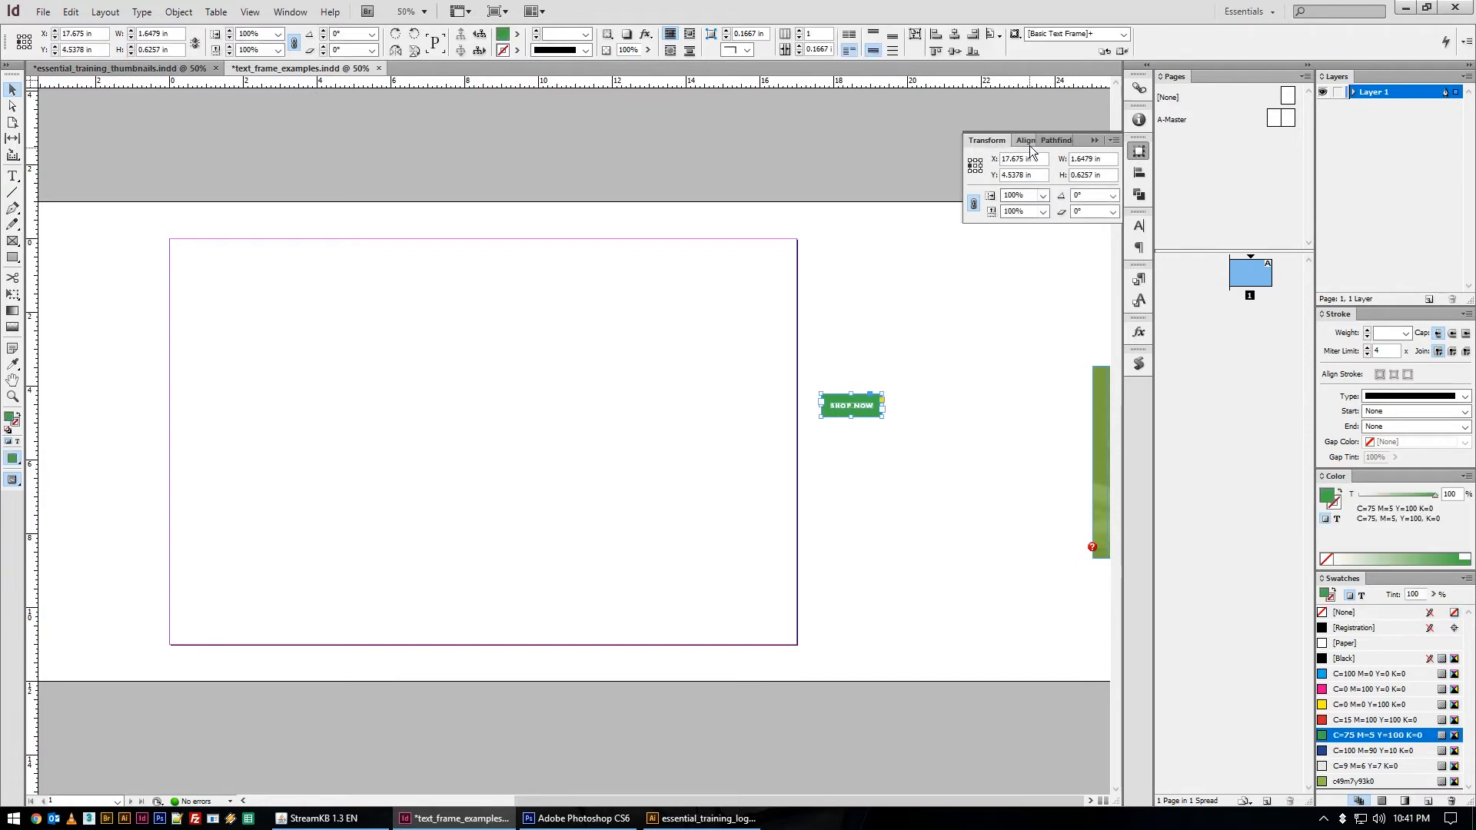
left_click_drag(849, 404, 545, 441)
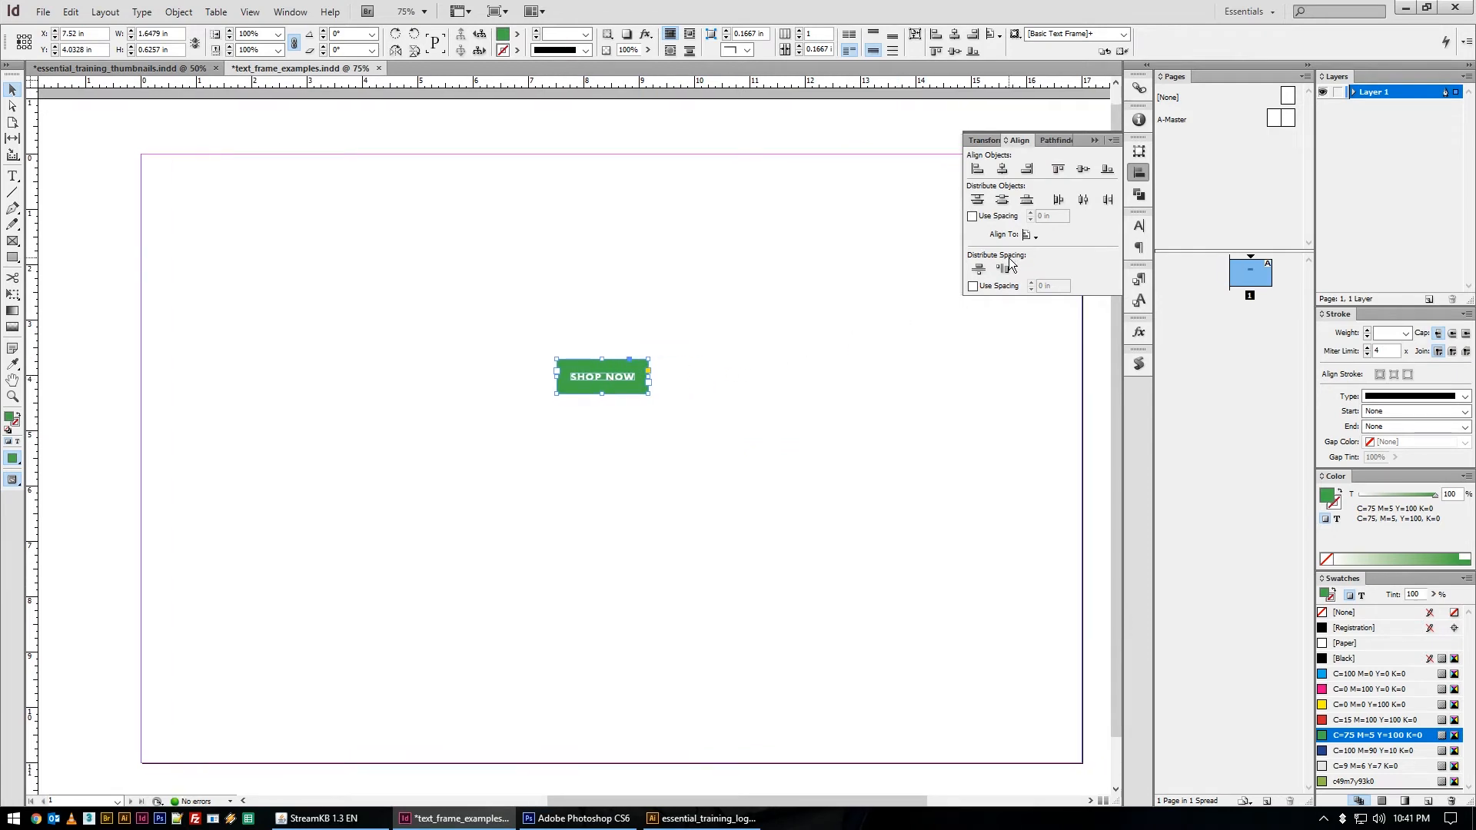
mouse_move(1000, 169)
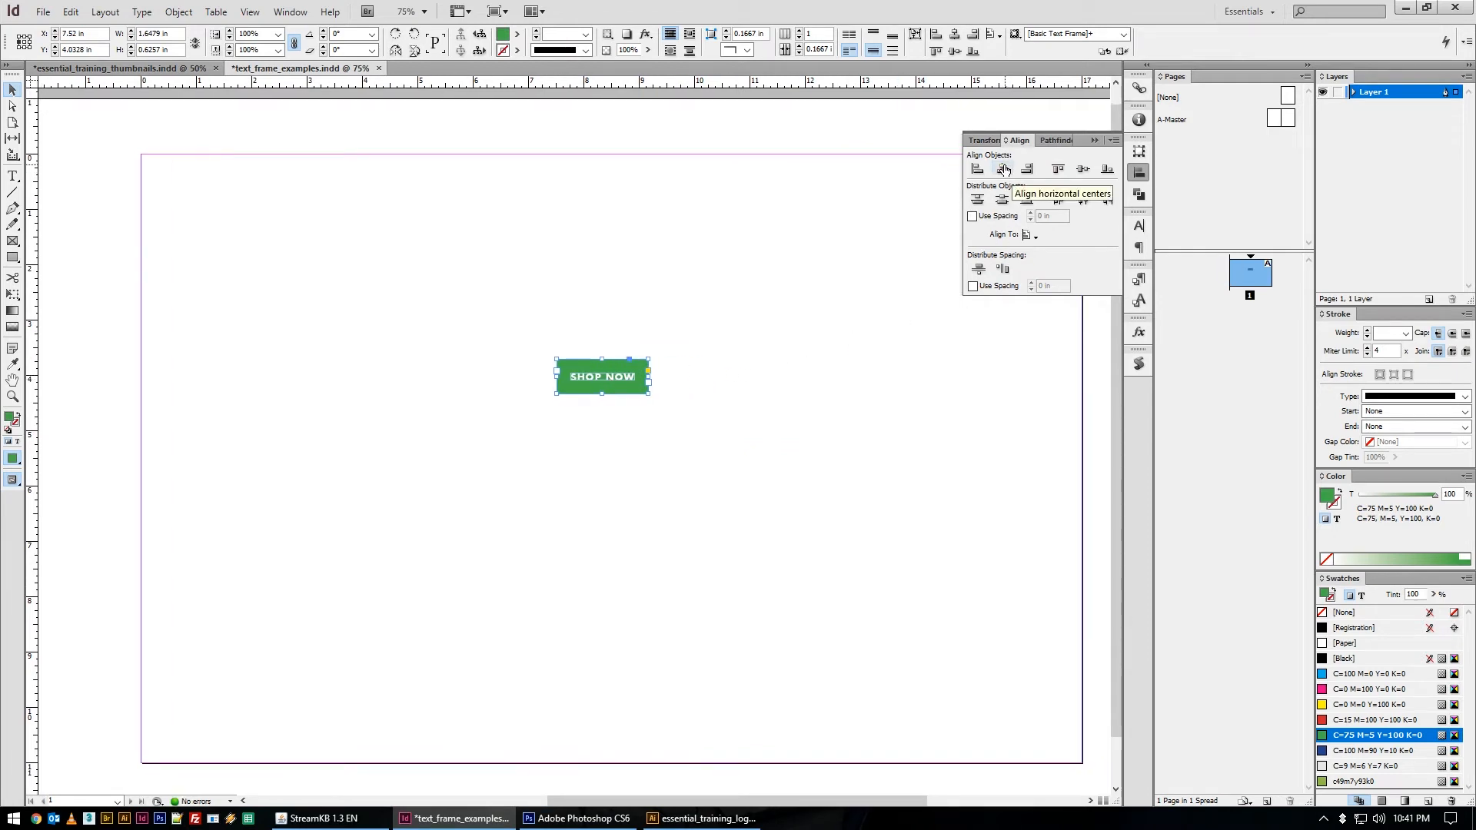
left_click(1000, 169)
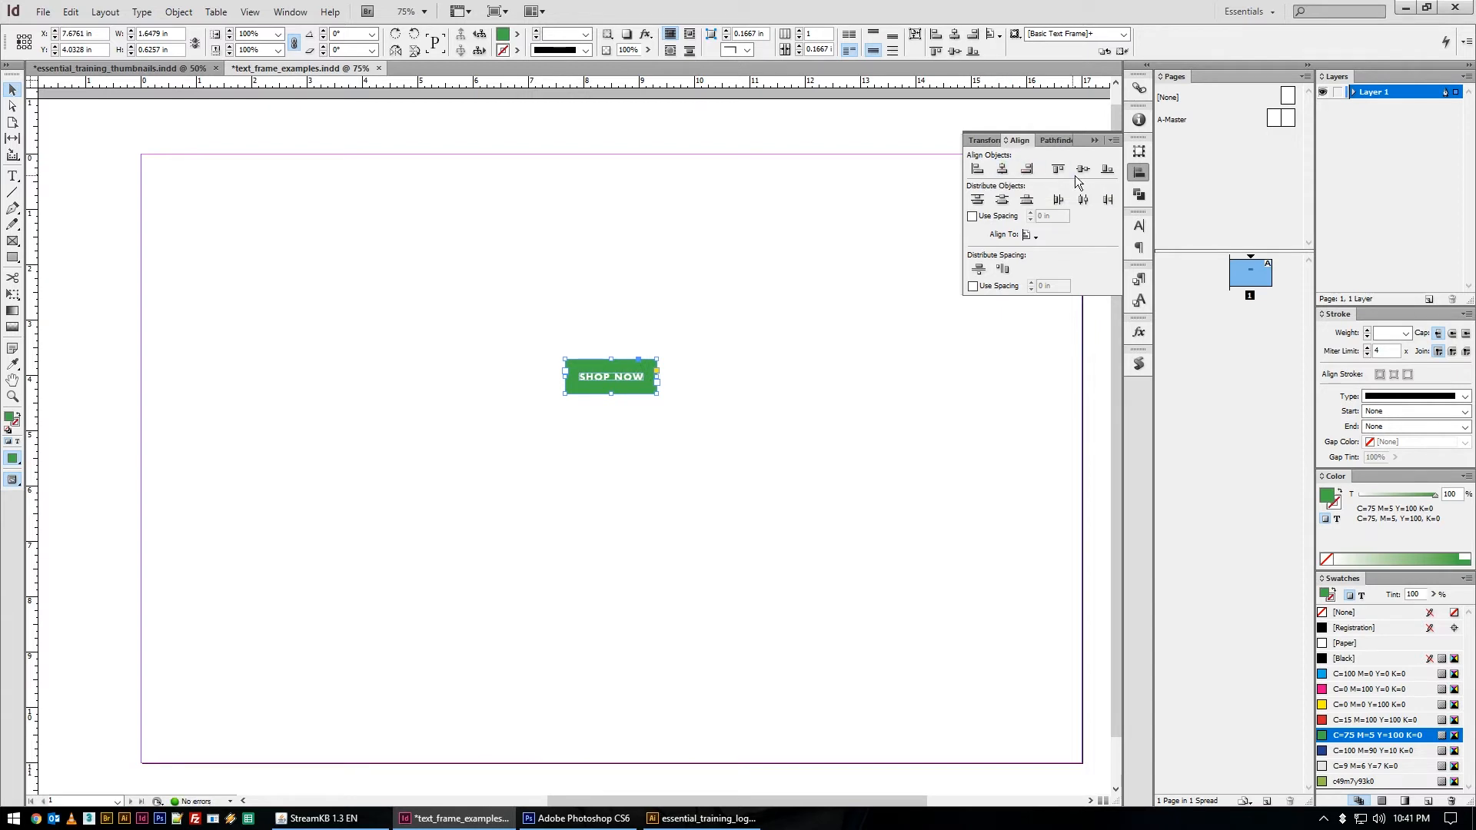
left_click_drag(610, 376, 610, 458)
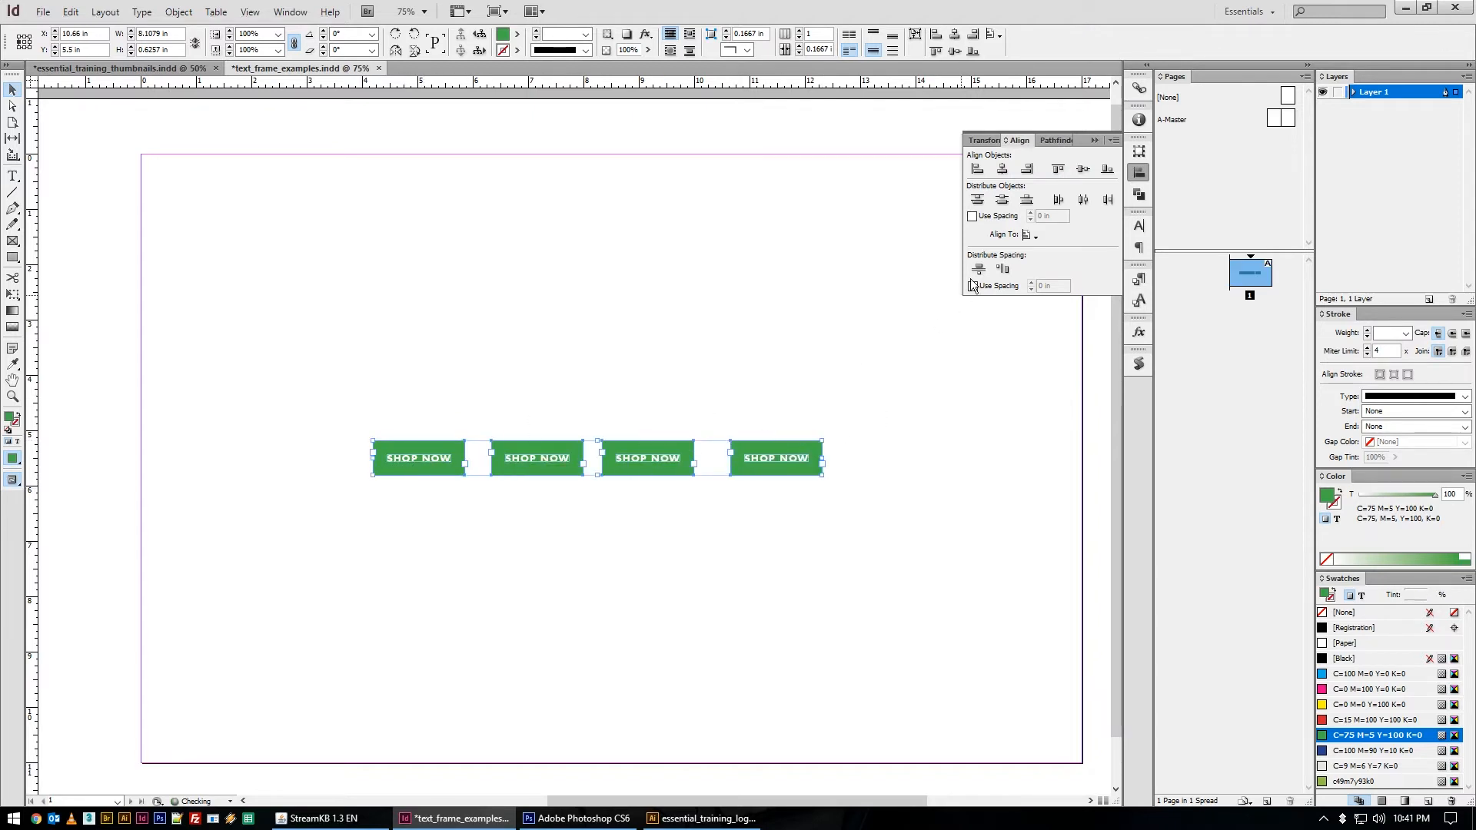
Try Distribute Horizontal Space on the buttons, undo, and review the Align To choices
left_click(1001, 269)
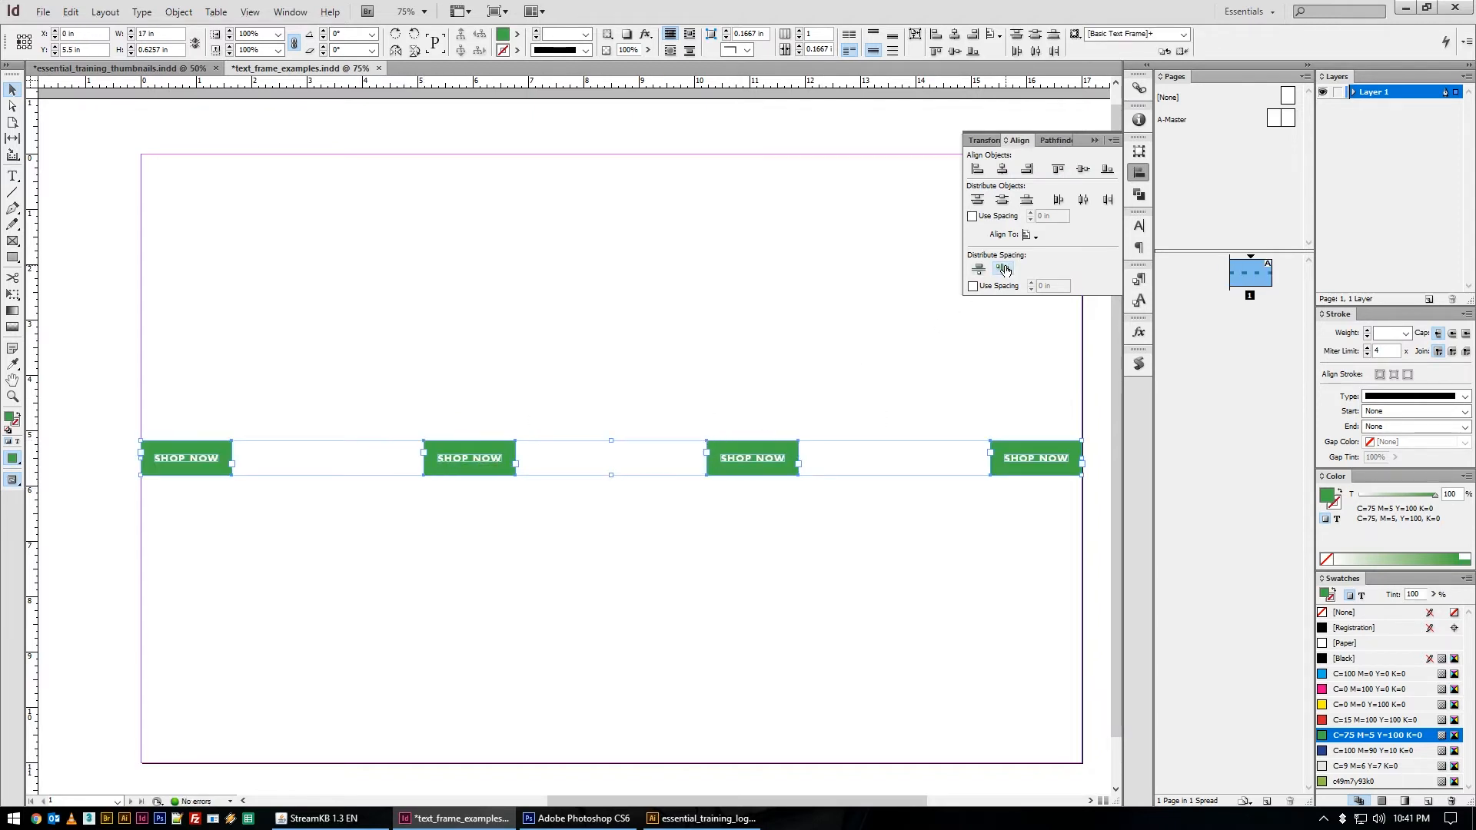
left_click(978, 267)
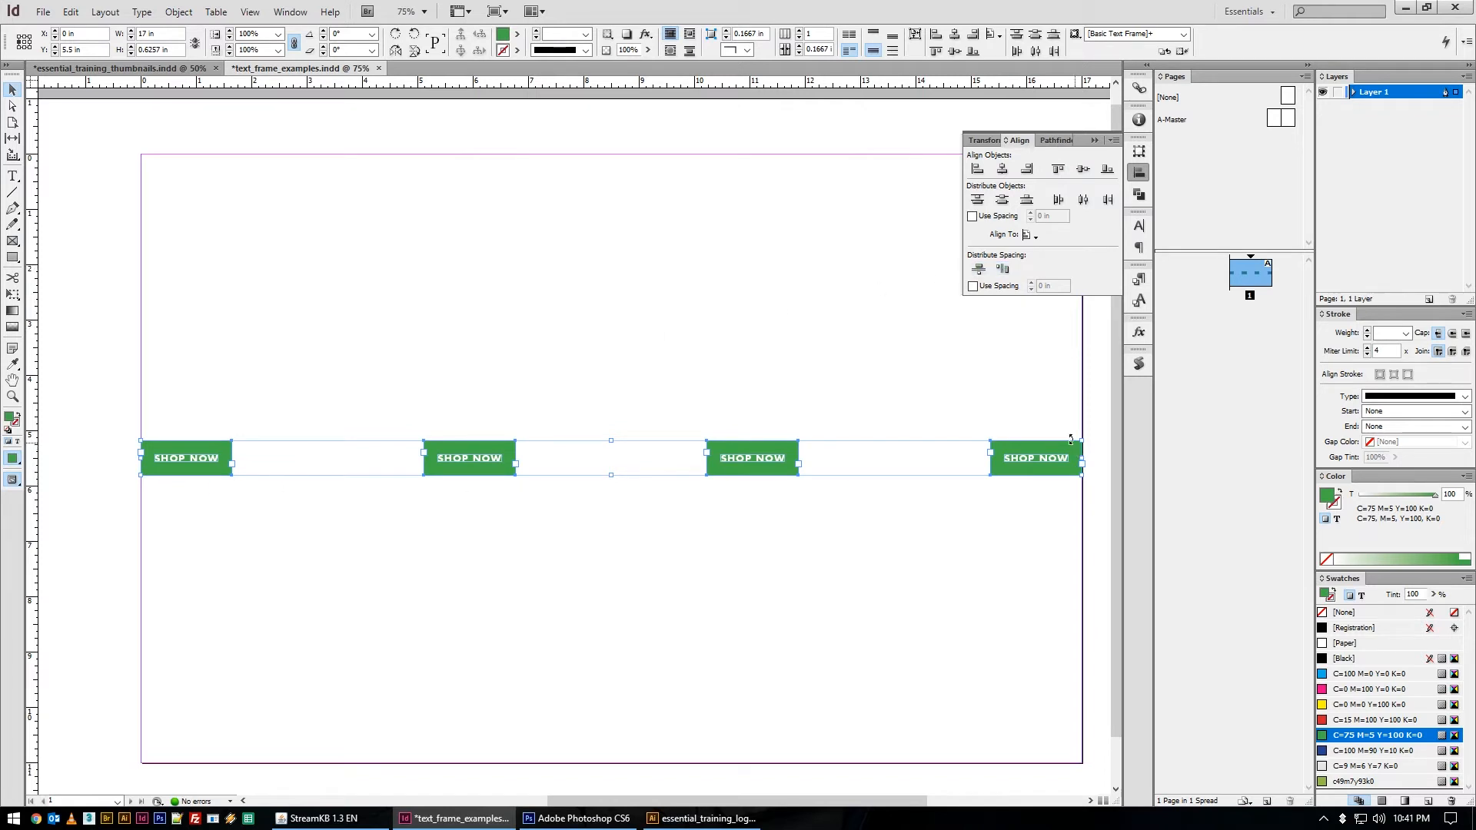
left_click(1028, 234)
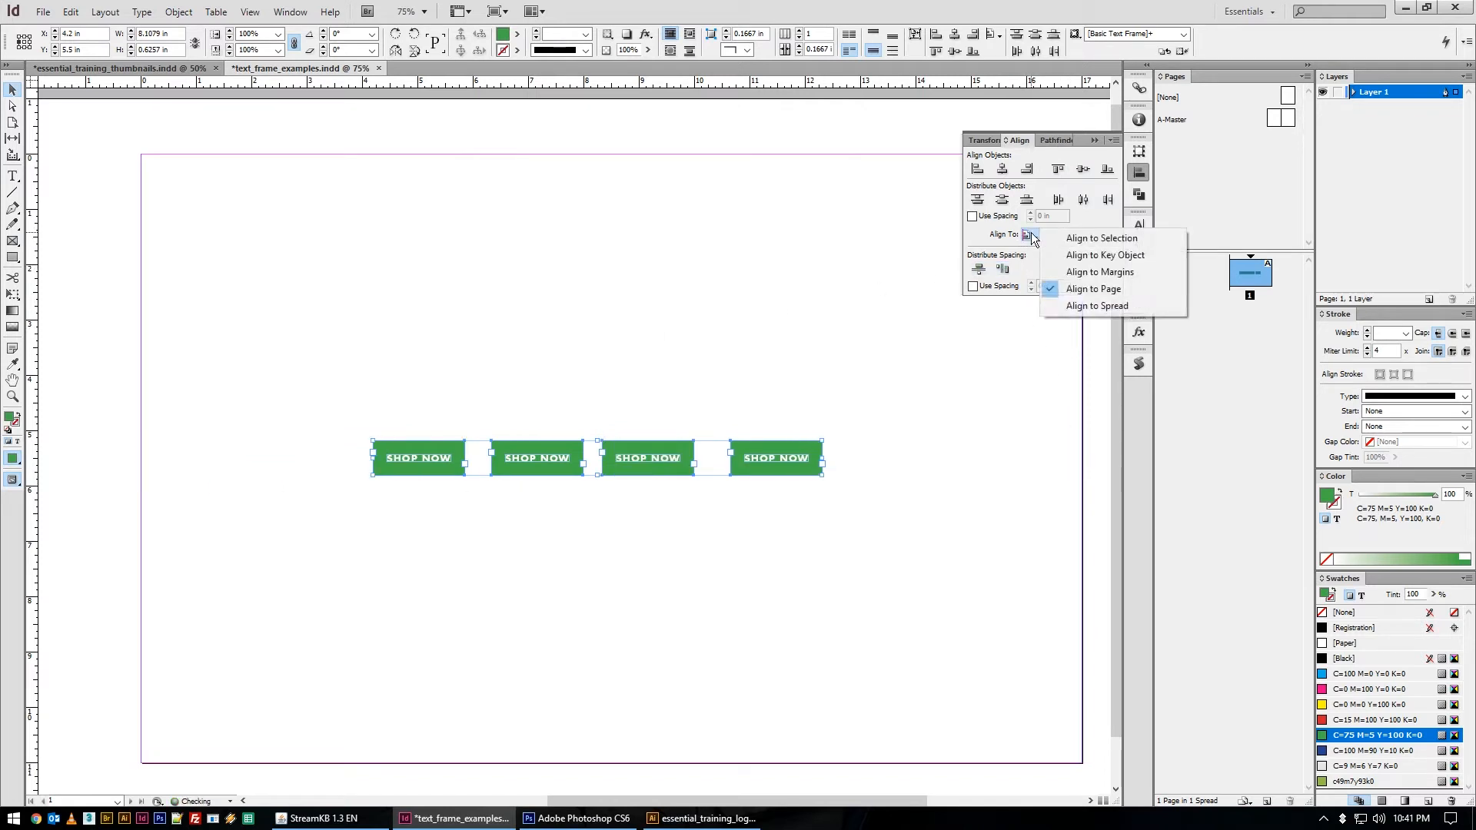
mouse_move(1096, 289)
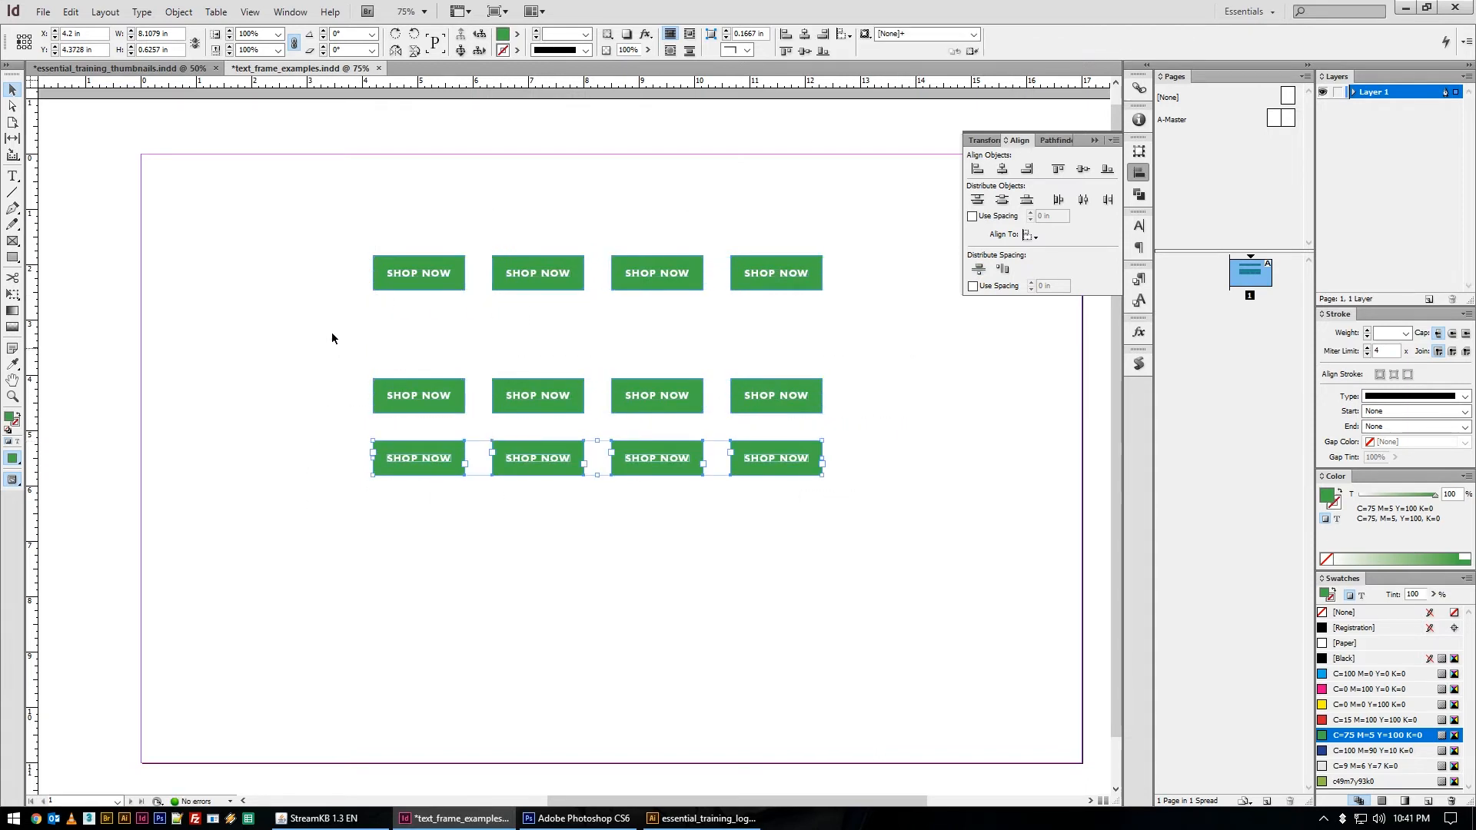
Deselect the rows and select the top row of SHOP NOW buttons for corner alignment
left_click(978, 269)
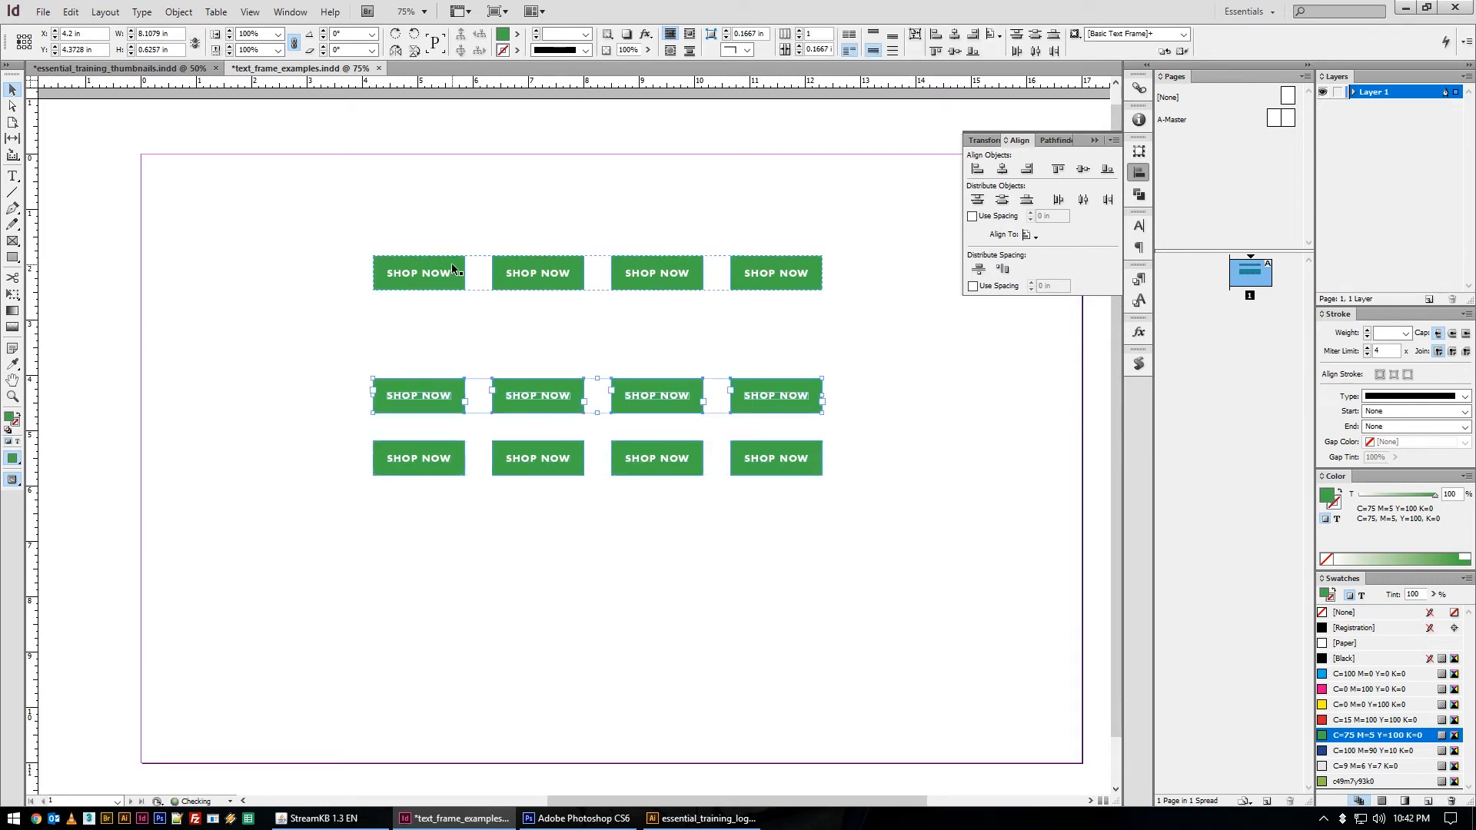
left_click(344, 303)
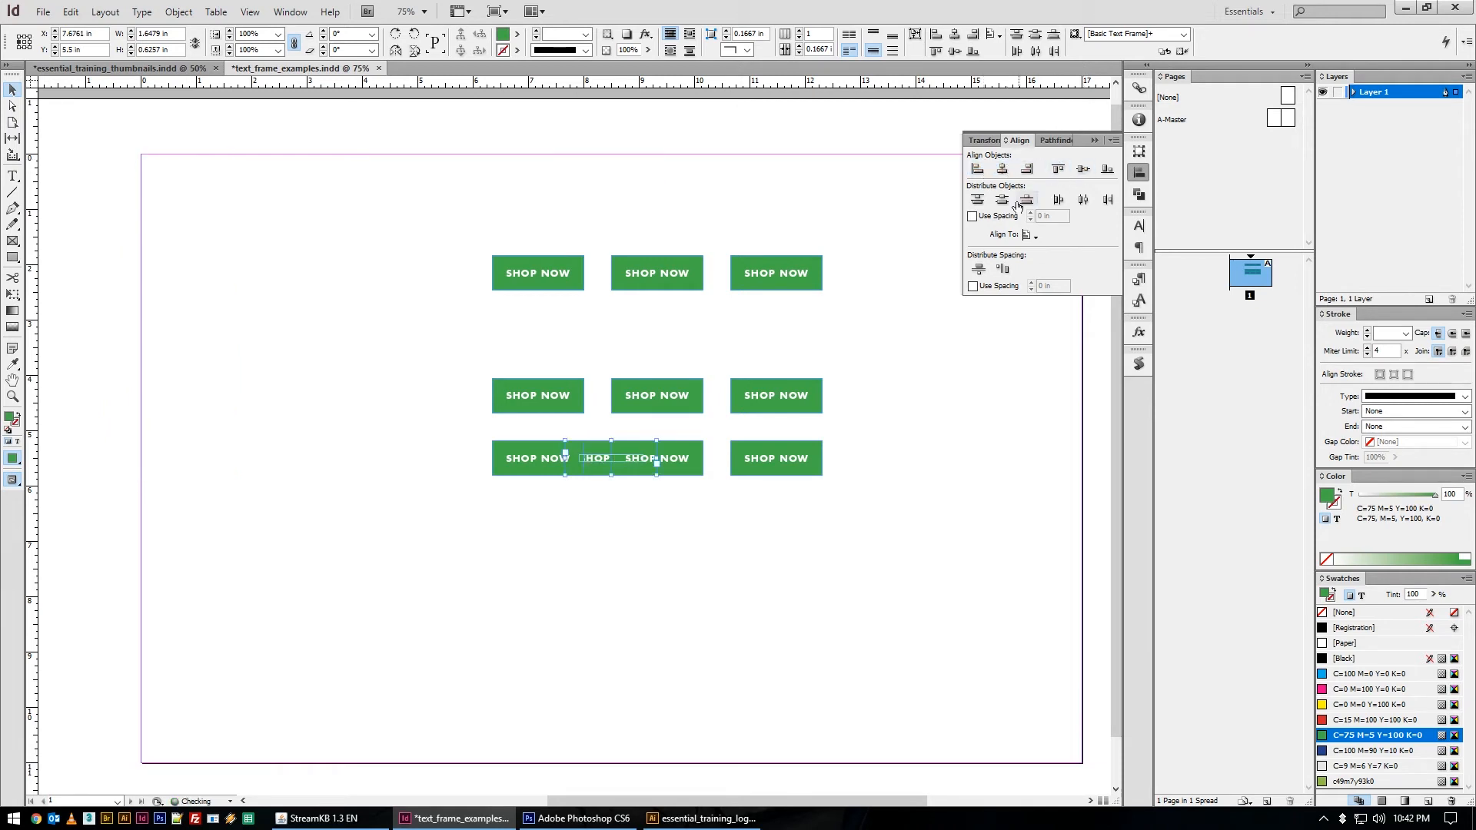
mouse_move(1079, 169)
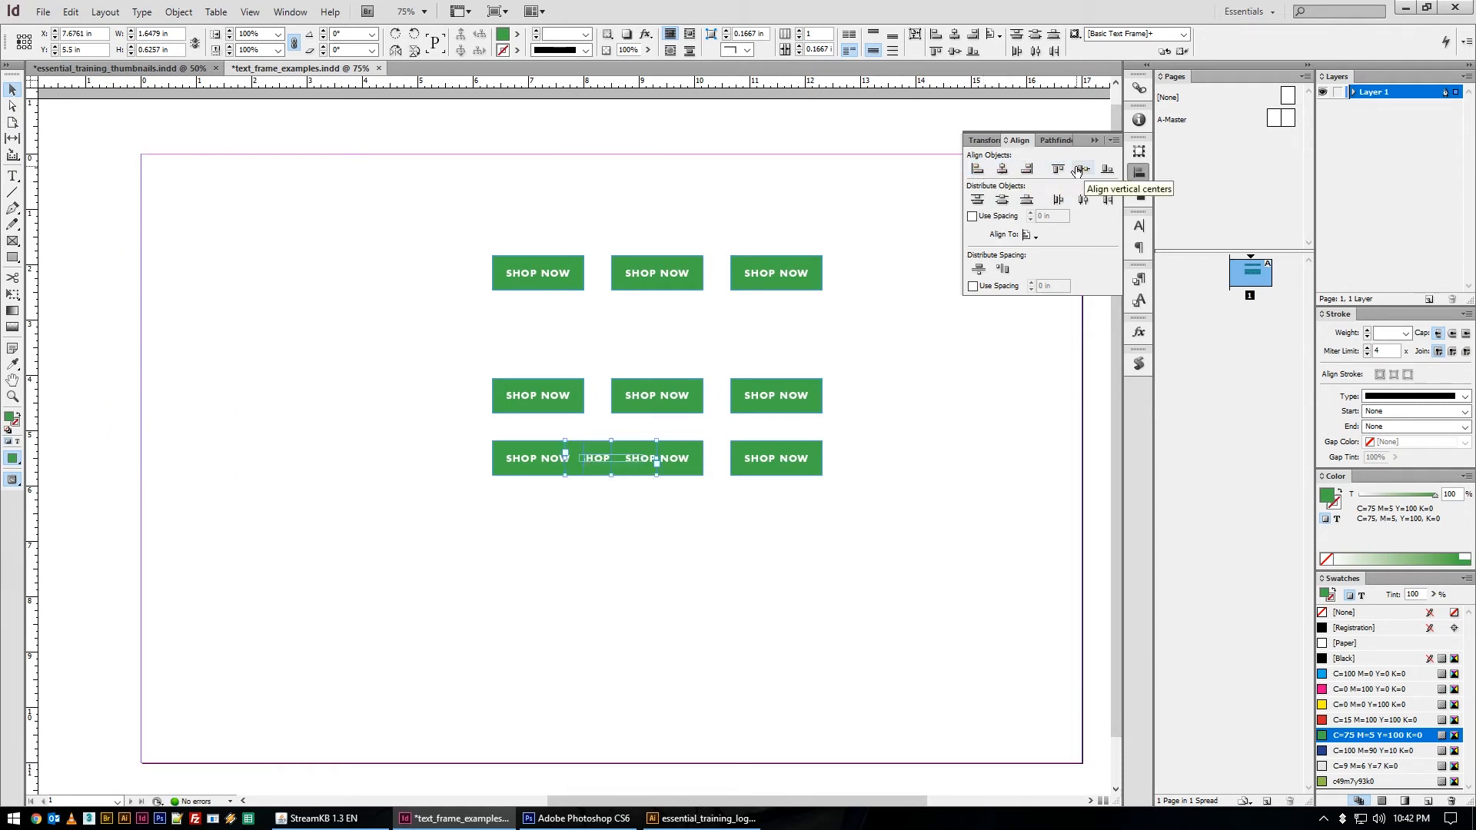
mouse_move(1042, 261)
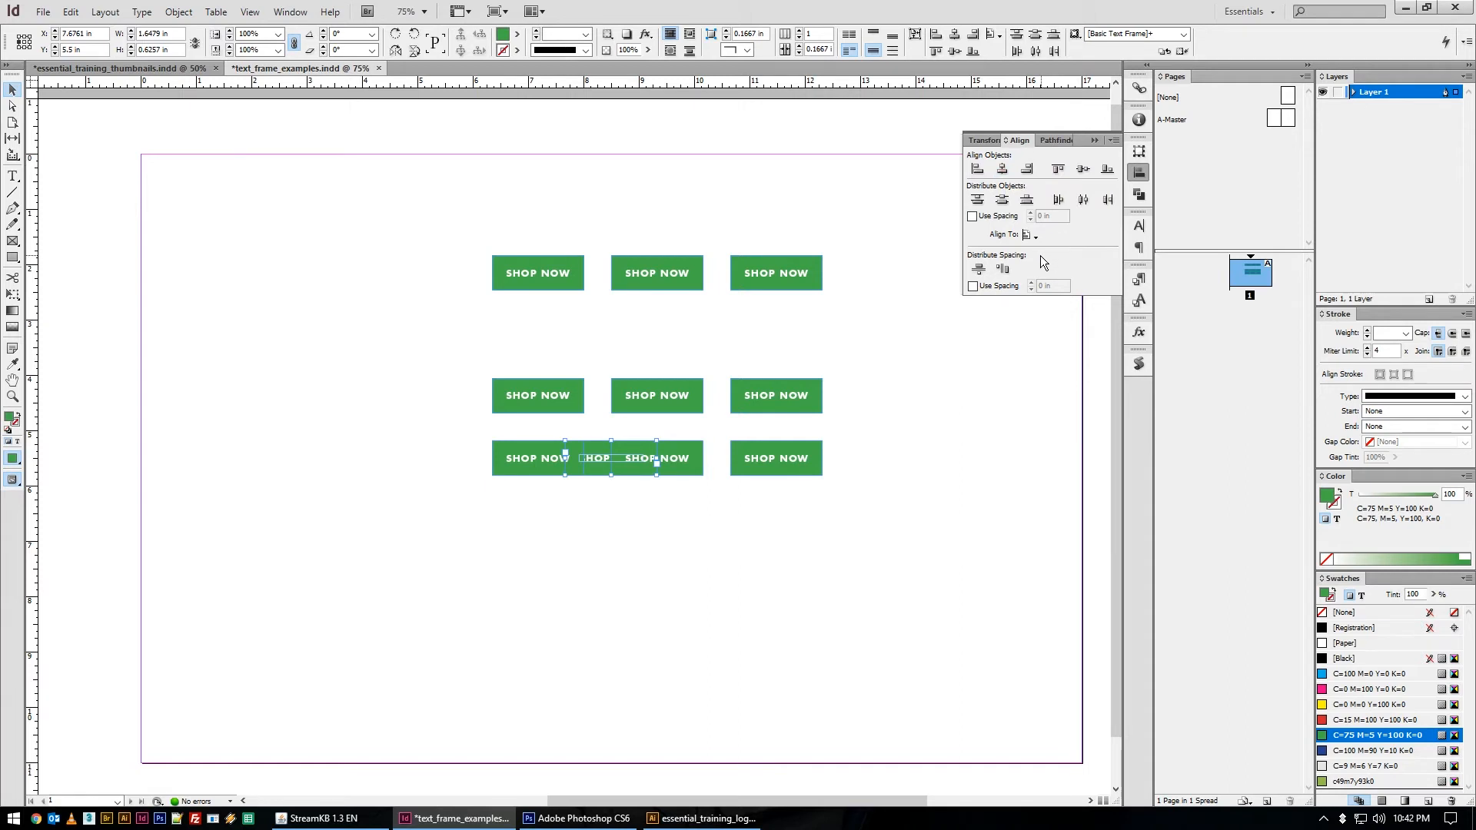
mouse_move(1005, 199)
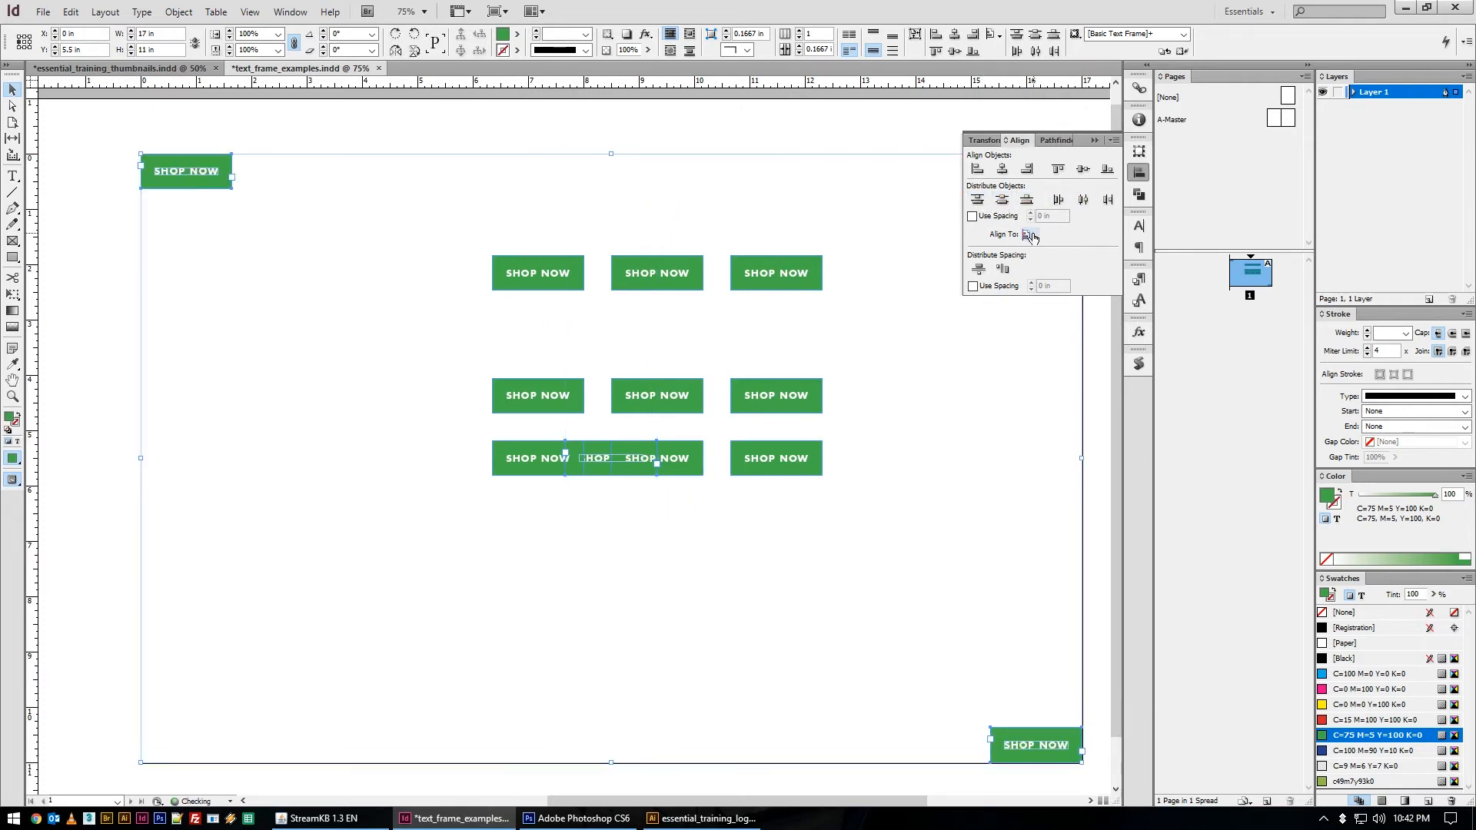
Clear the selection and set Align To to Align to Spread
left_click(1030, 234)
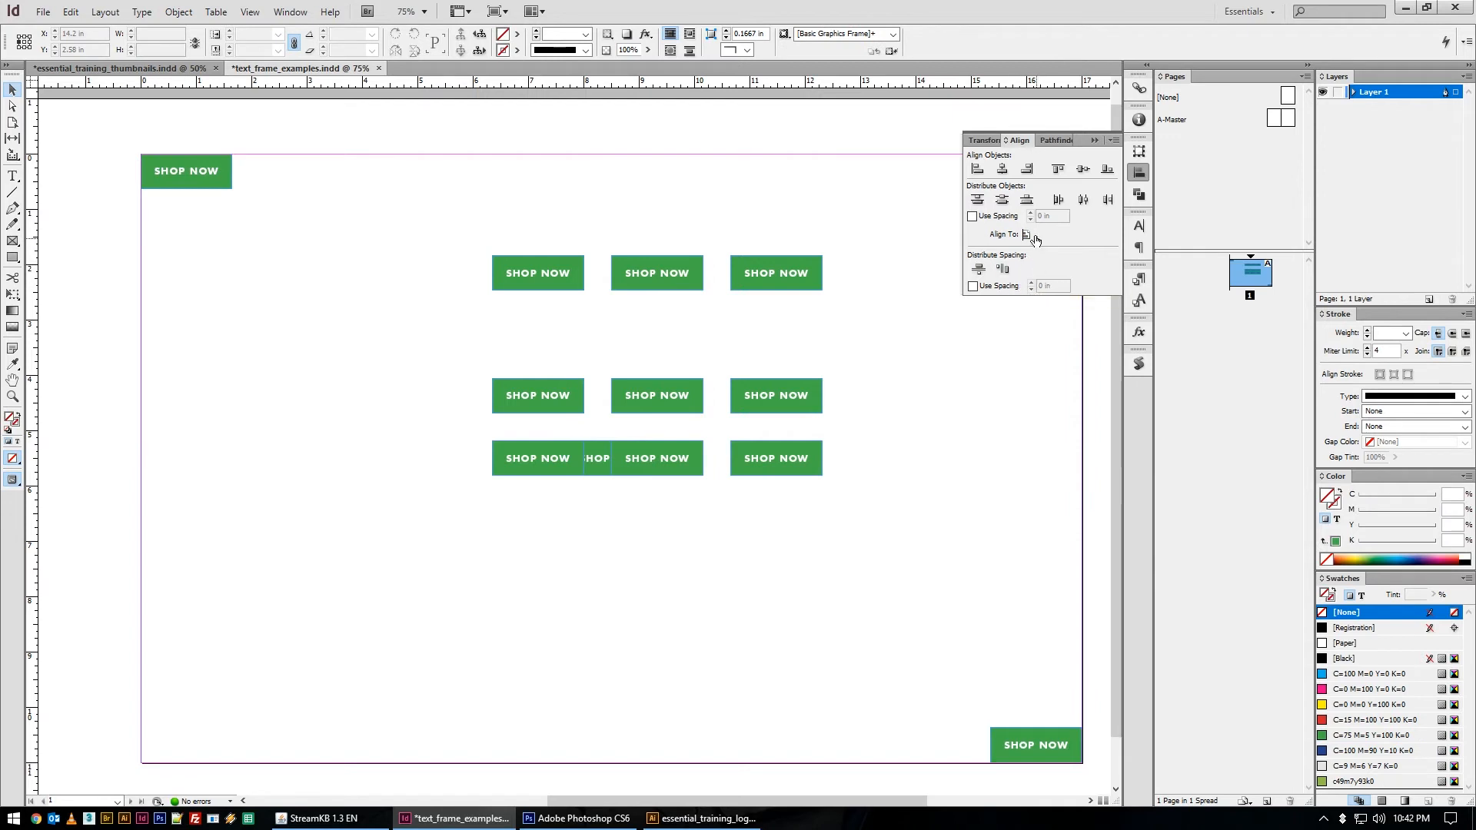
left_click(1028, 234)
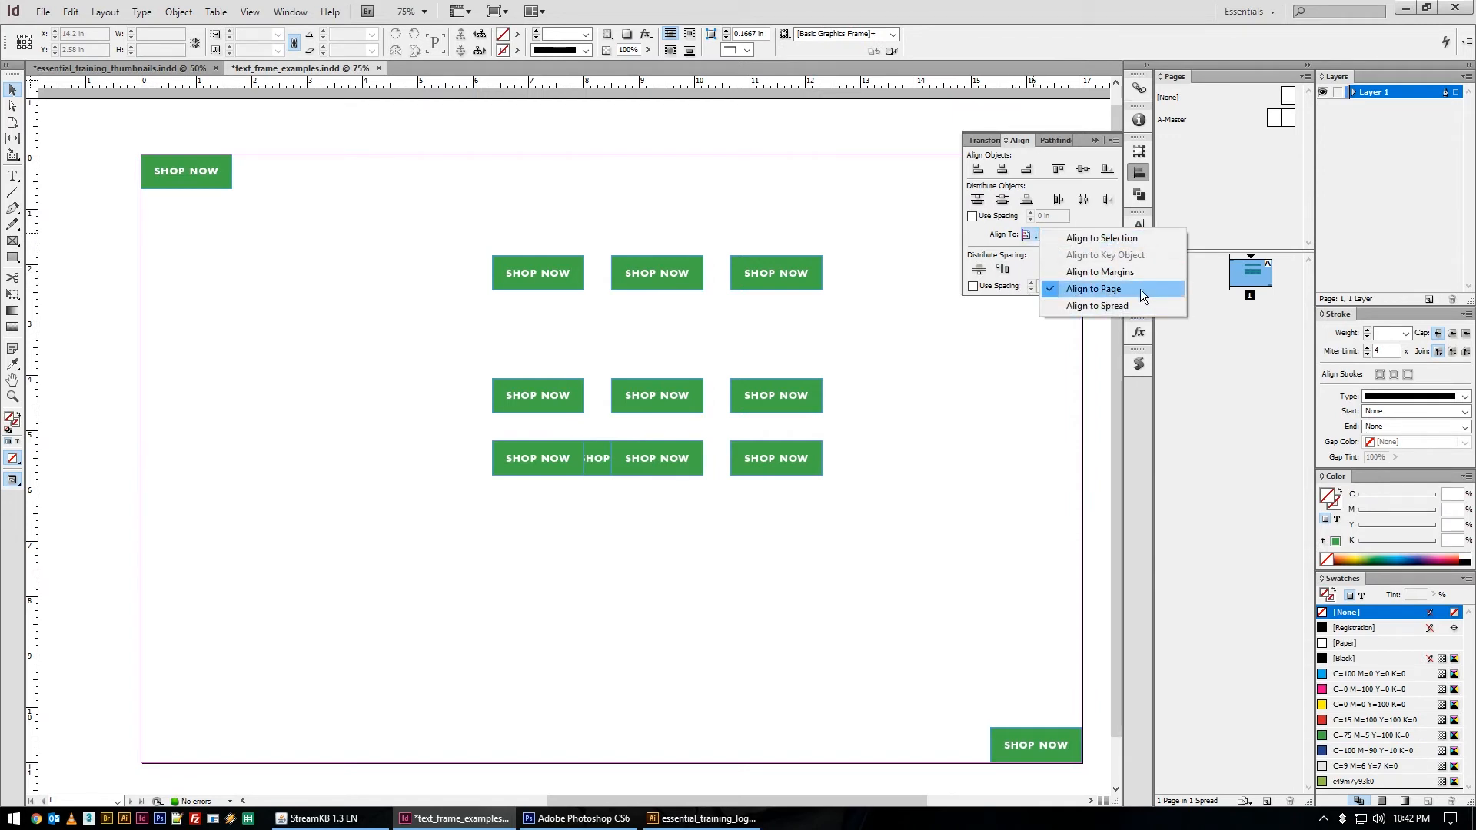
mouse_move(1096, 306)
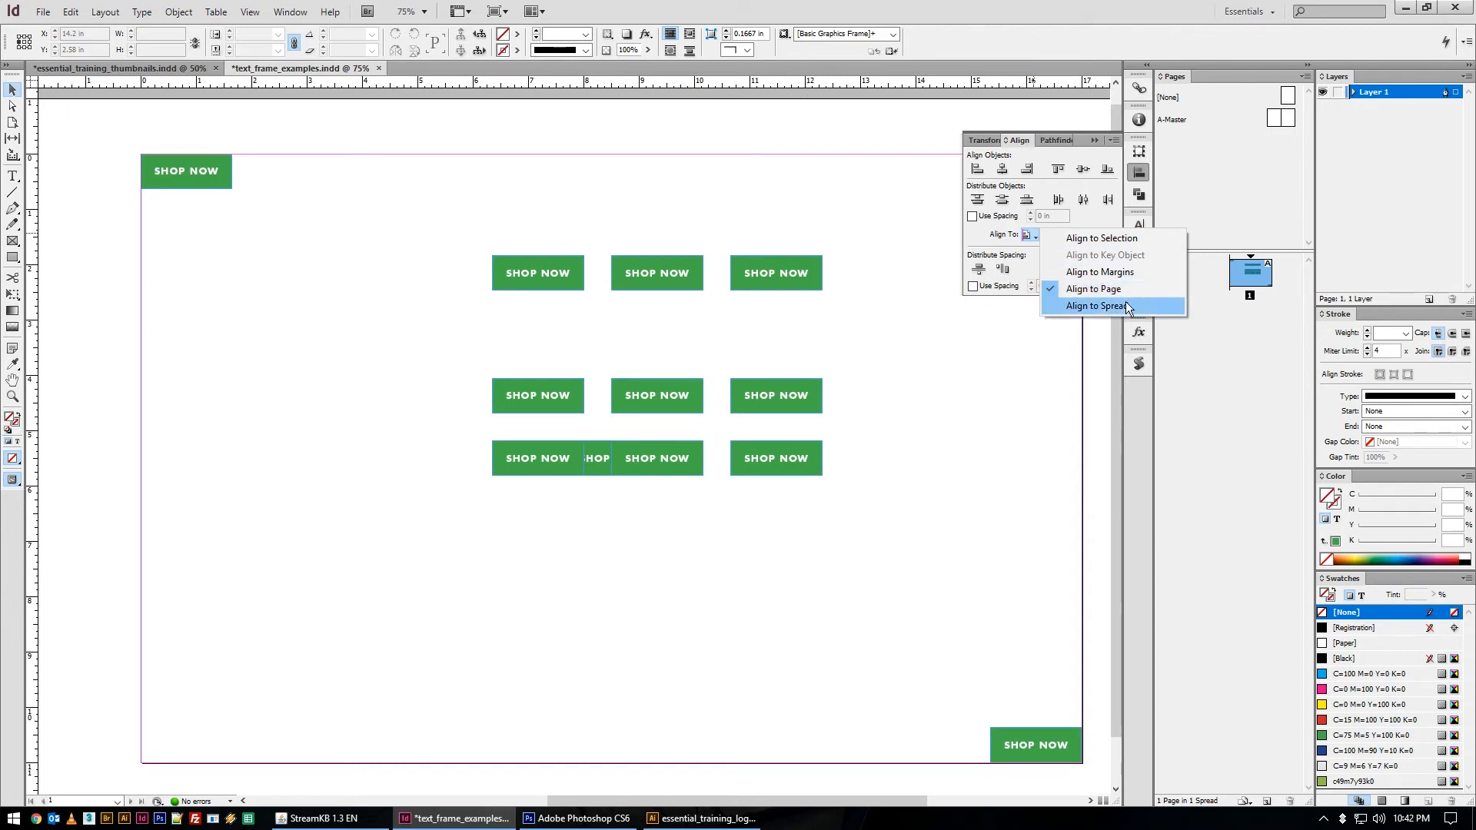
mouse_move(1105, 320)
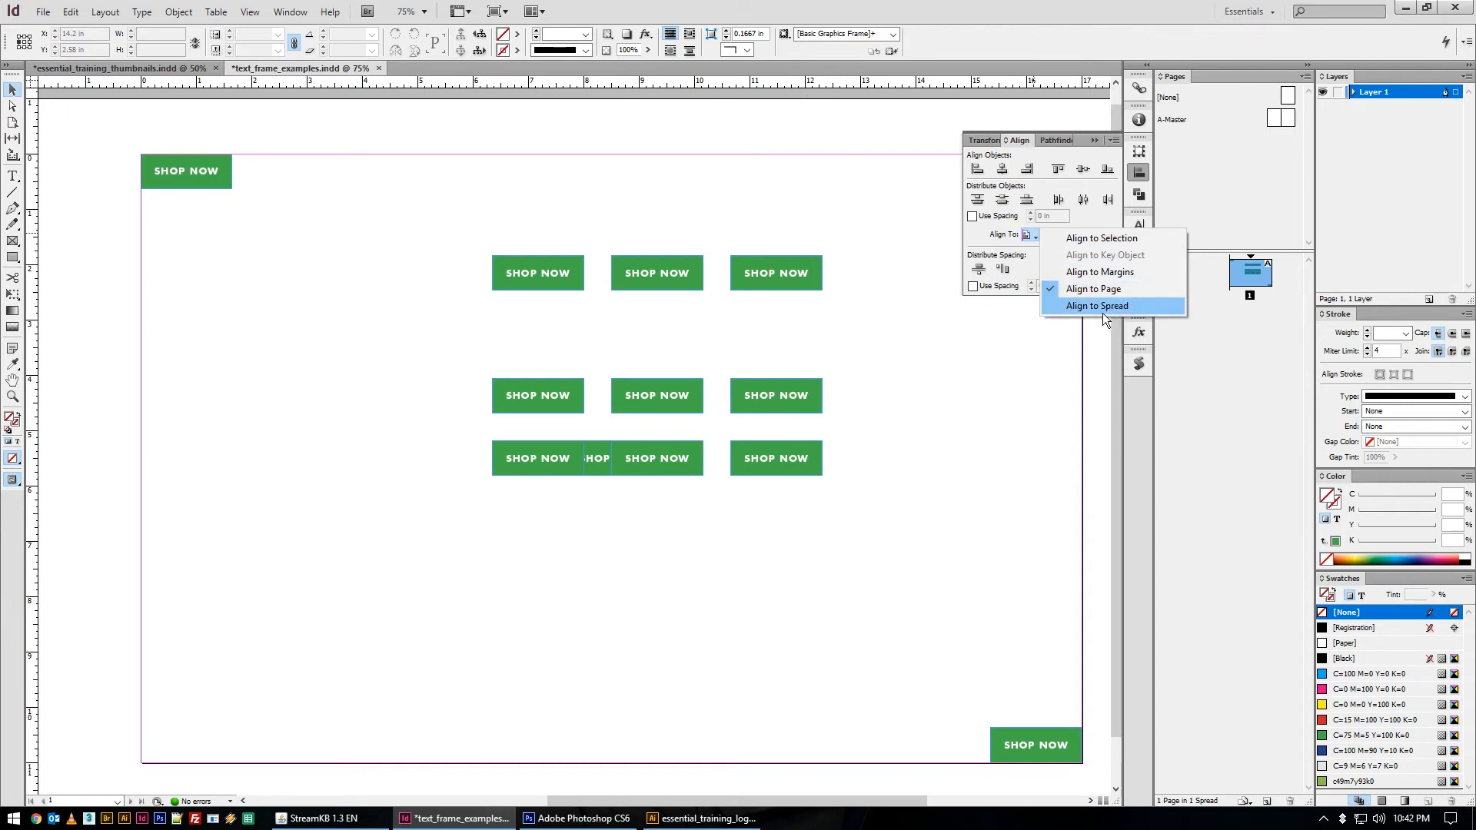
left_click(1096, 304)
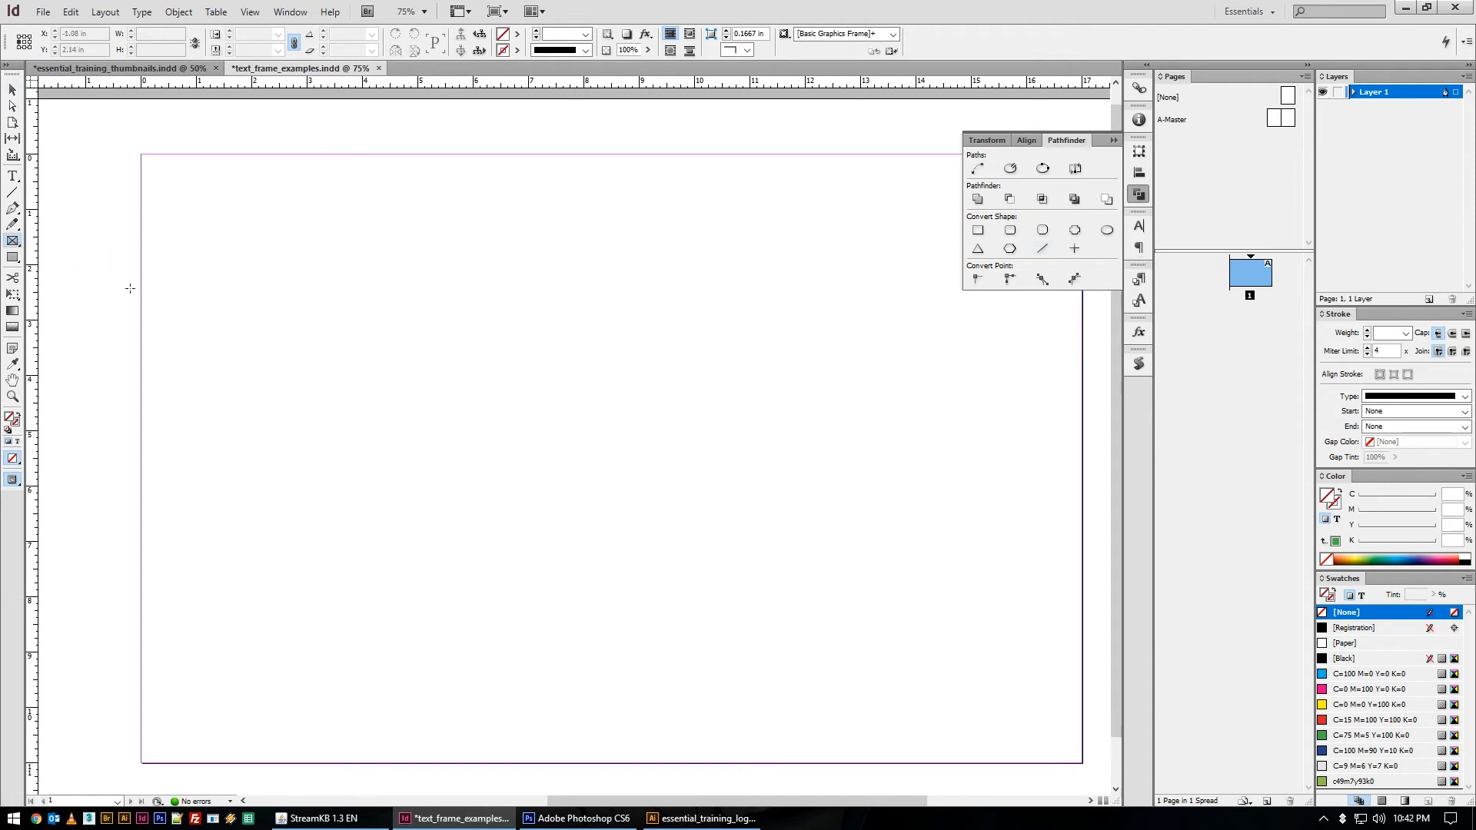
Draw a square frame near the page's top-left to fill black
left_click_drag(253, 179, 447, 370)
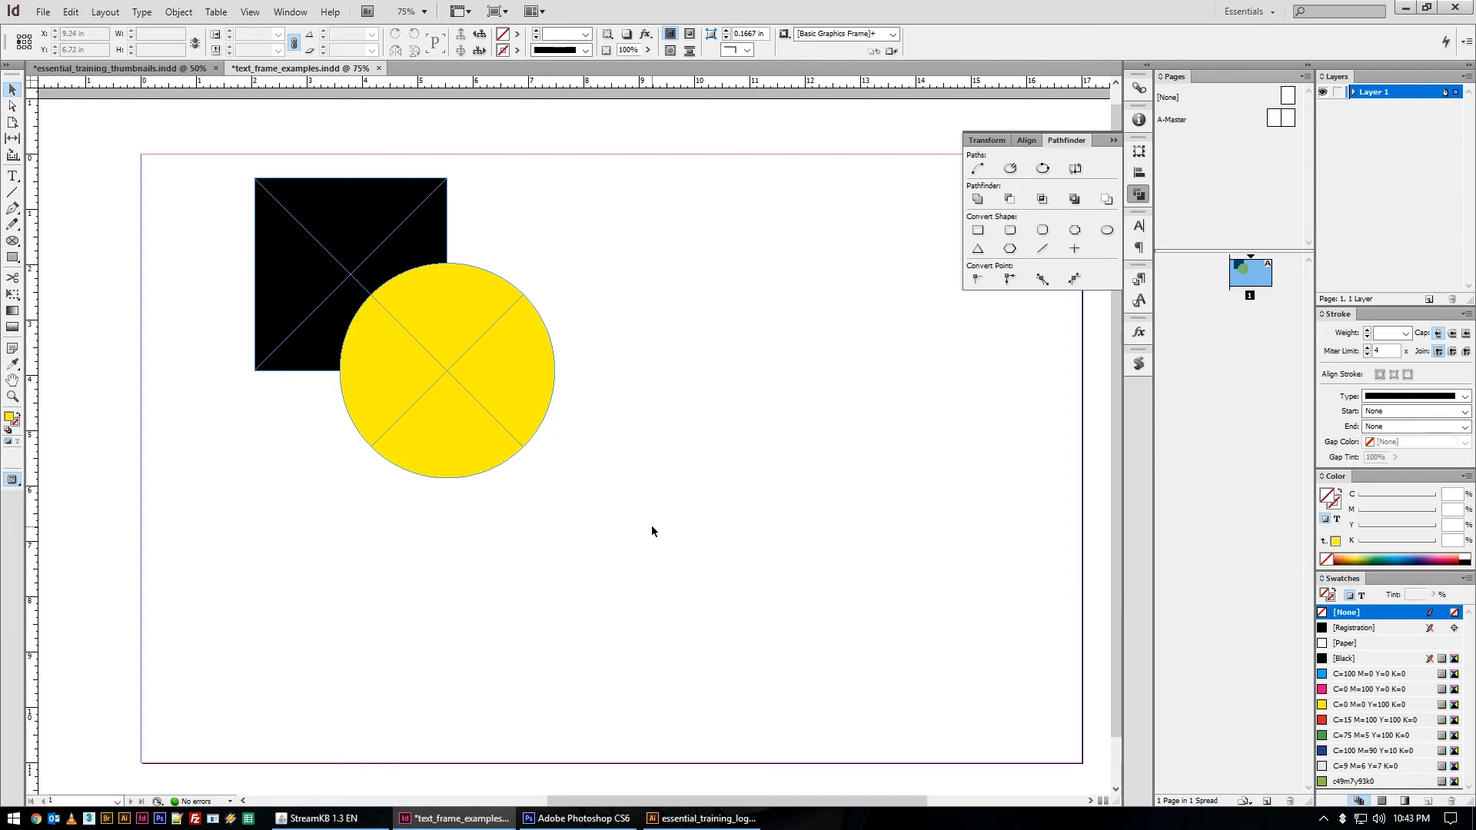
Run Pathfinder Add, Subtract, Intersect, Exclude Overlap and Minus Back on the square and circle
left_click(976, 198)
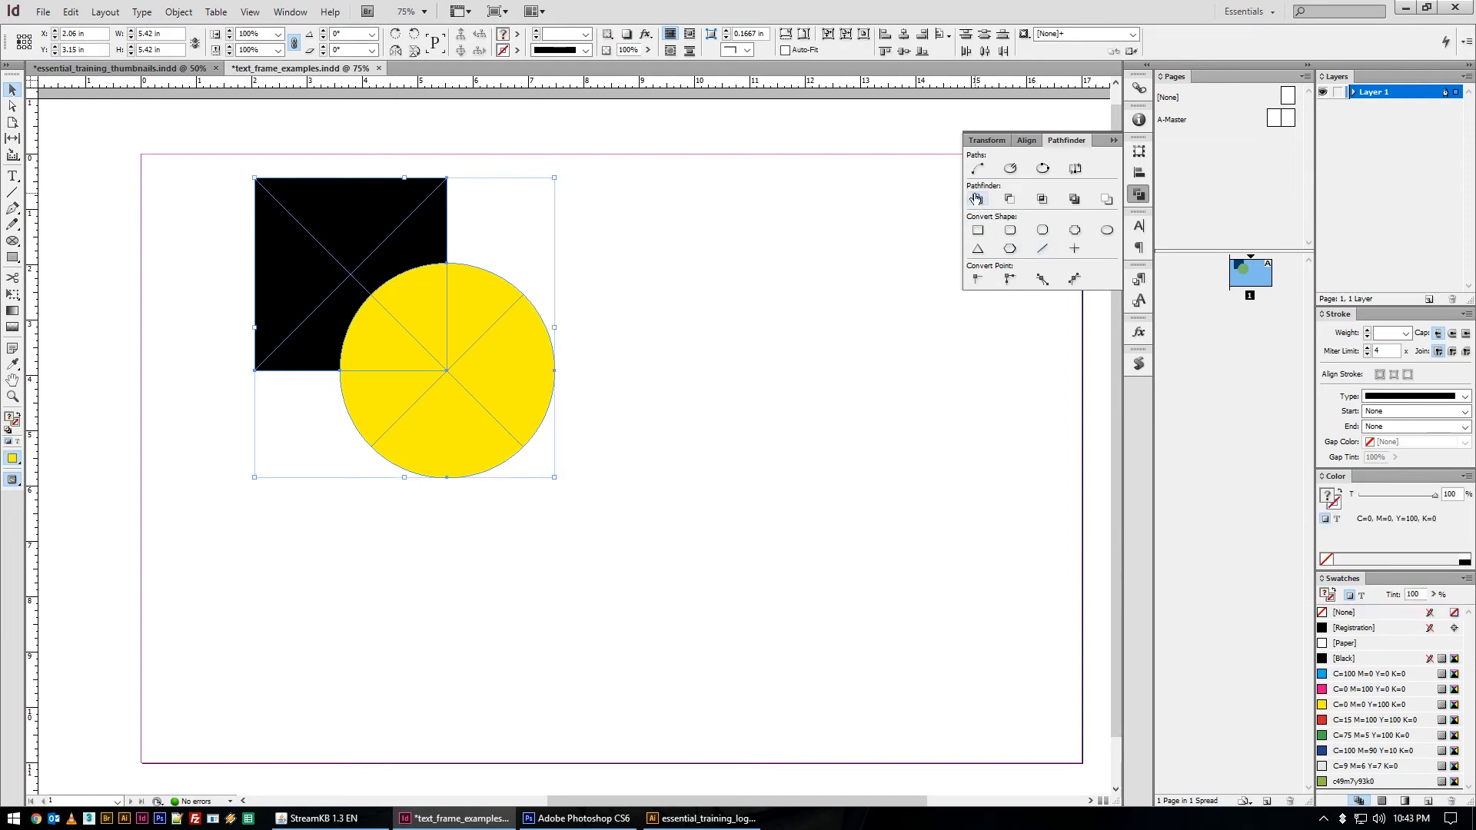
left_click(978, 198)
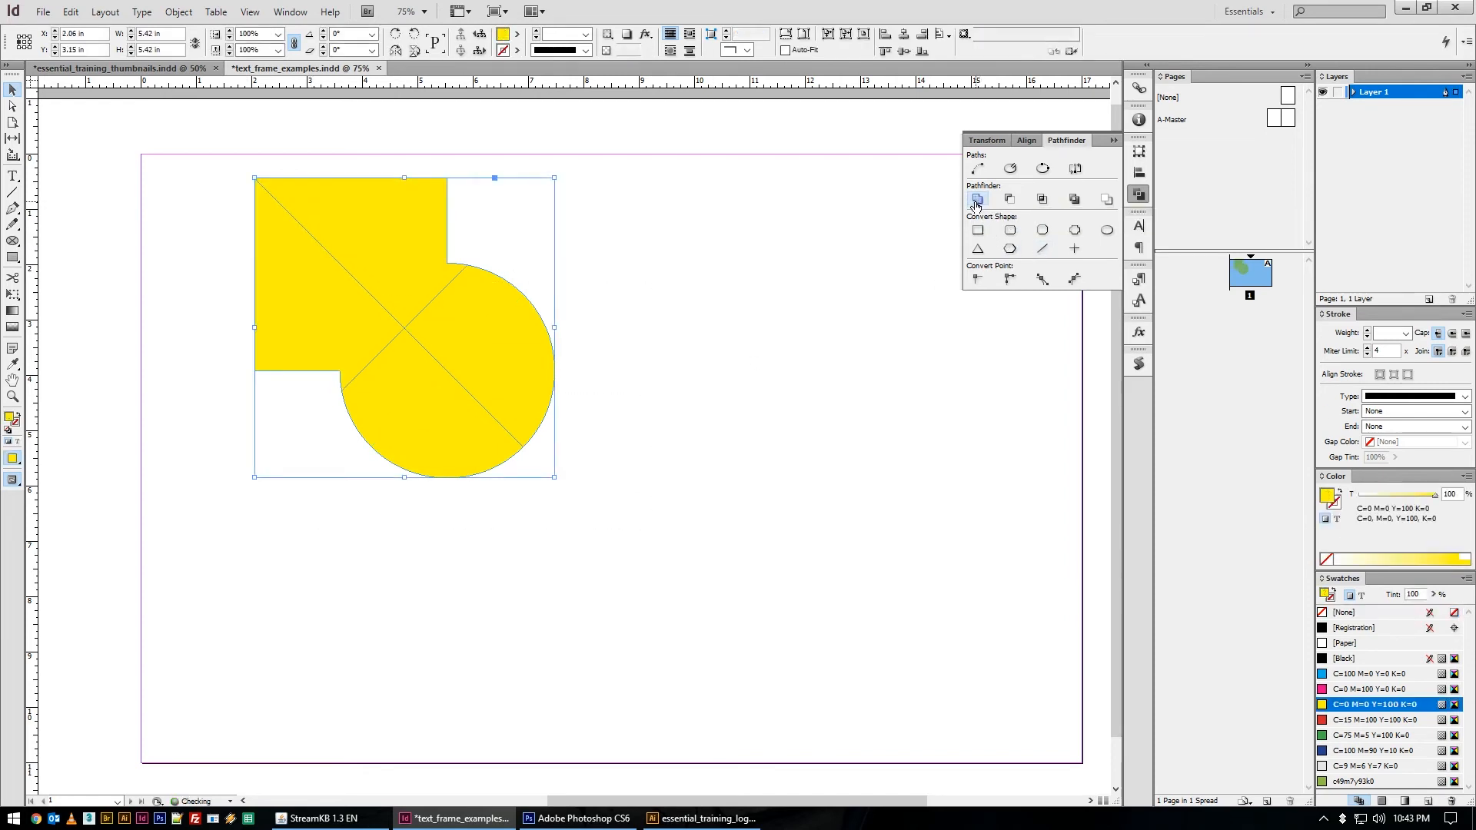
left_click(1008, 198)
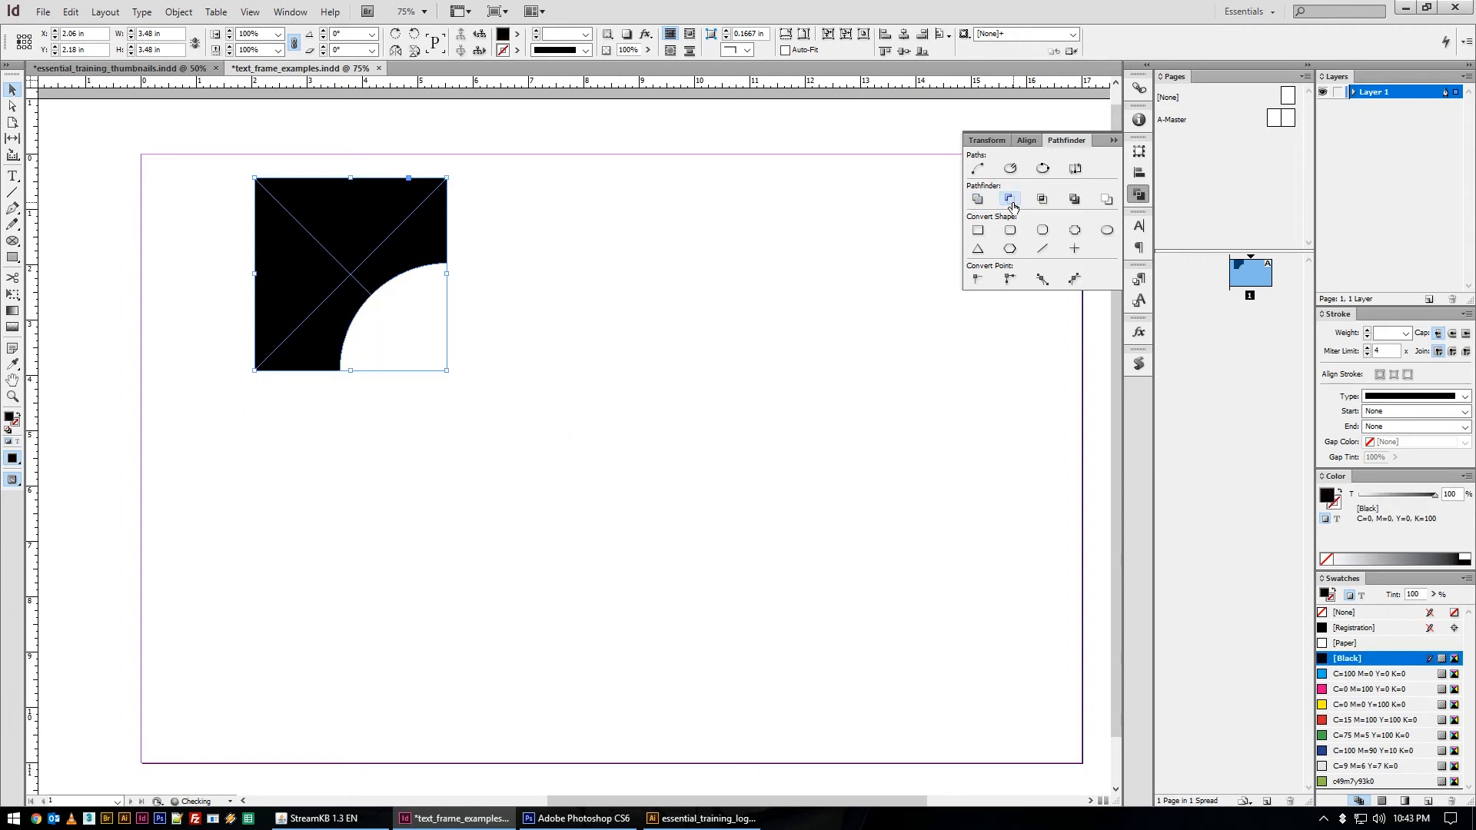
left_click(1042, 199)
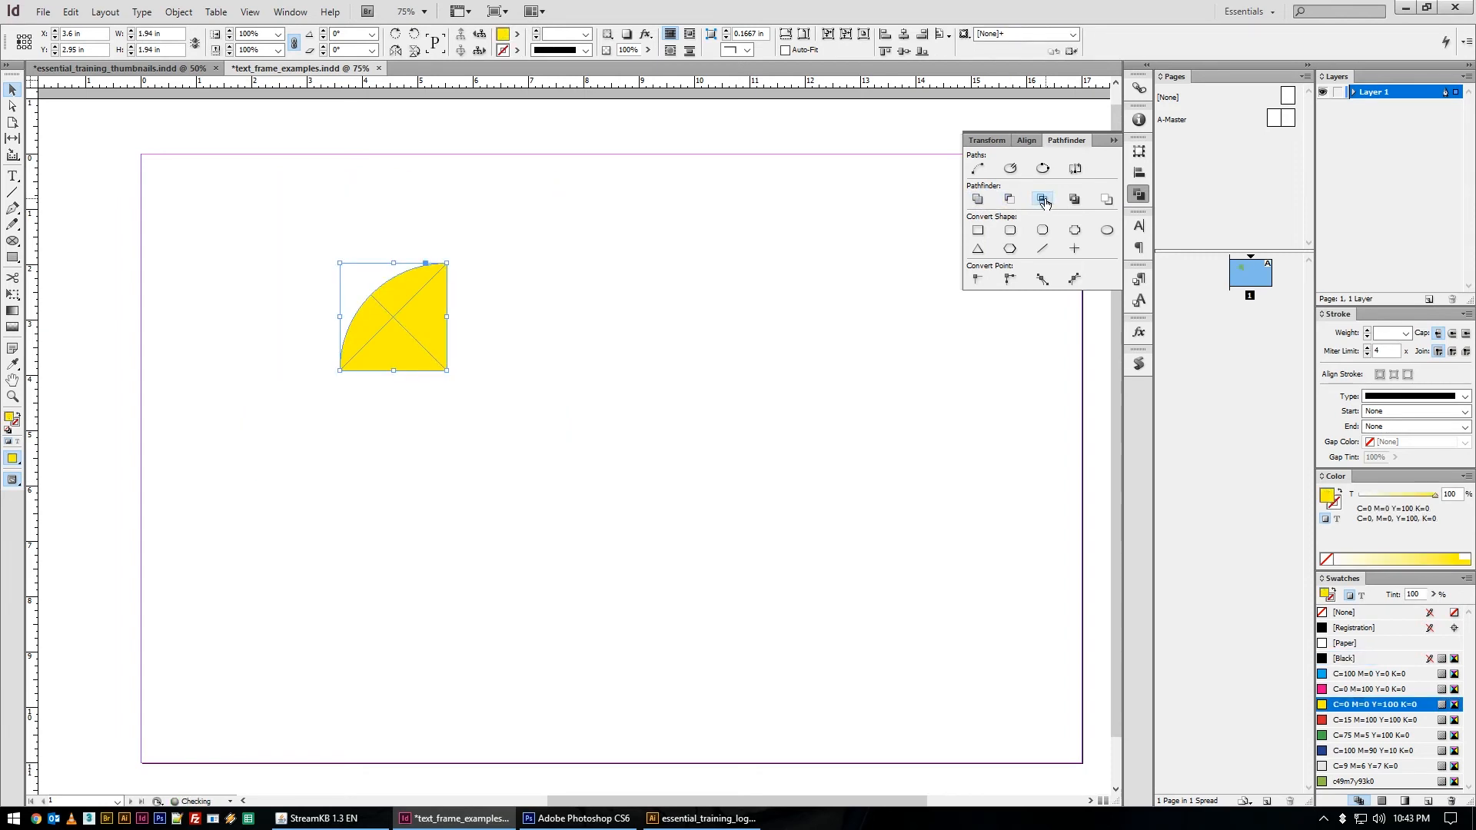
left_click(1074, 198)
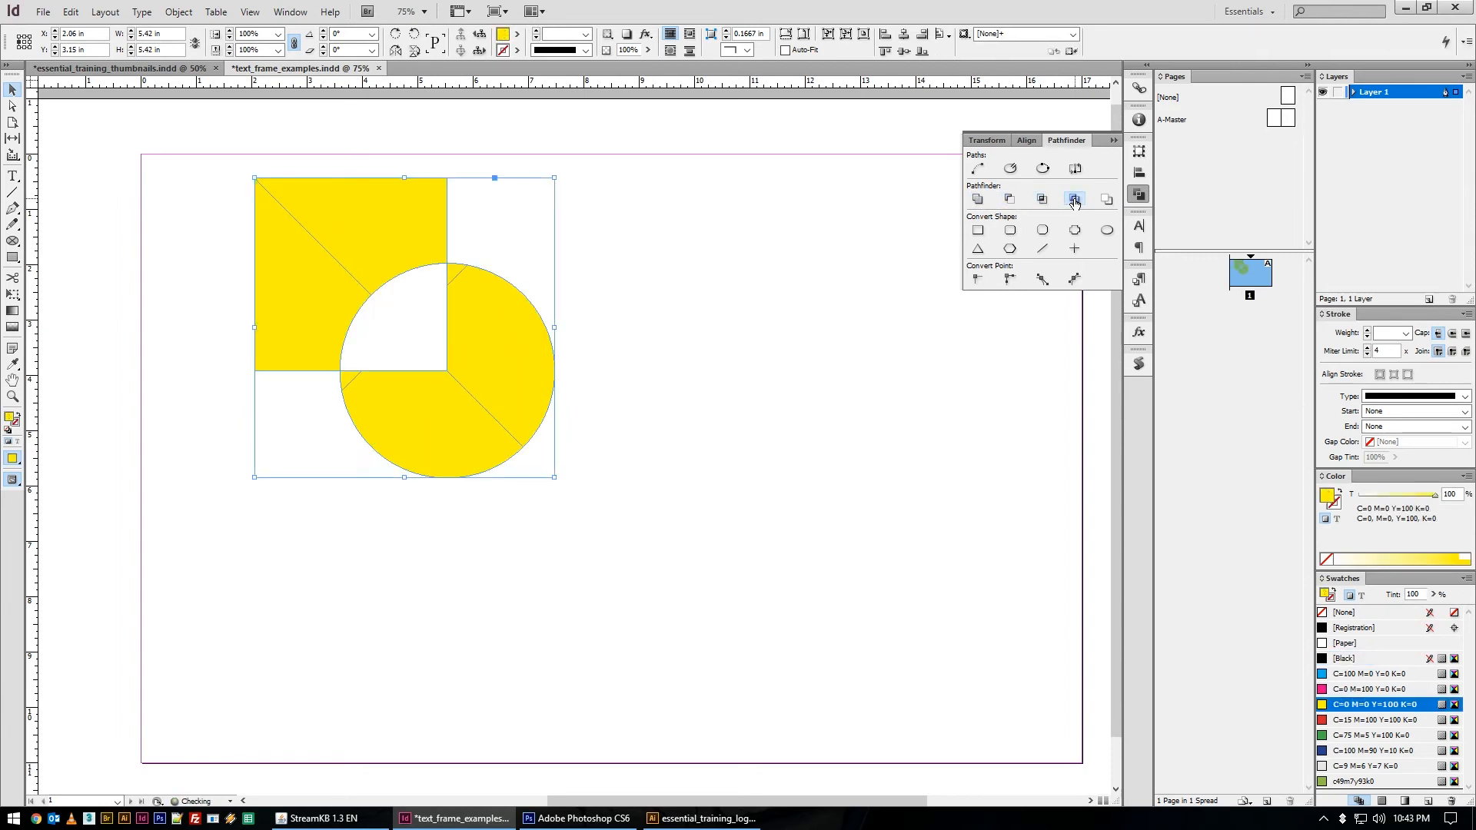
left_click(1074, 198)
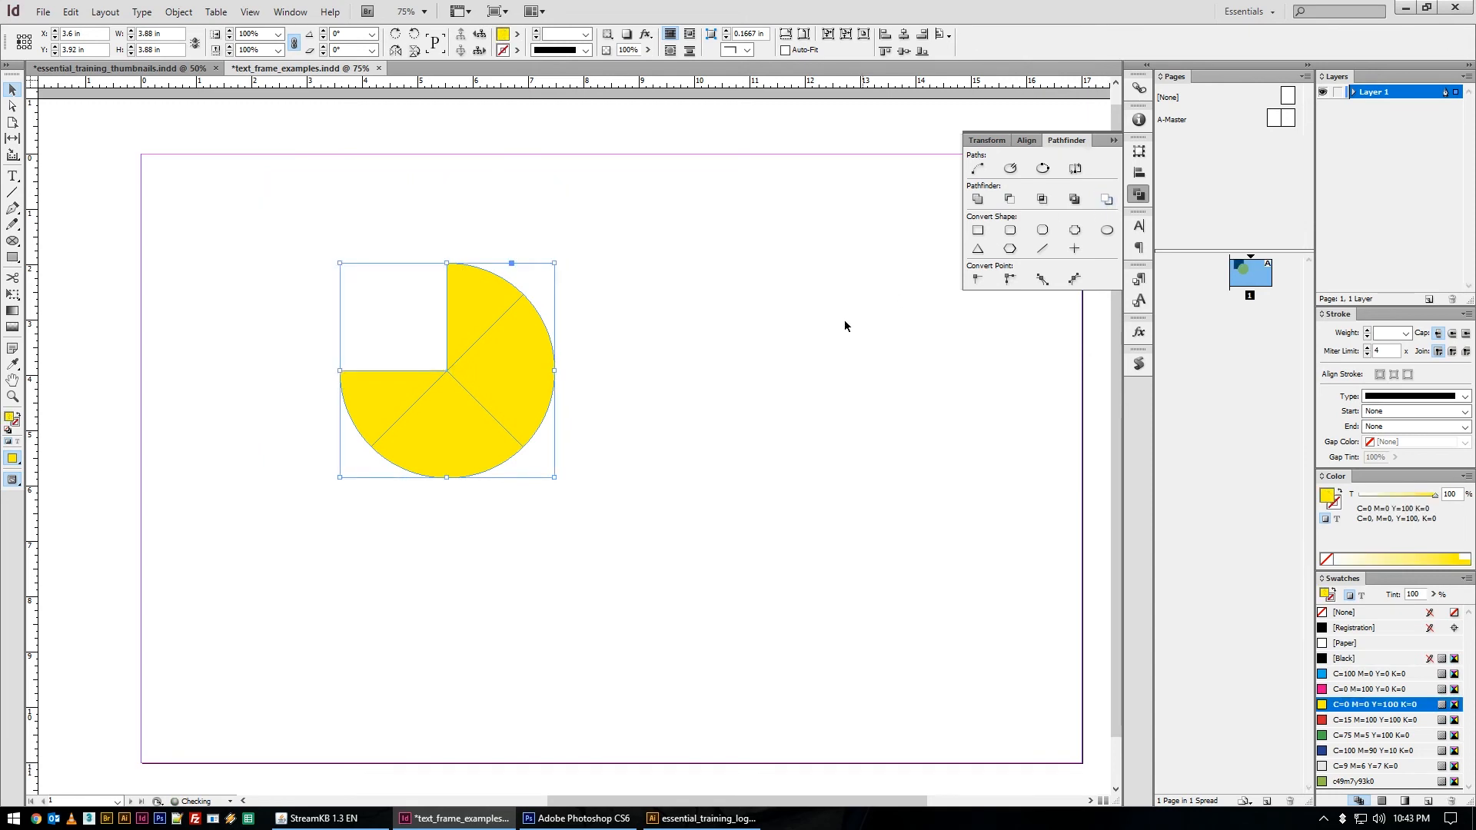
left_click(1009, 198)
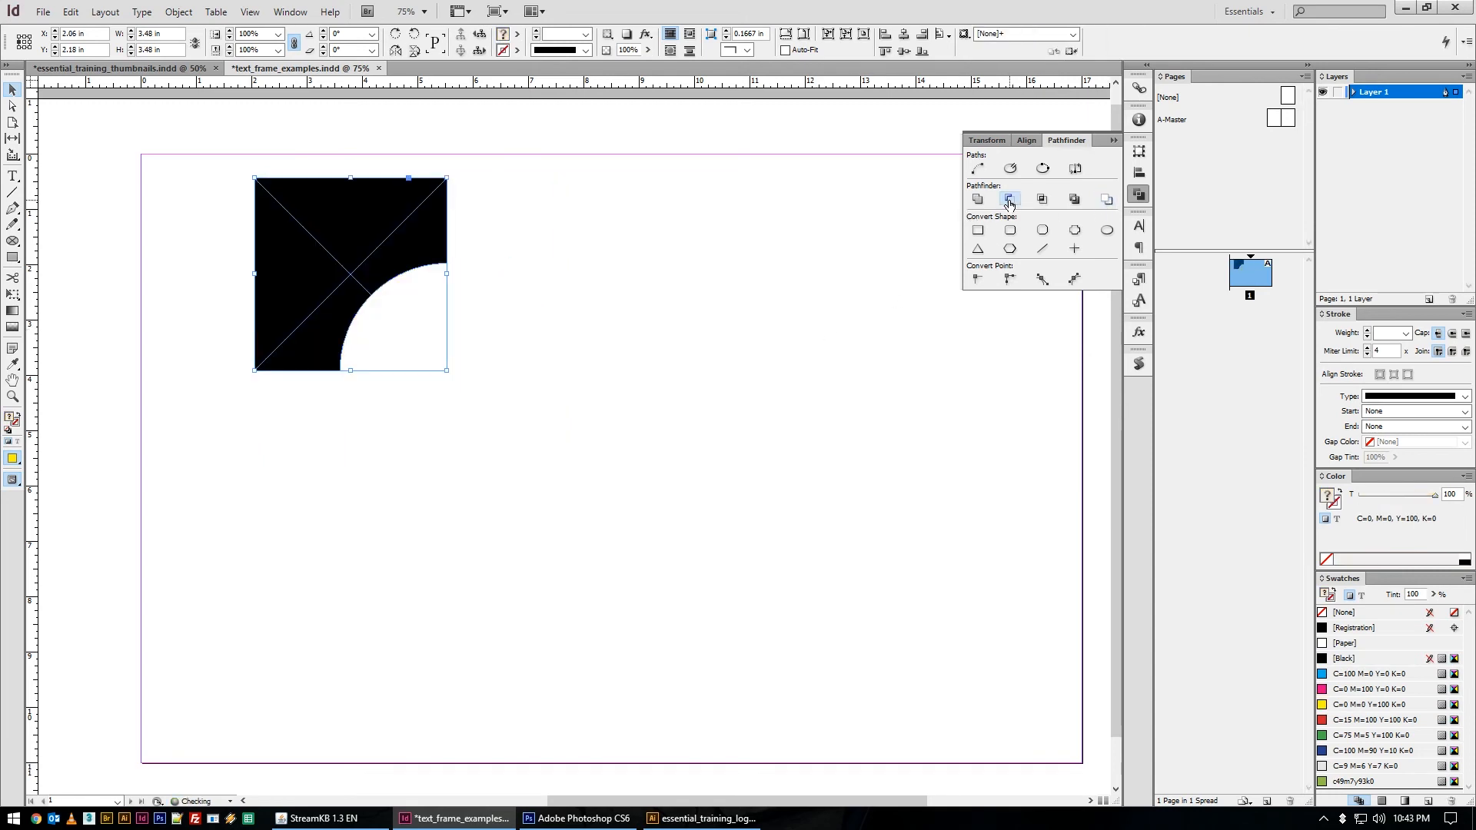
left_click(1346, 658)
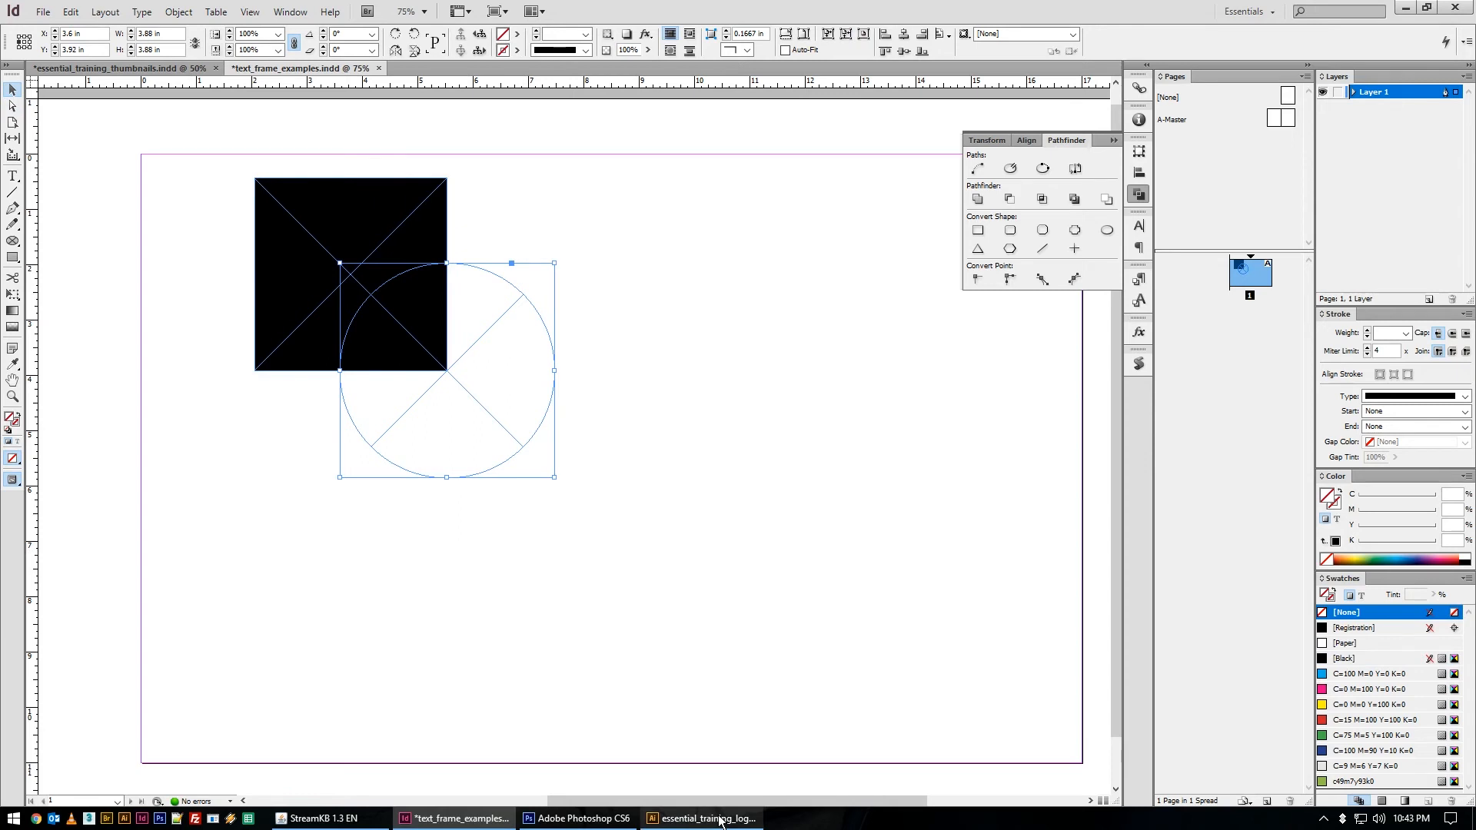
Switch to the Essential Training logo file in Illustrator
left_click(701, 818)
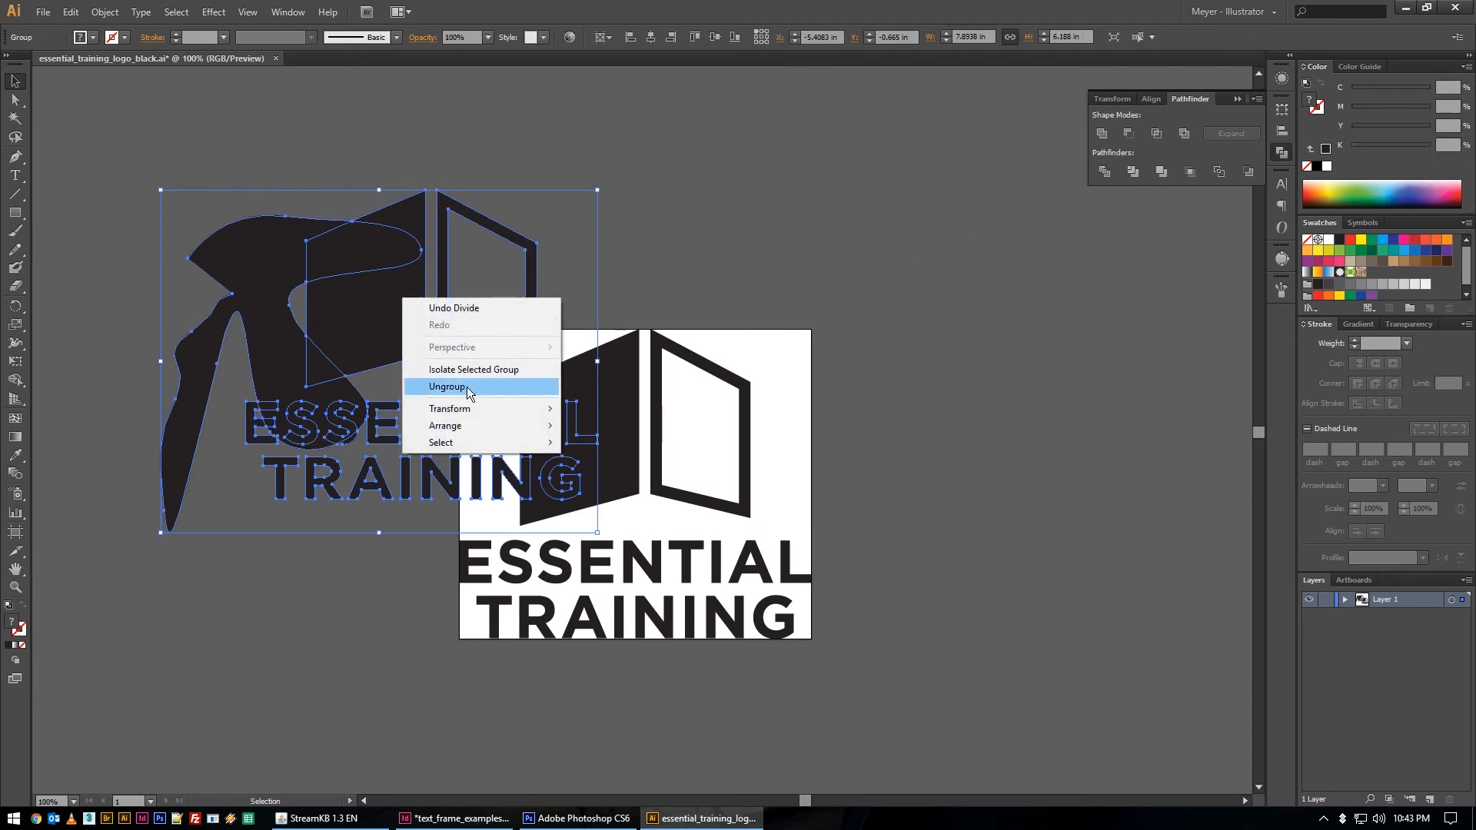
Ungroup the Essential Training logo in Illustrator and select its shapes for copying
left_click(446, 387)
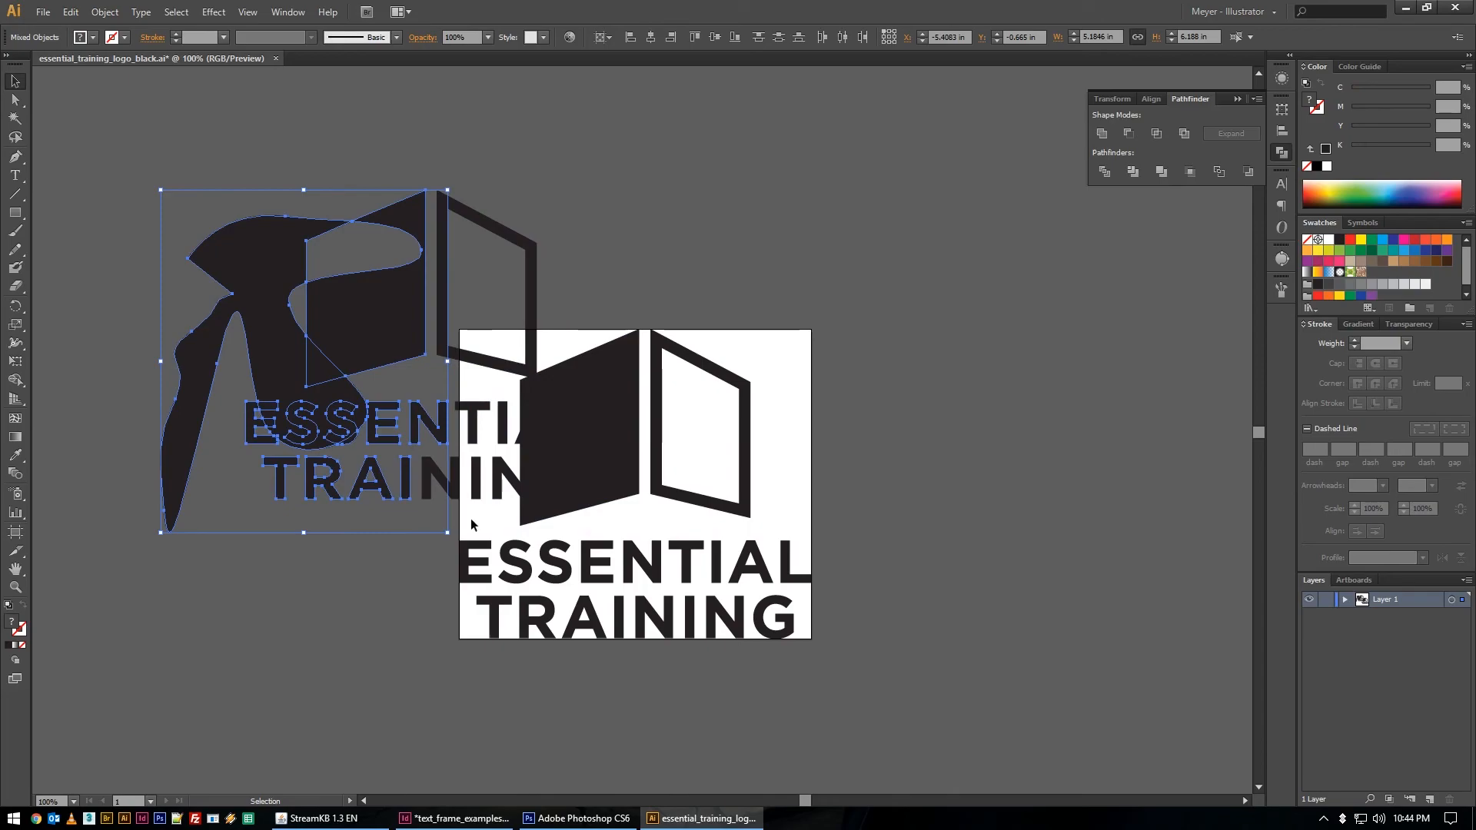
left_click(452, 818)
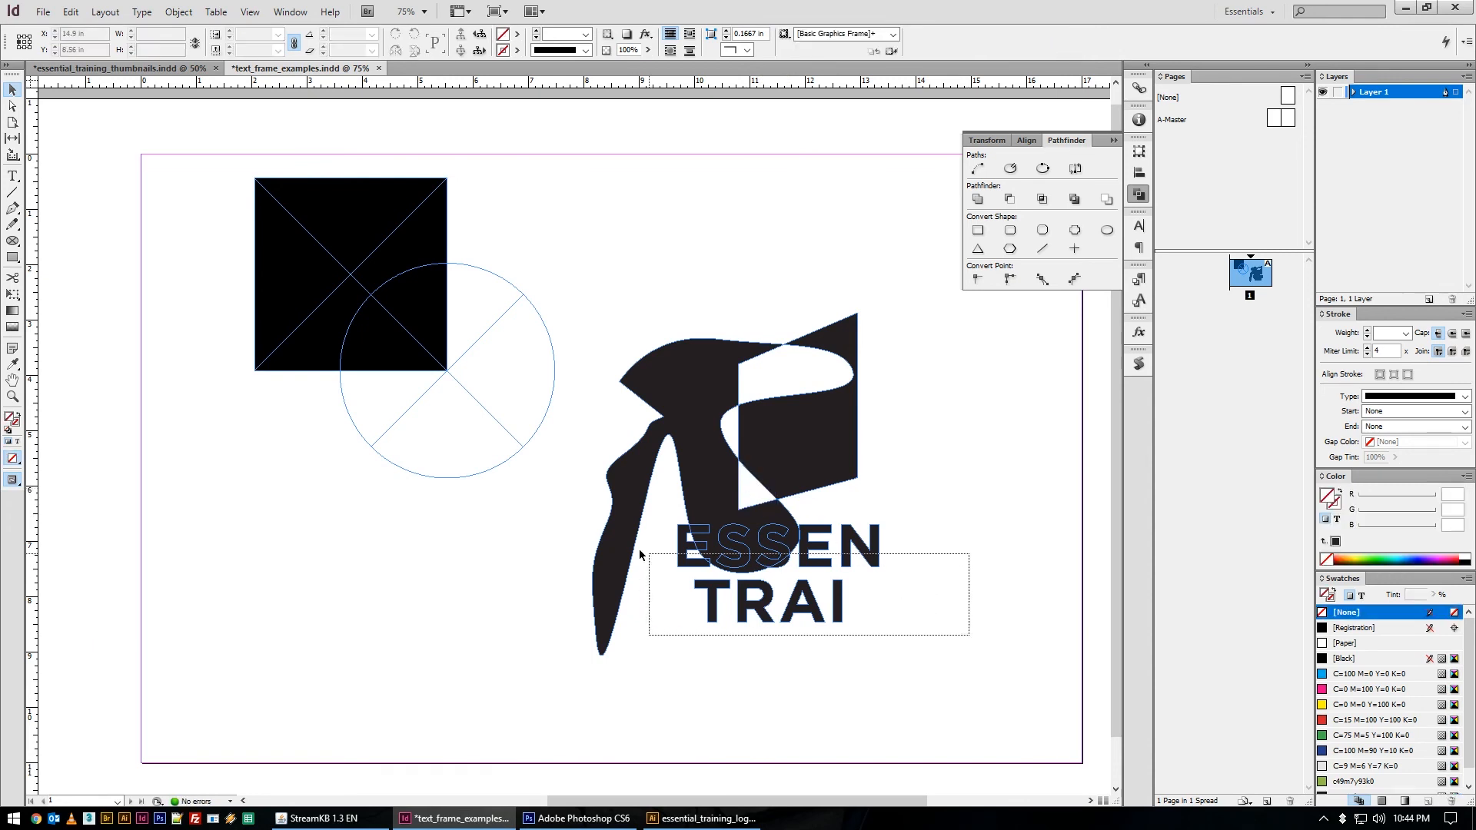
Split the pasted logo pieces apart, then Pathfinder-Add the square and circle into one outline
left_click(701, 498)
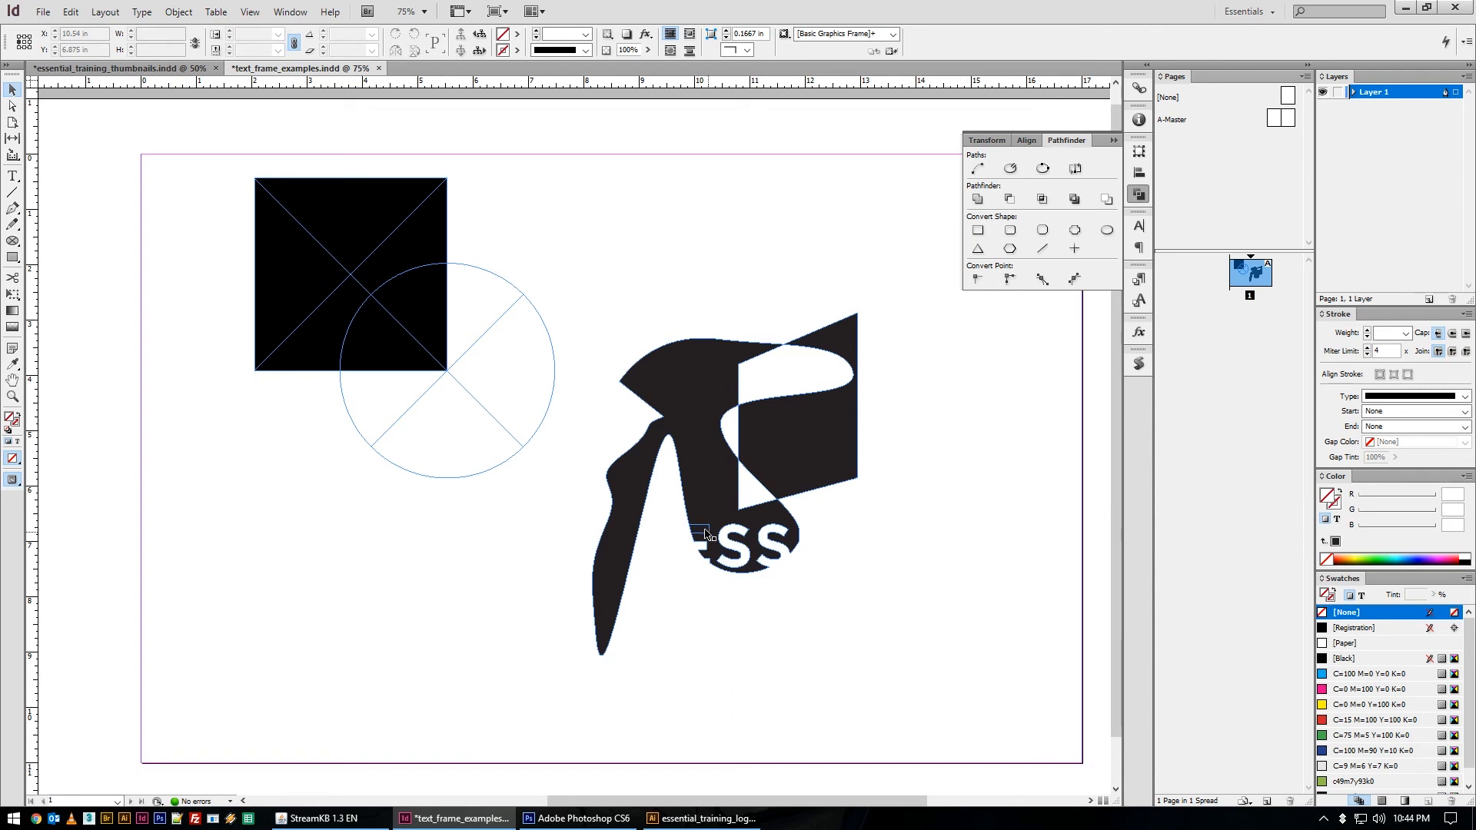
left_click(696, 442)
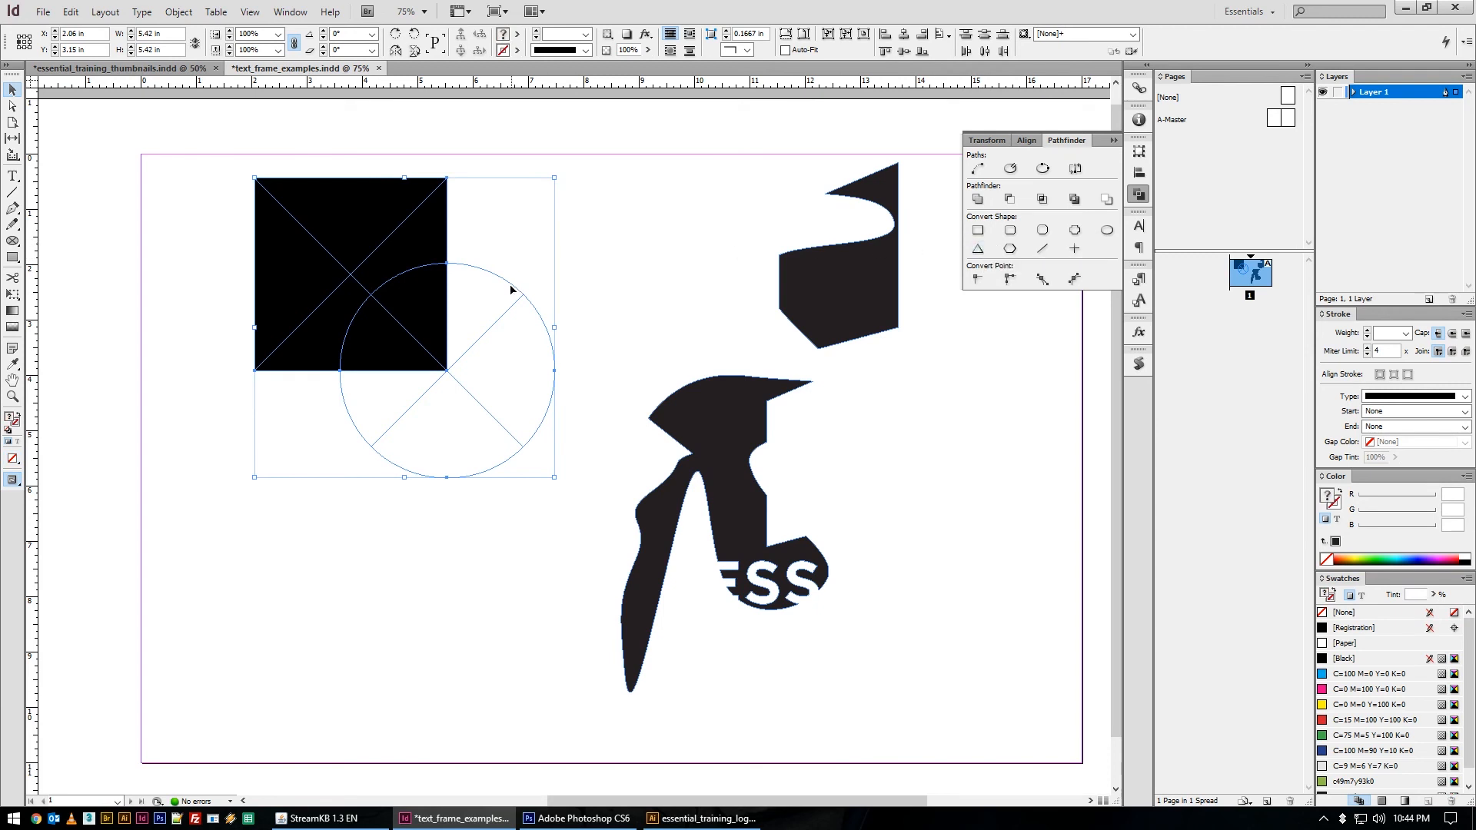
left_click(1008, 199)
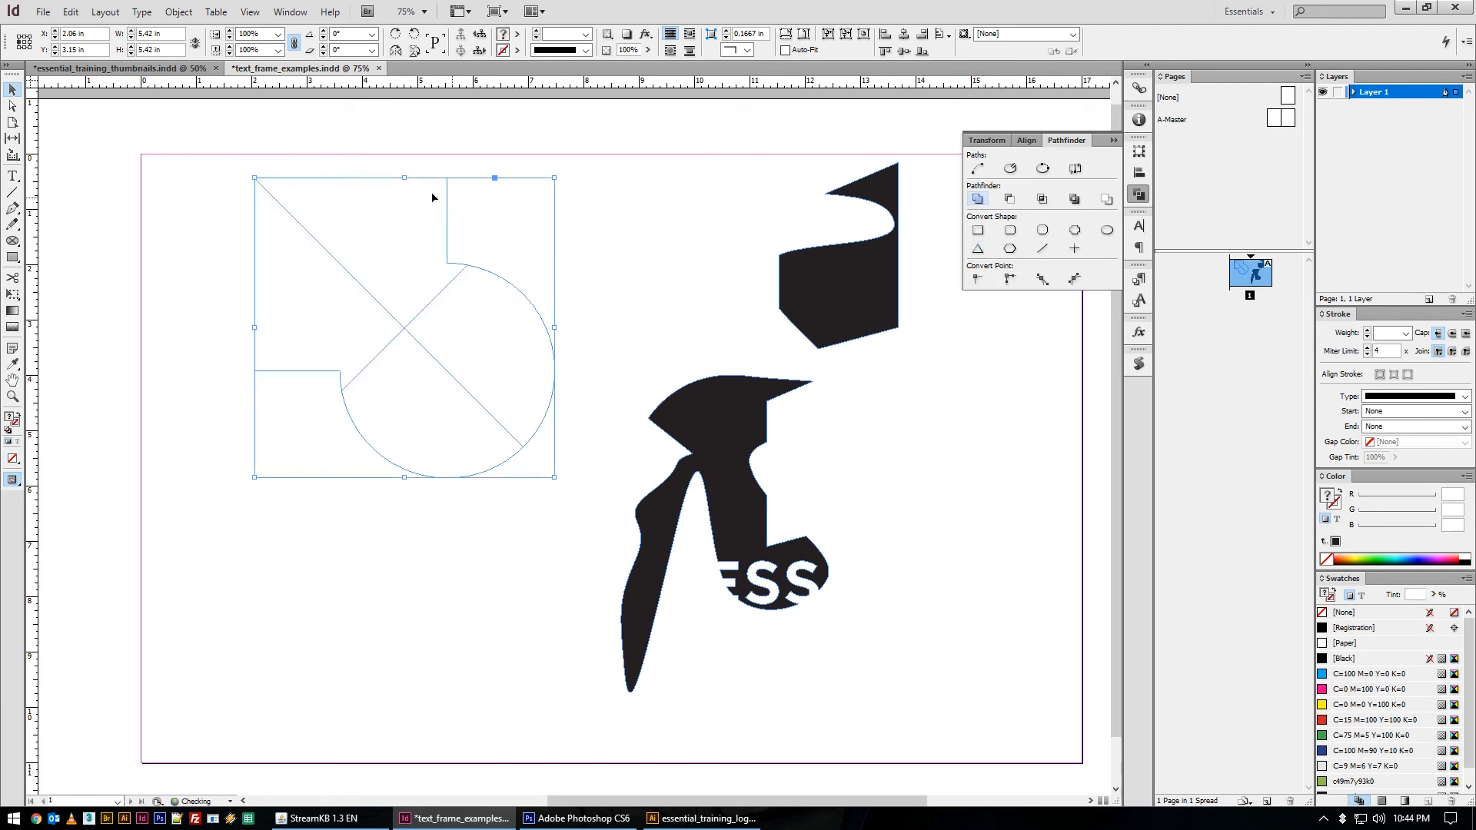
left_click(1346, 612)
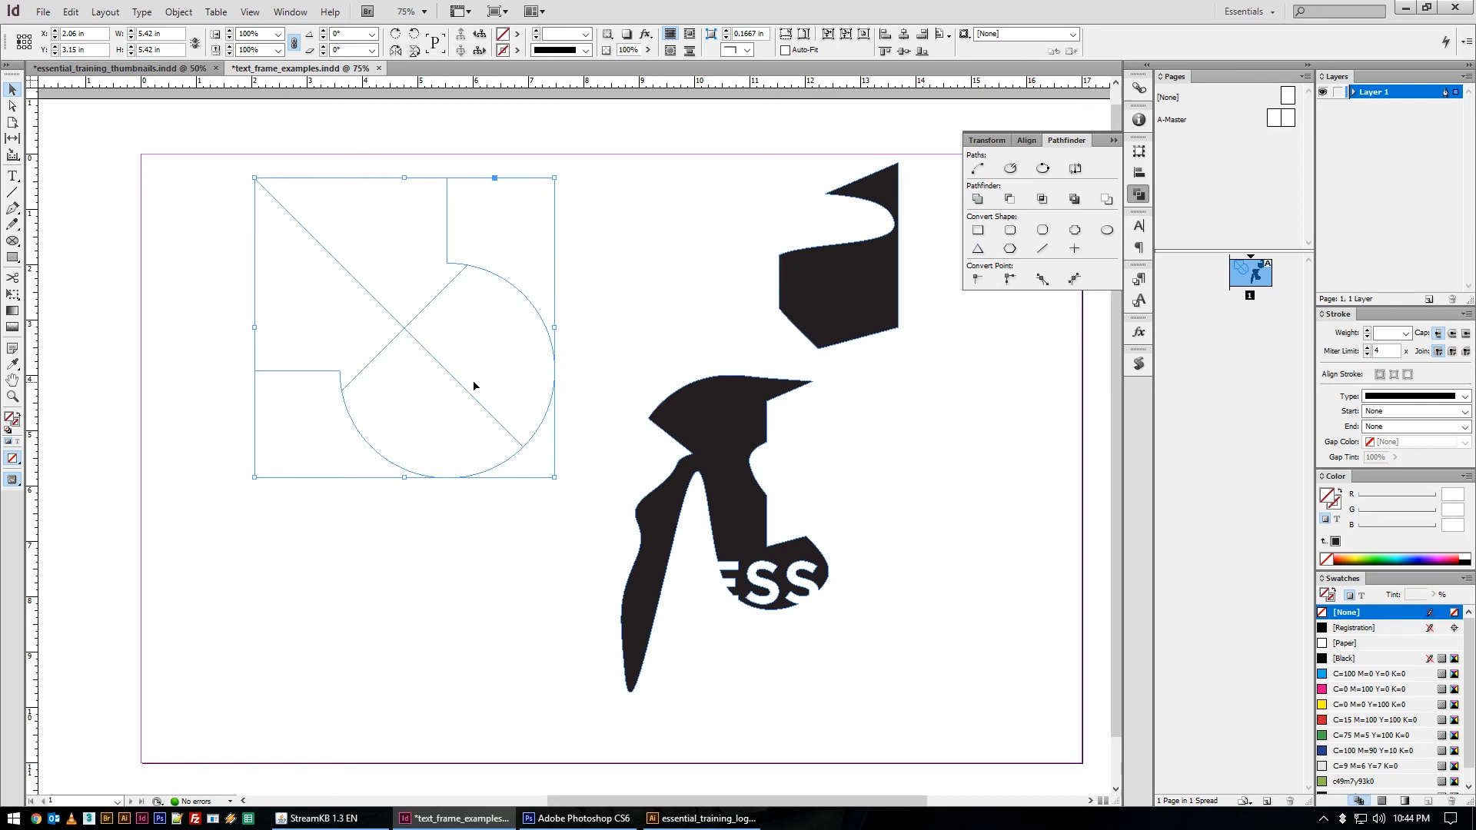